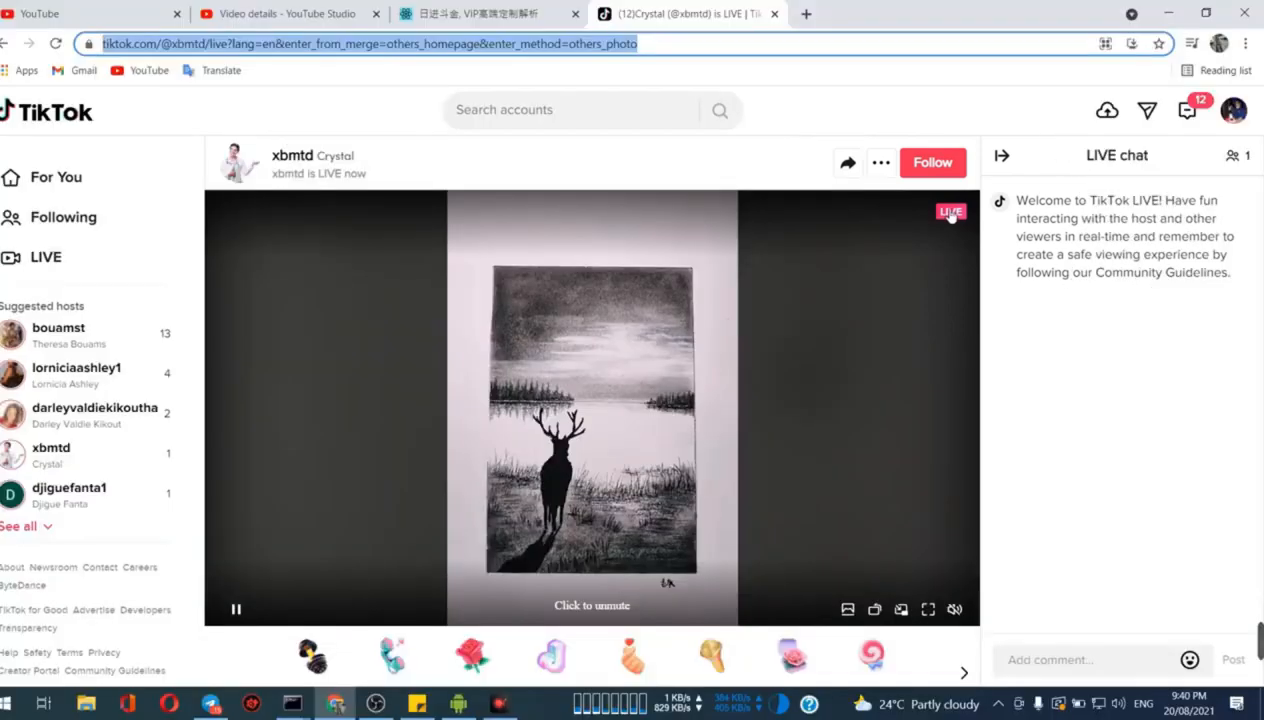
- Switch from the TikTok Live tab to the PromotePanel new-order page
click(376, 704)
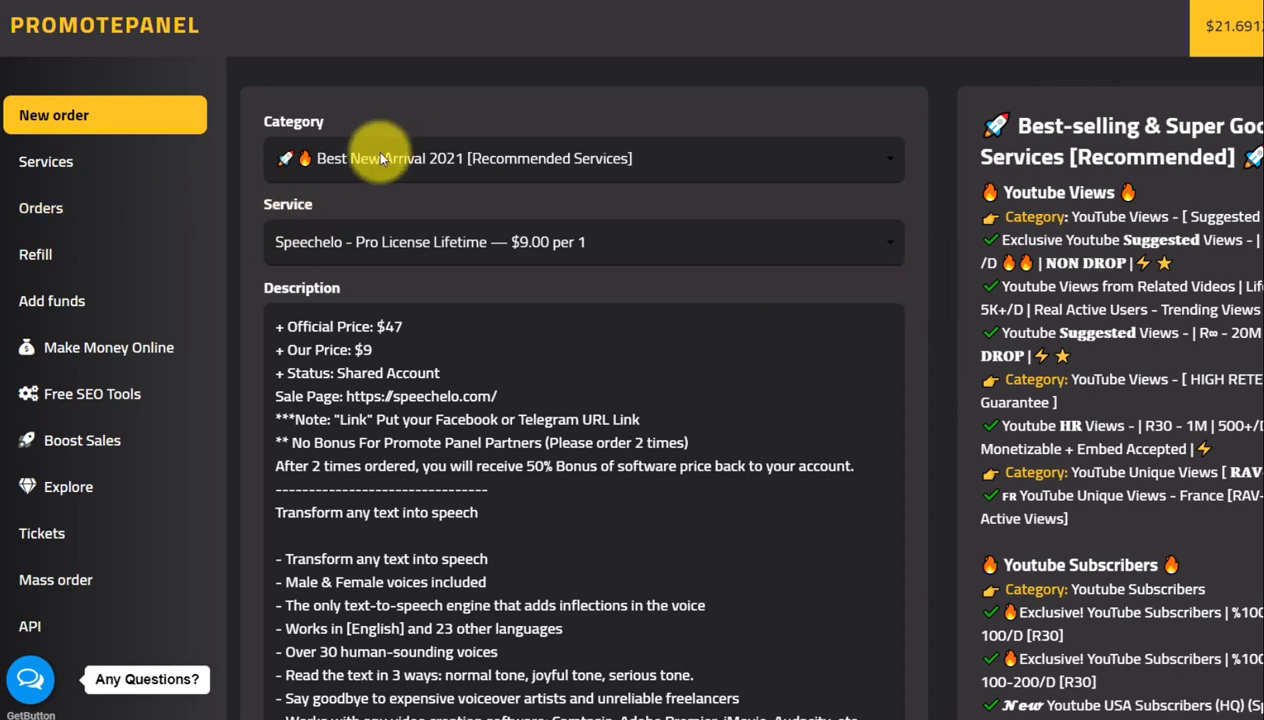
mouse_move(544, 130)
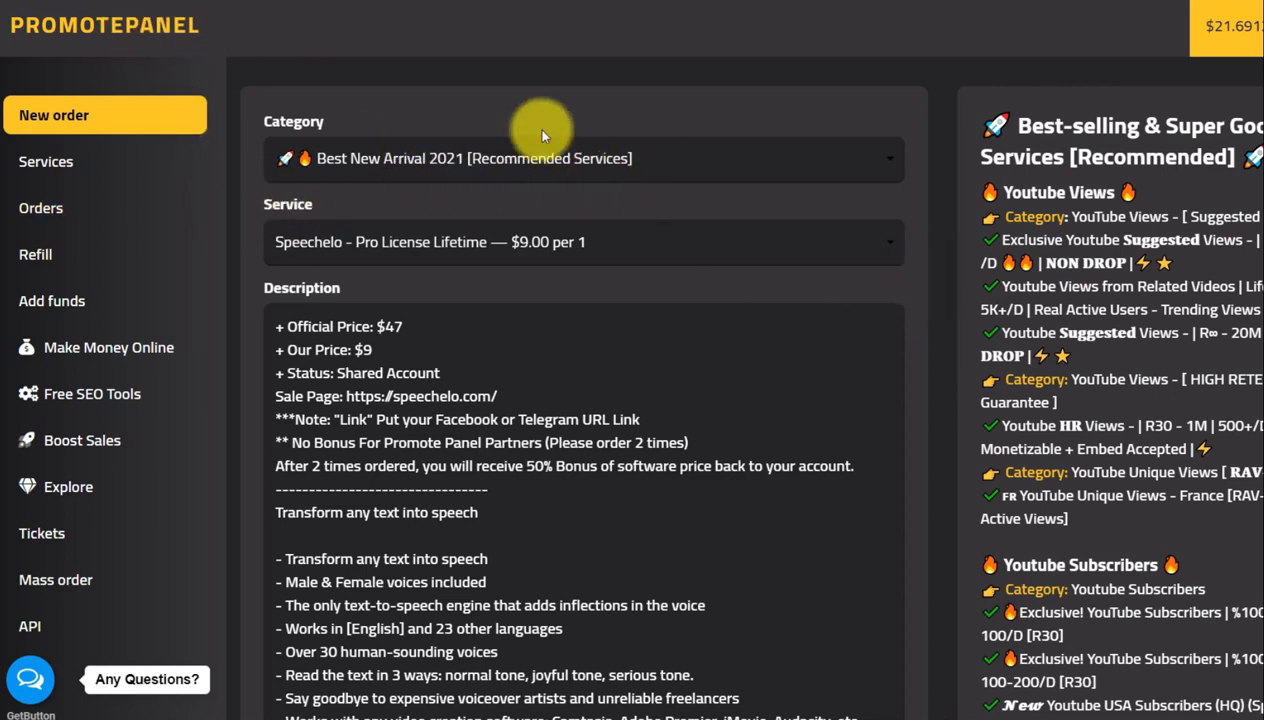
- Set the order category to Exclusive License Software & Tools
click(584, 158)
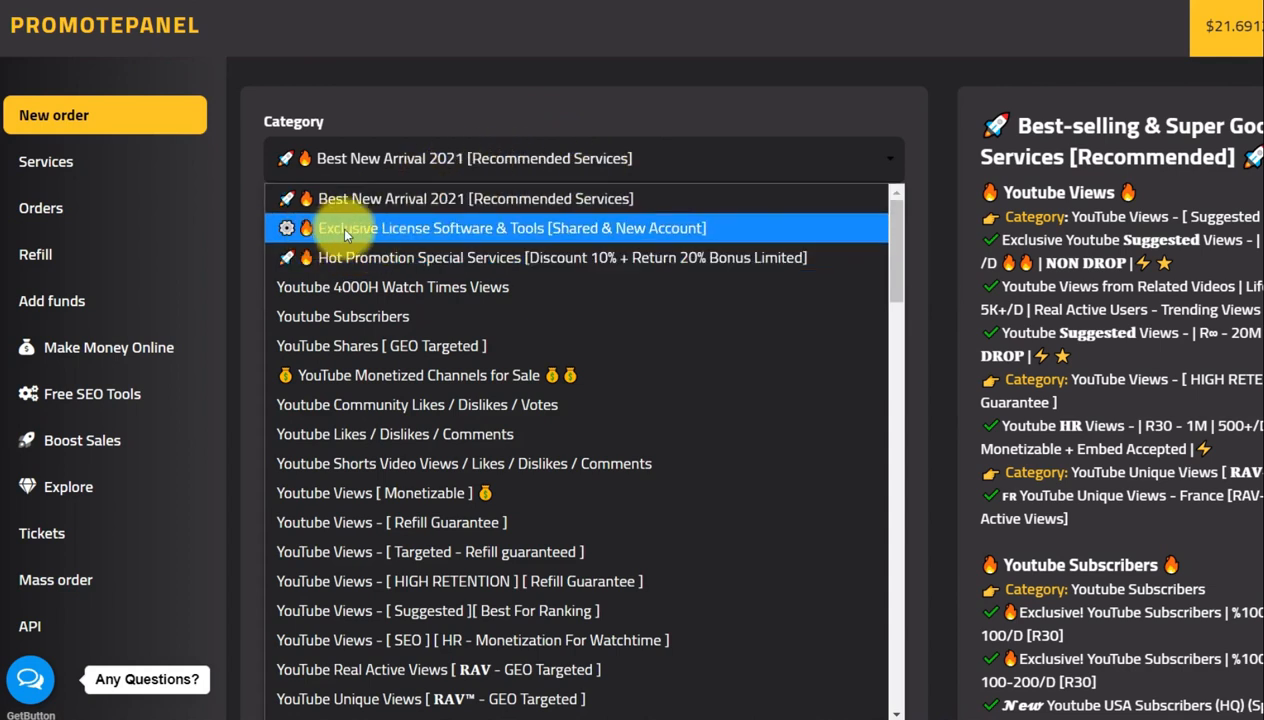
mouse_move(530, 236)
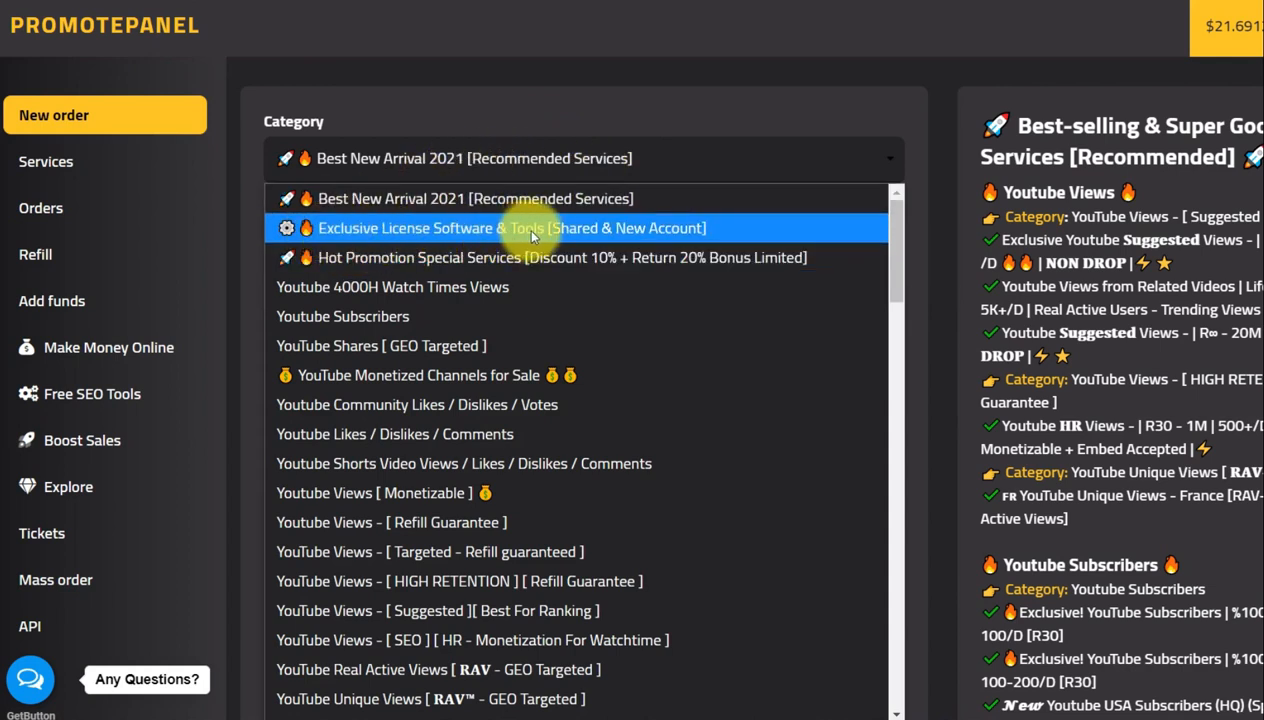
click(512, 228)
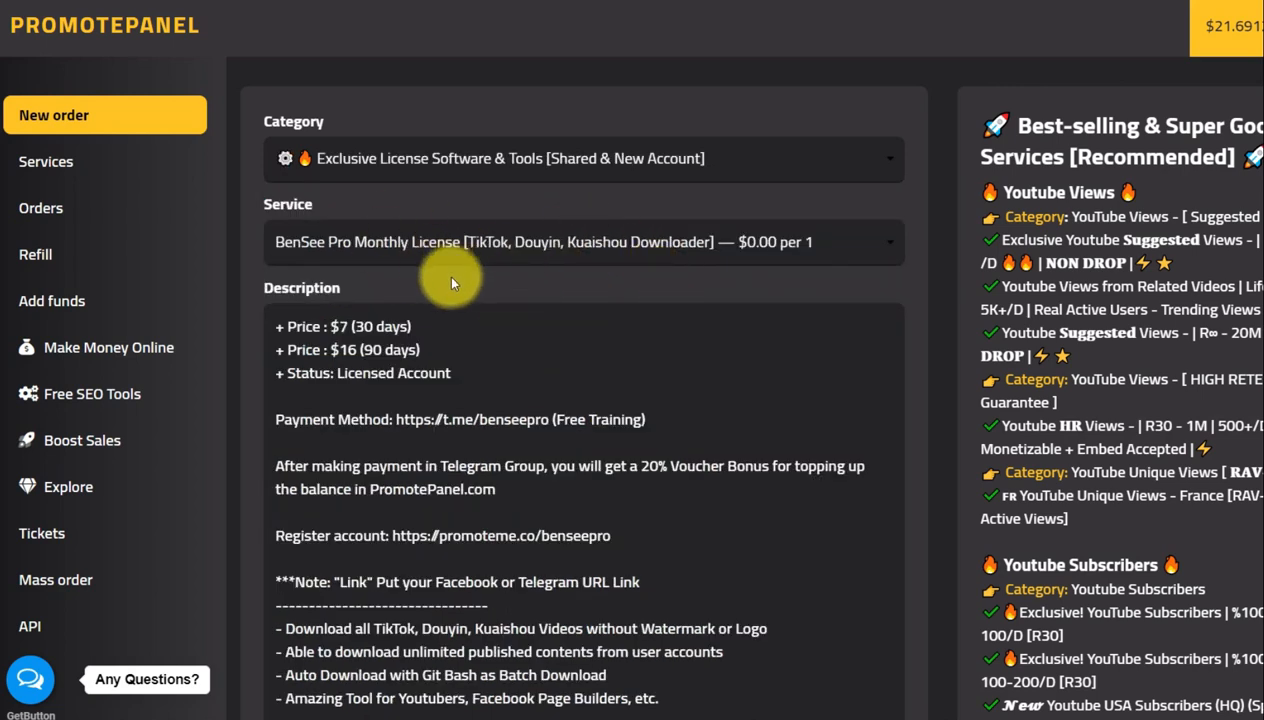
double_click(288, 204)
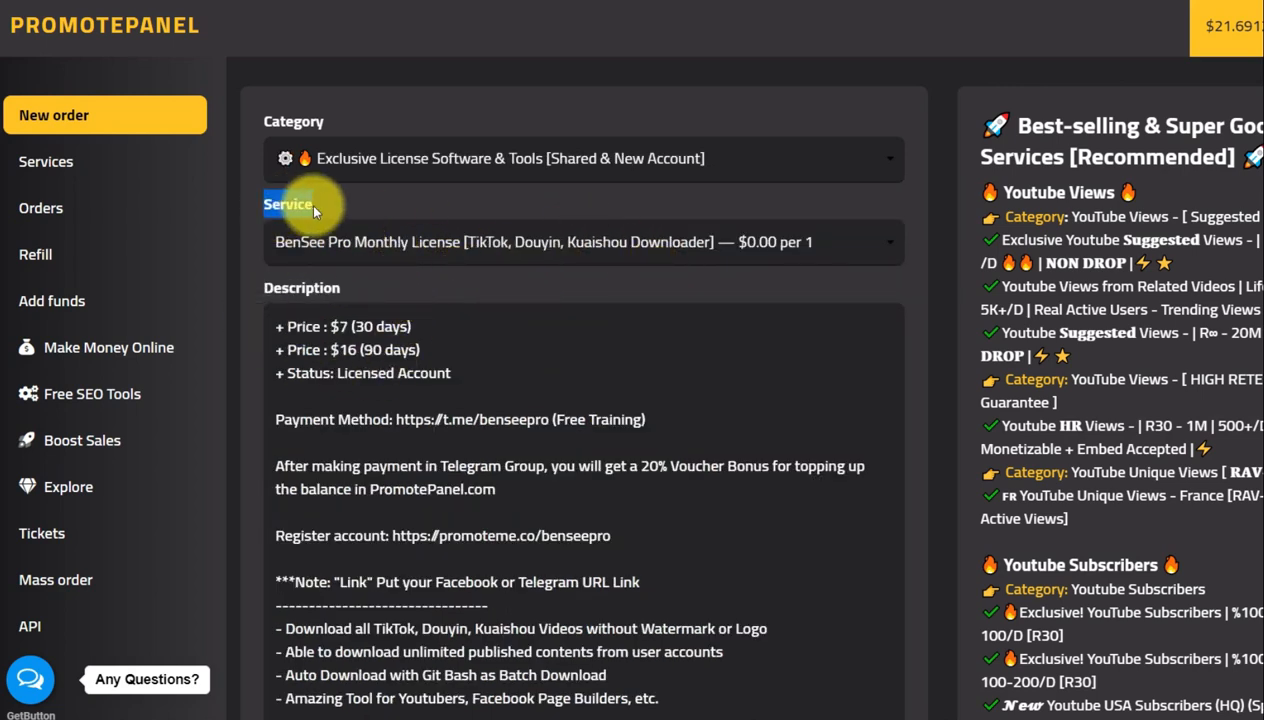
- Choose the TikTok Live Stream - Pro Monthly License service and review its description
click(584, 242)
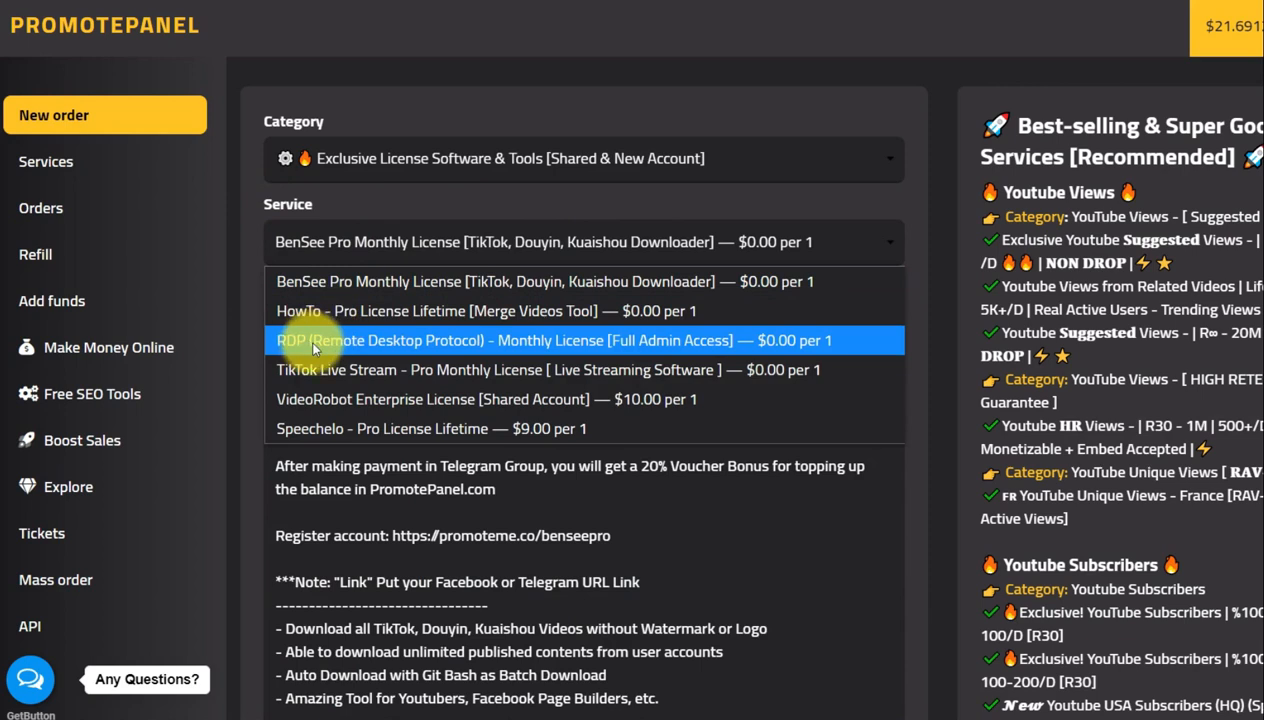
mouse_move(476, 368)
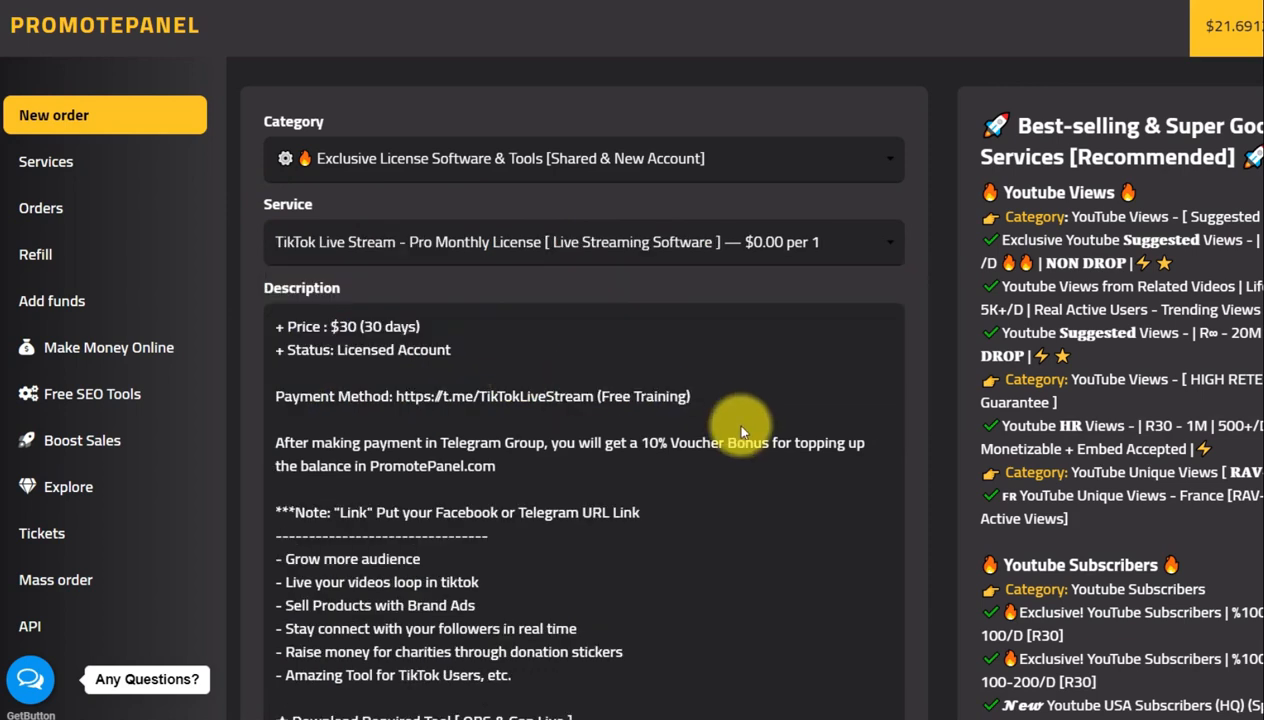
scroll(down, 3)
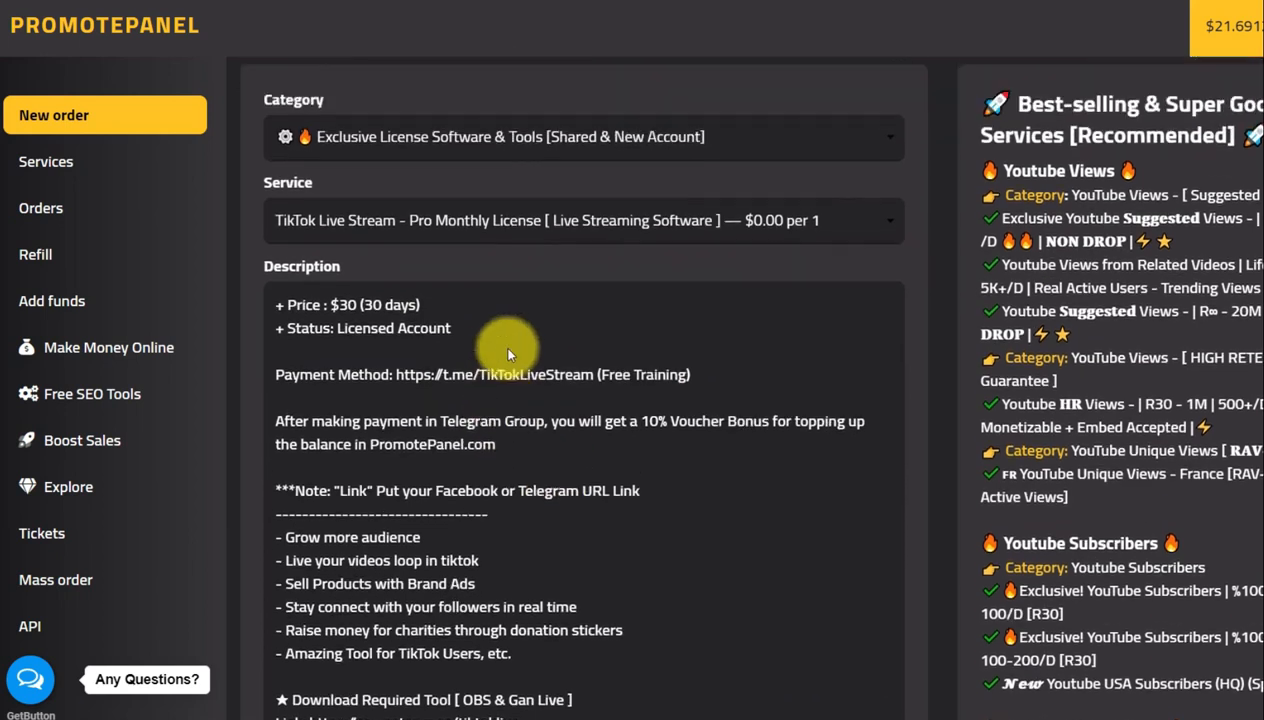
scroll(down, 3)
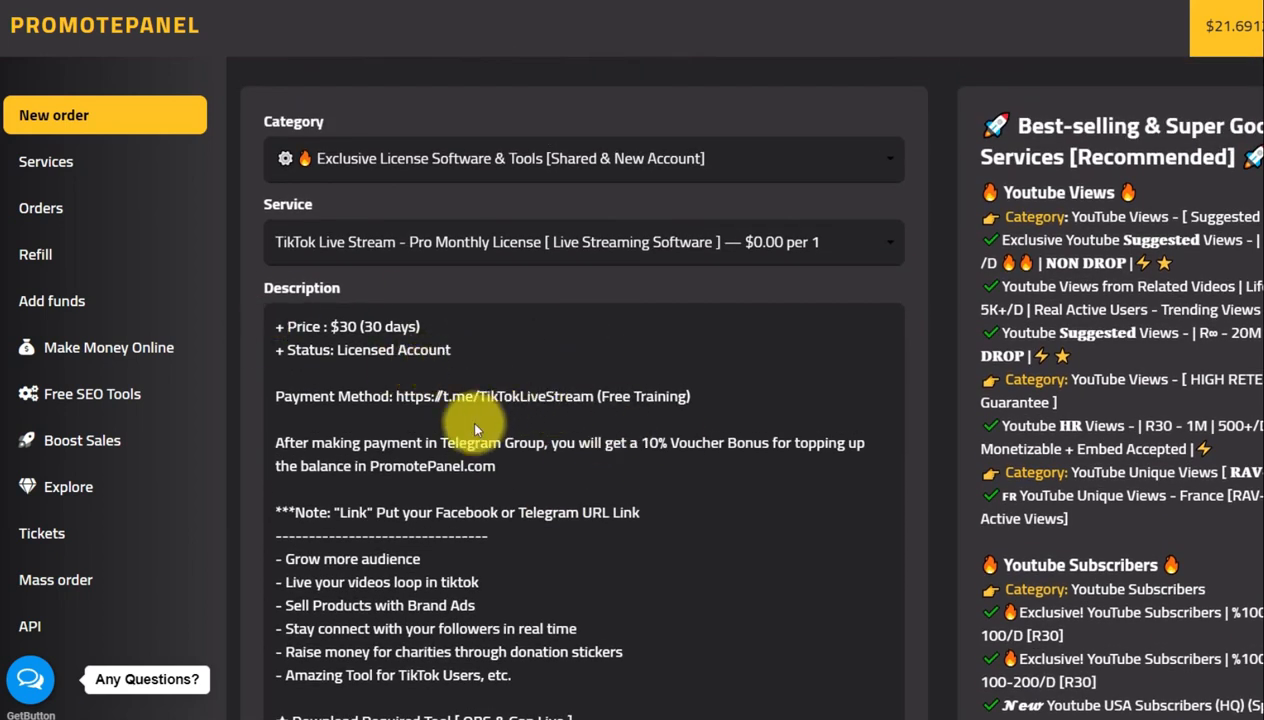
scroll(down, 3)
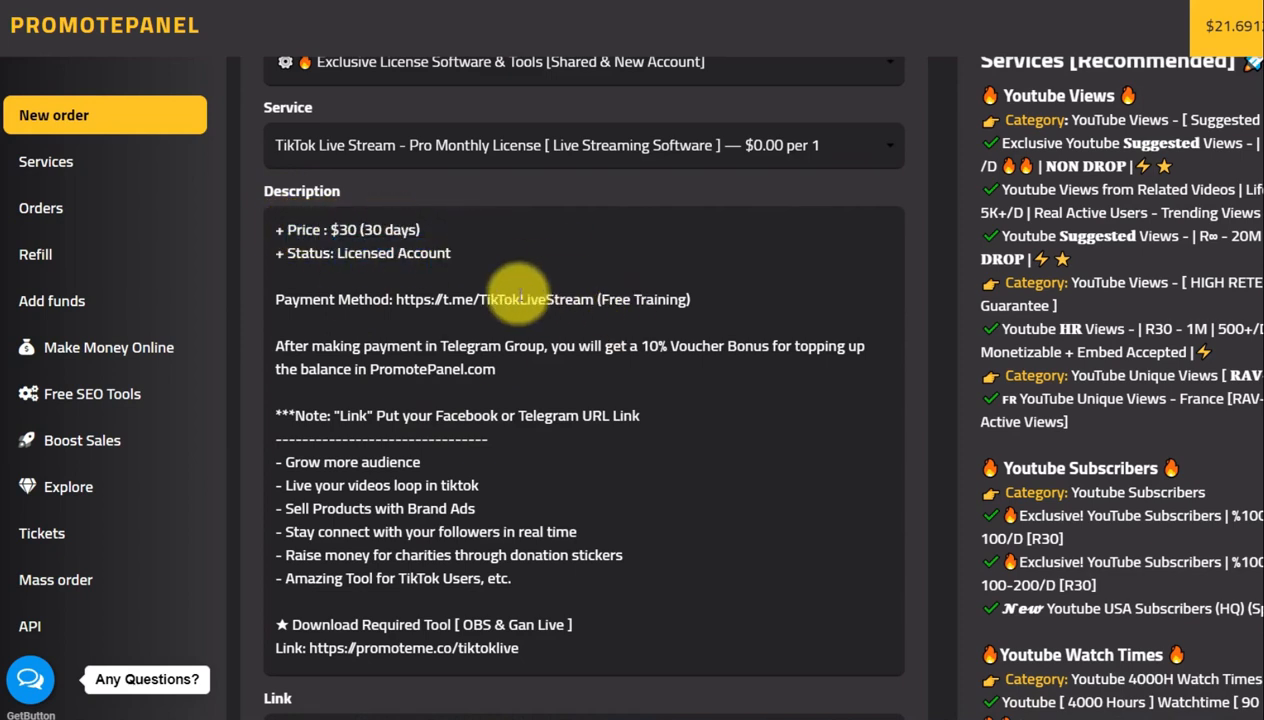
- Open the description's t.me group link in a new tab and let it launch Telegram Desktop
double_click(332, 300)
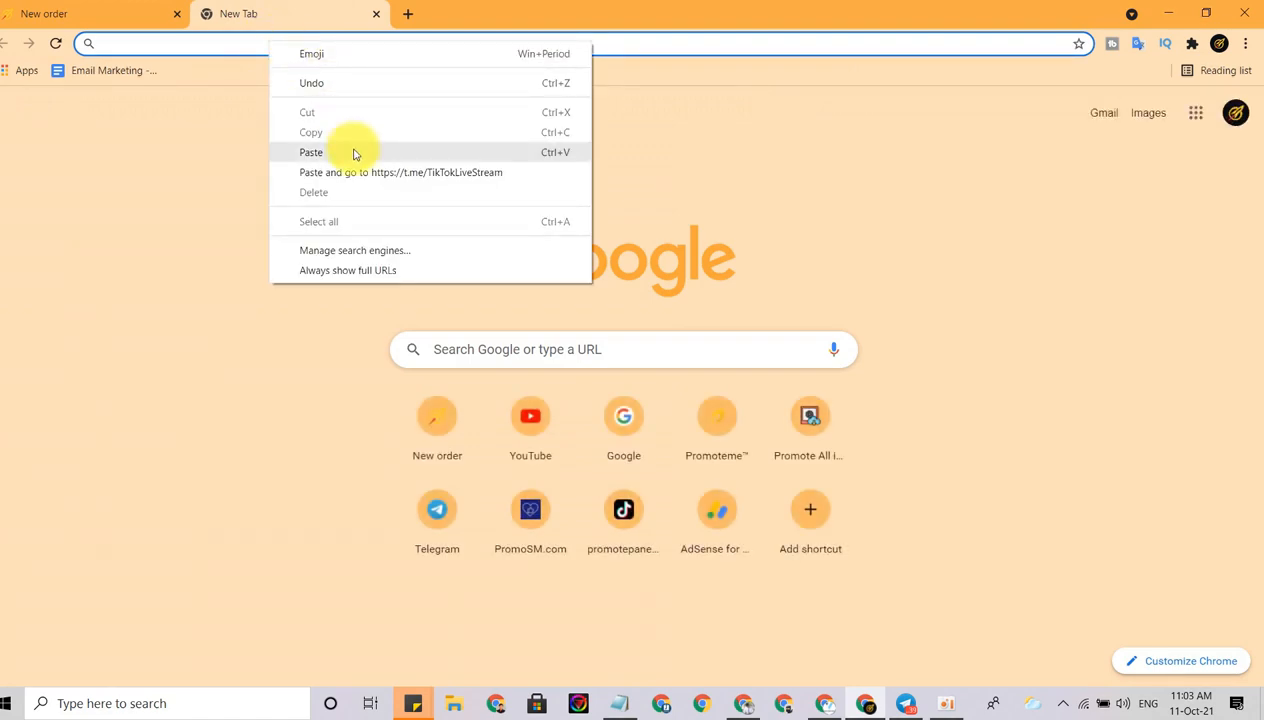
click(400, 172)
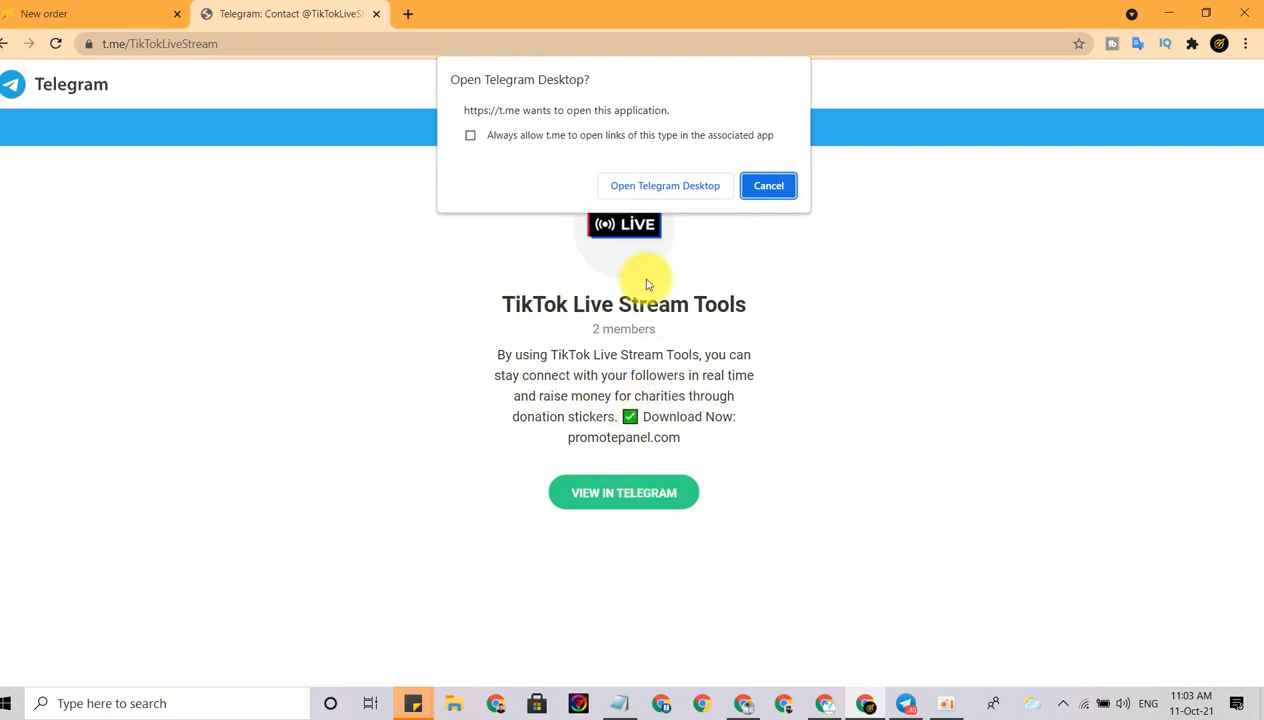
click(664, 184)
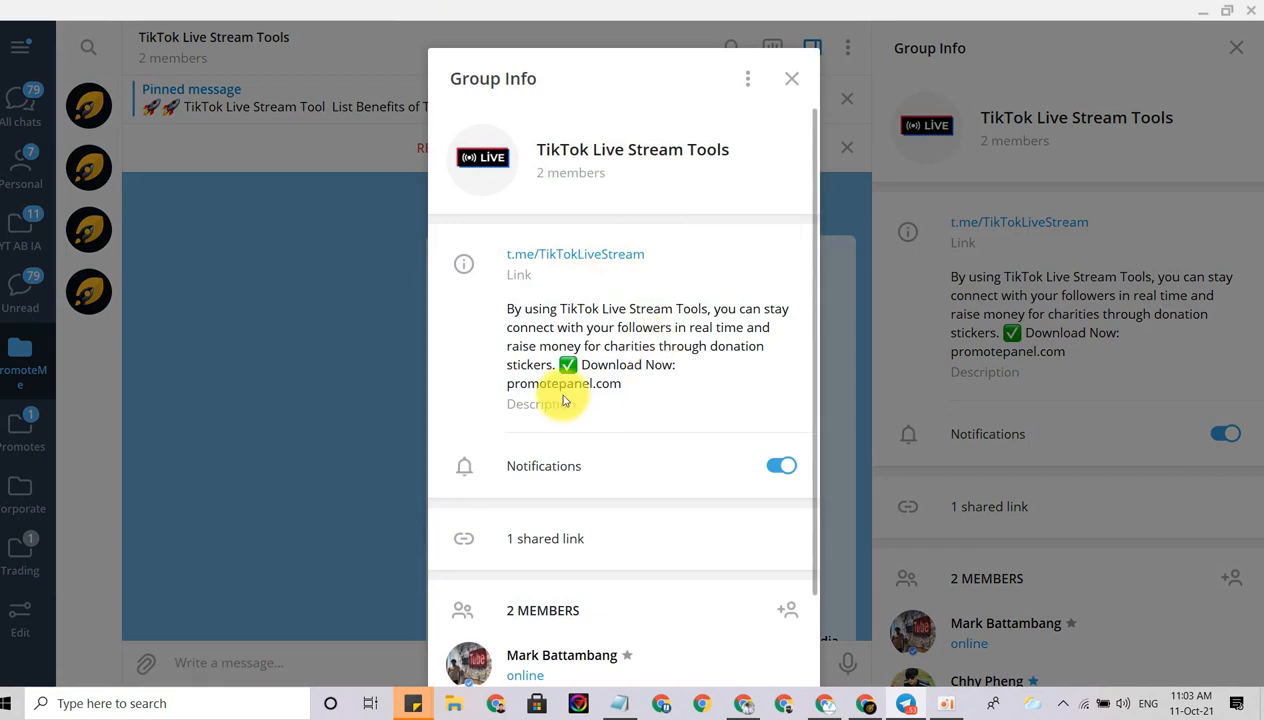
- Read the group's pinned benefits and $30 monthly pricing message, then return to Chrome
click(792, 78)
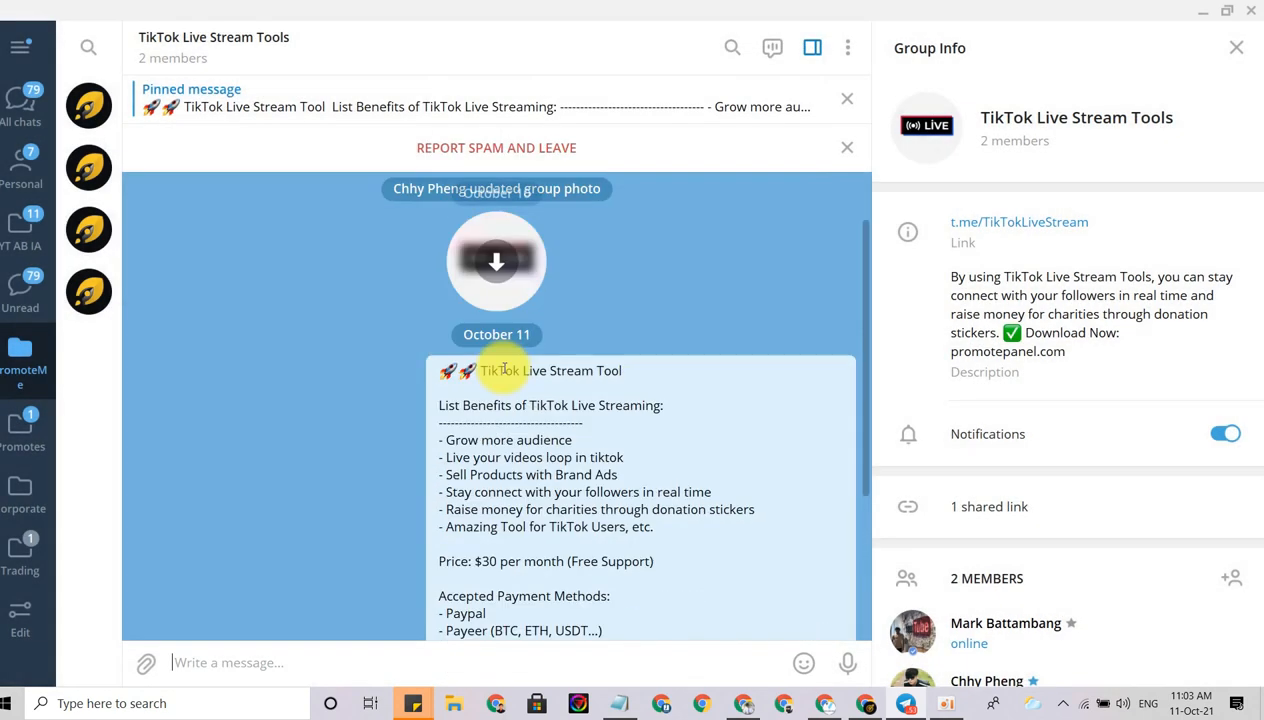
scroll(down, 3)
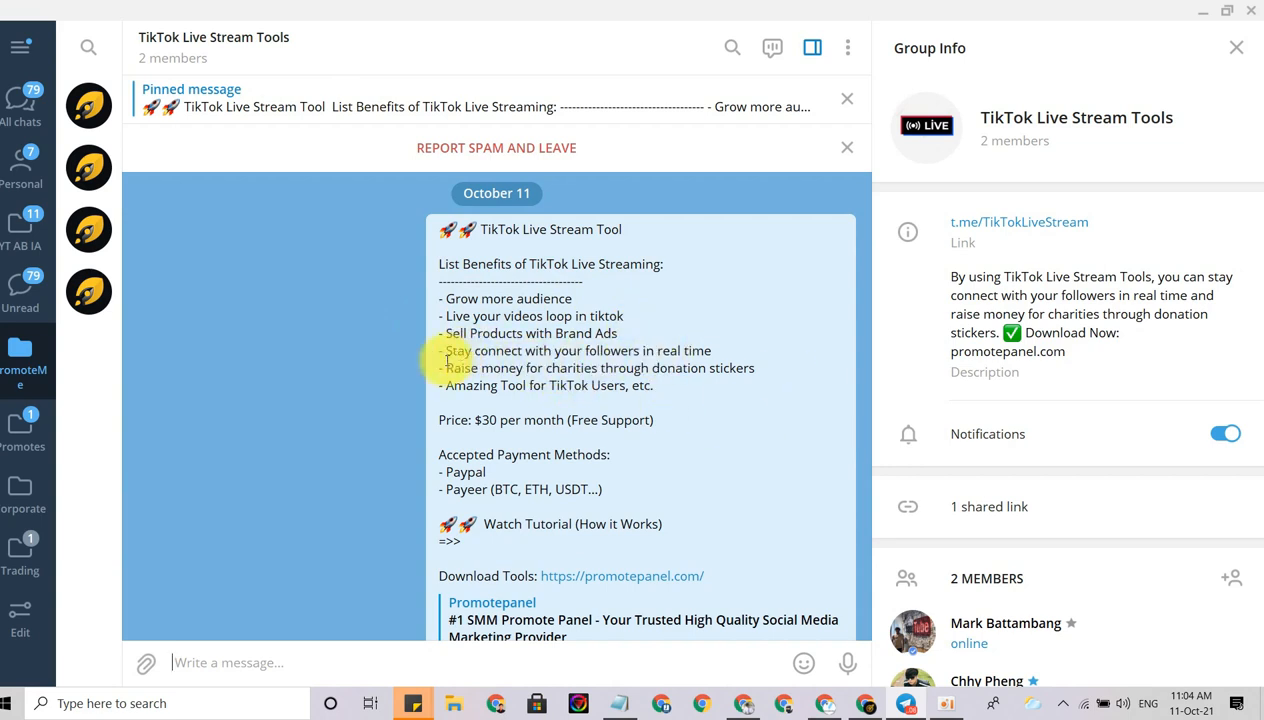
mouse_move(604, 390)
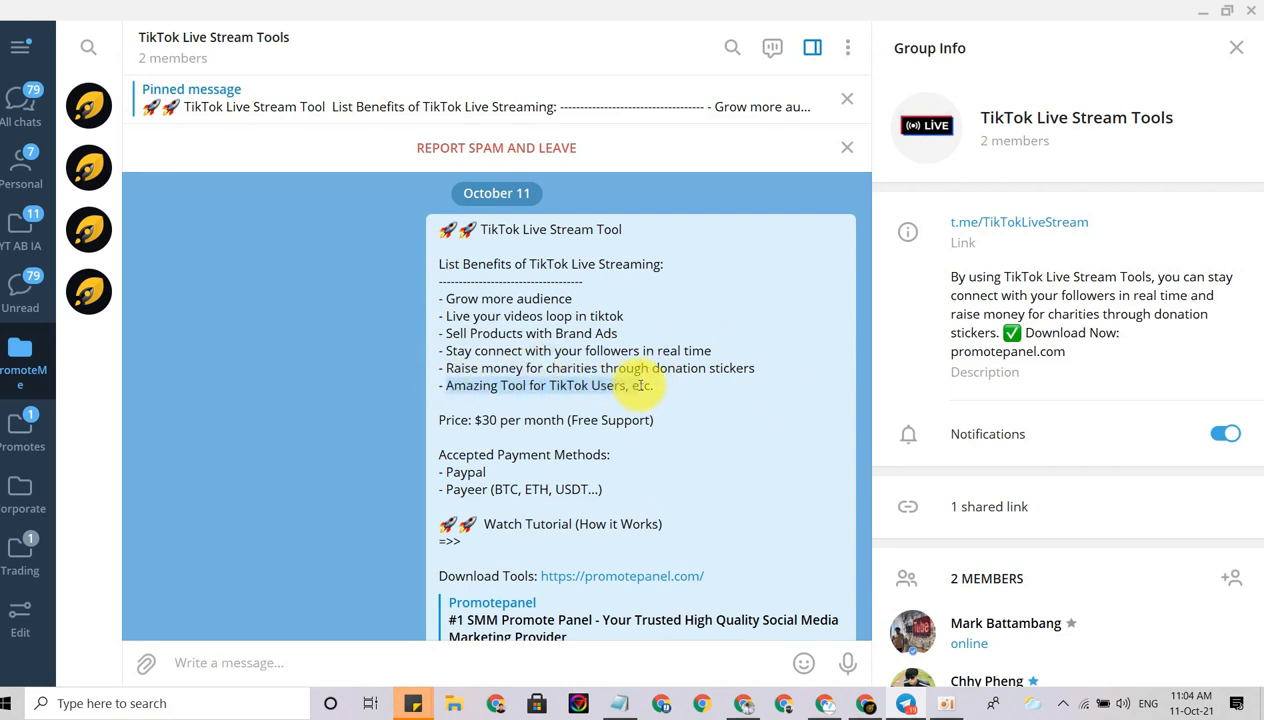
scroll(down, 3)
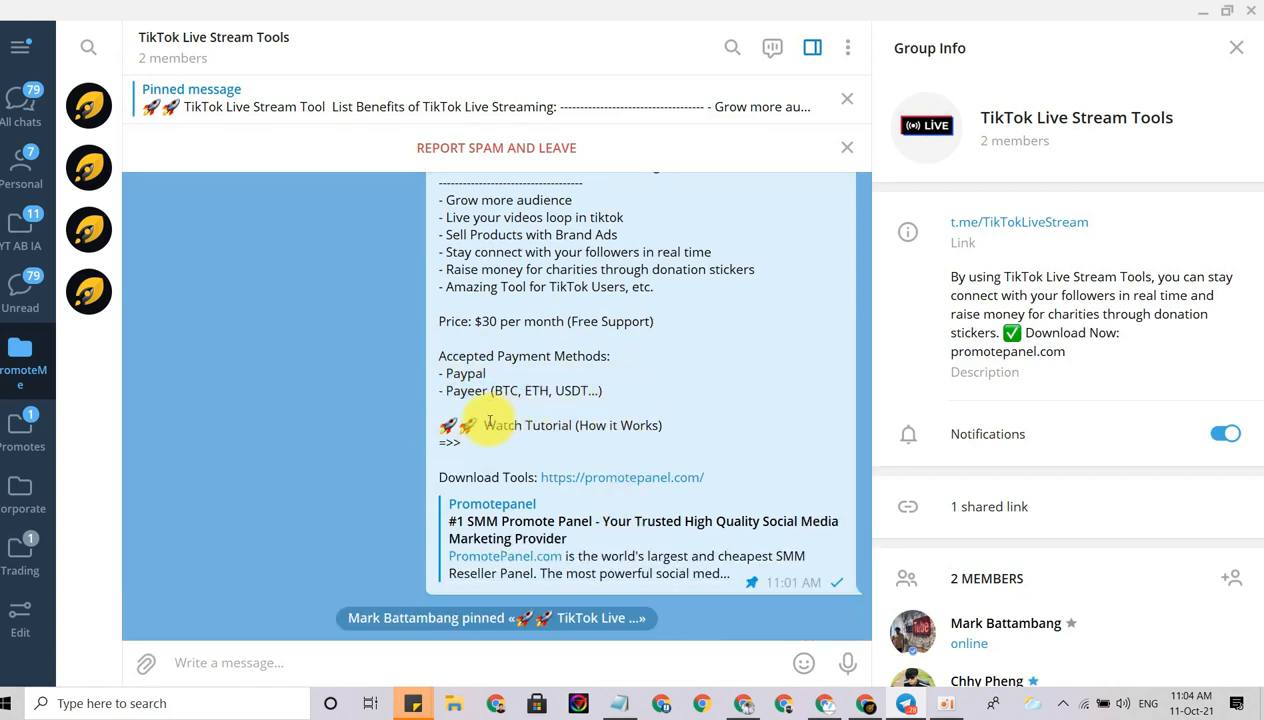
mouse_move(608, 468)
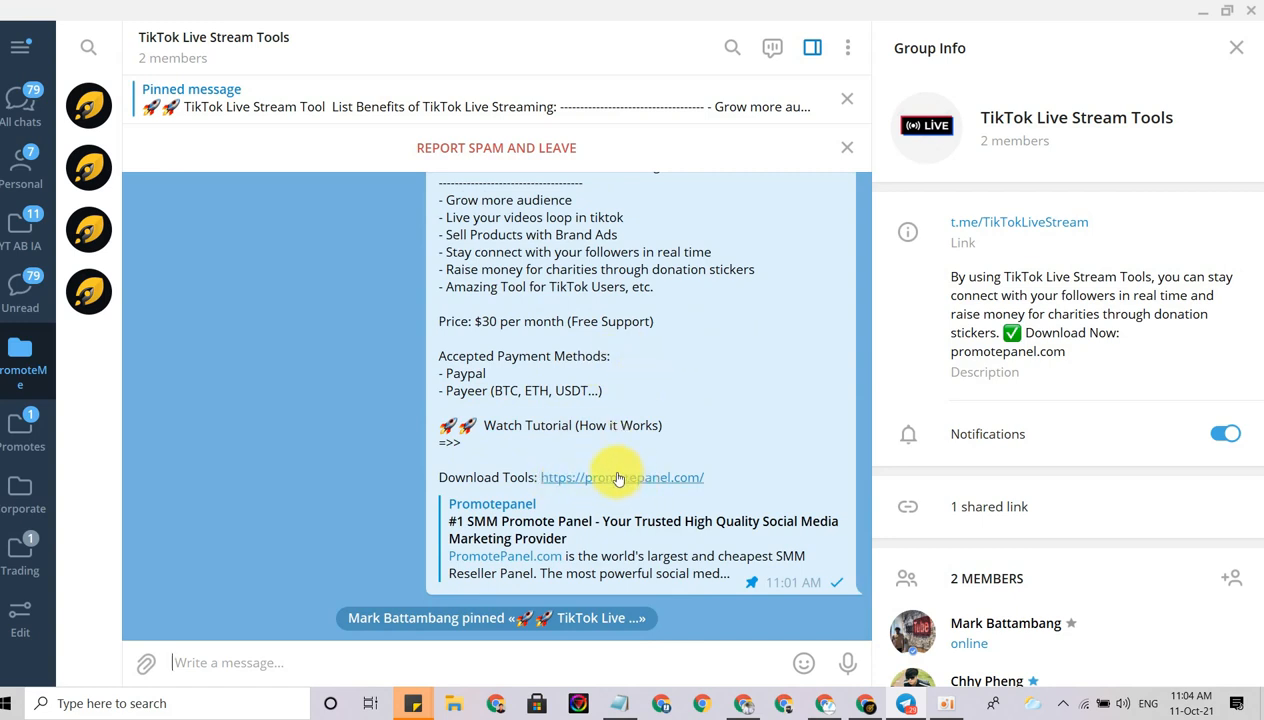
click(620, 476)
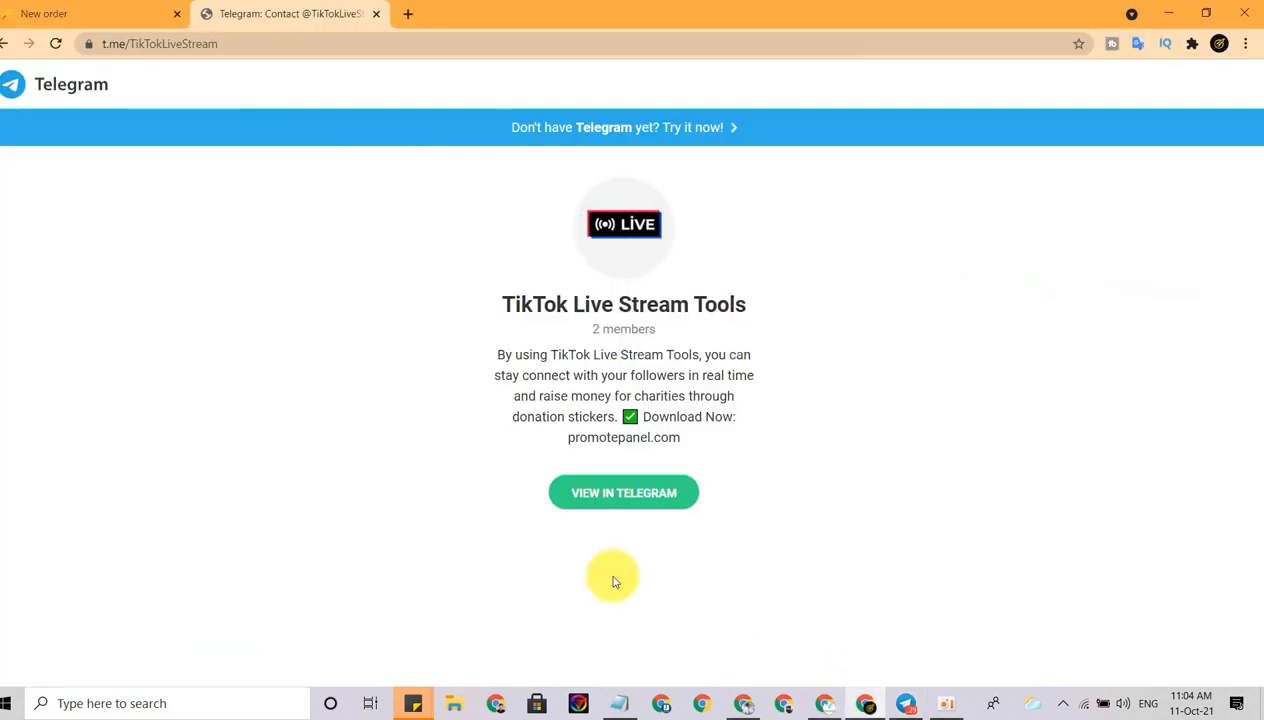
- Return to the PromotePanel order and review the description down to the Link field
click(90, 12)
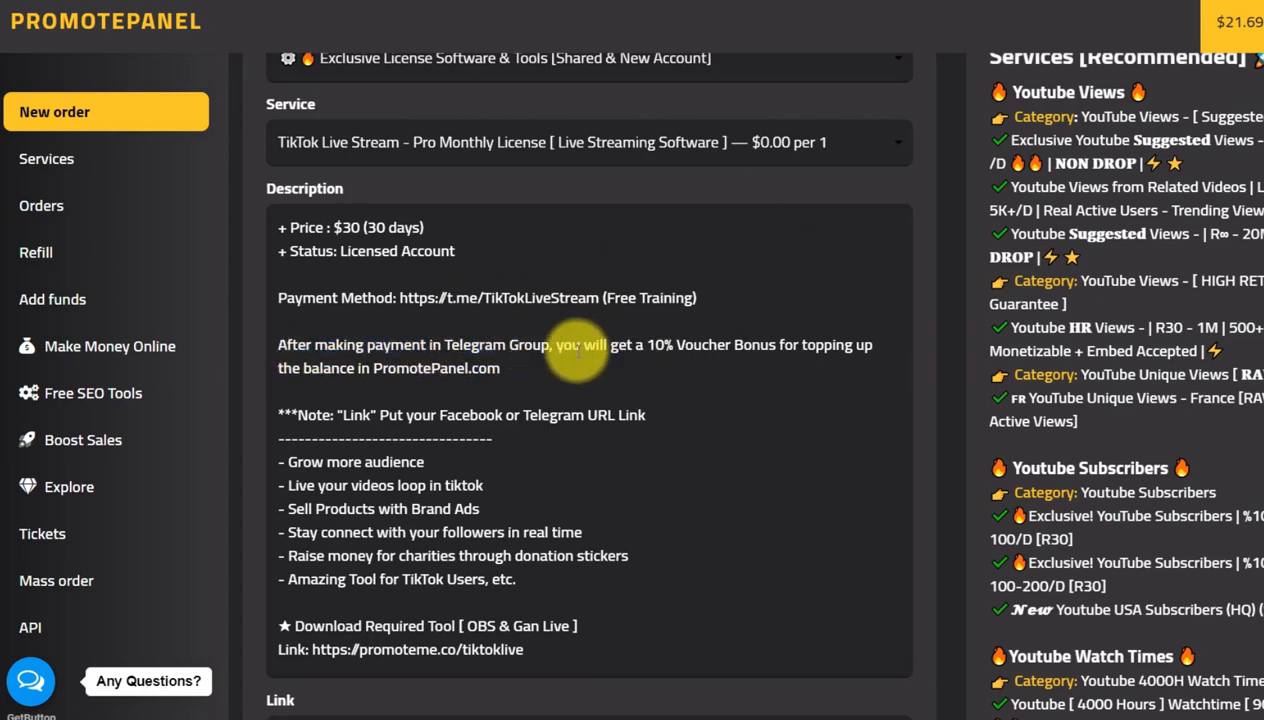
drag(578, 344, 736, 344)
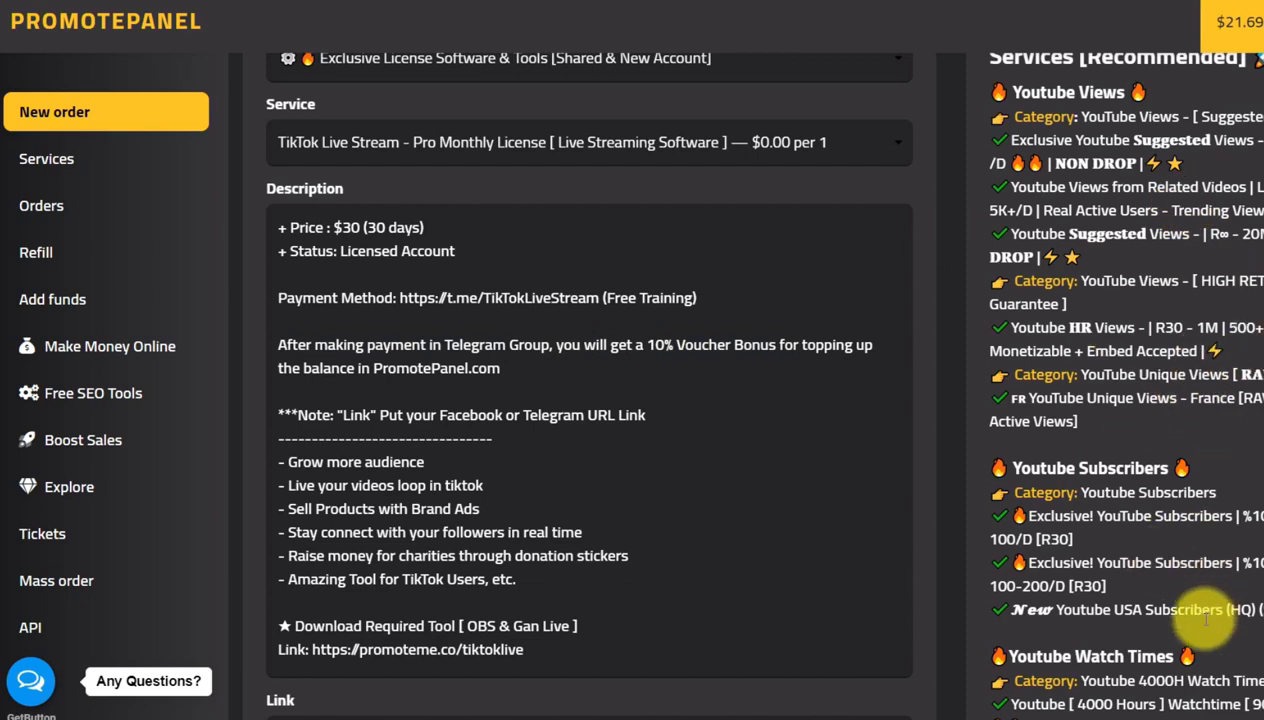
mouse_move(344, 392)
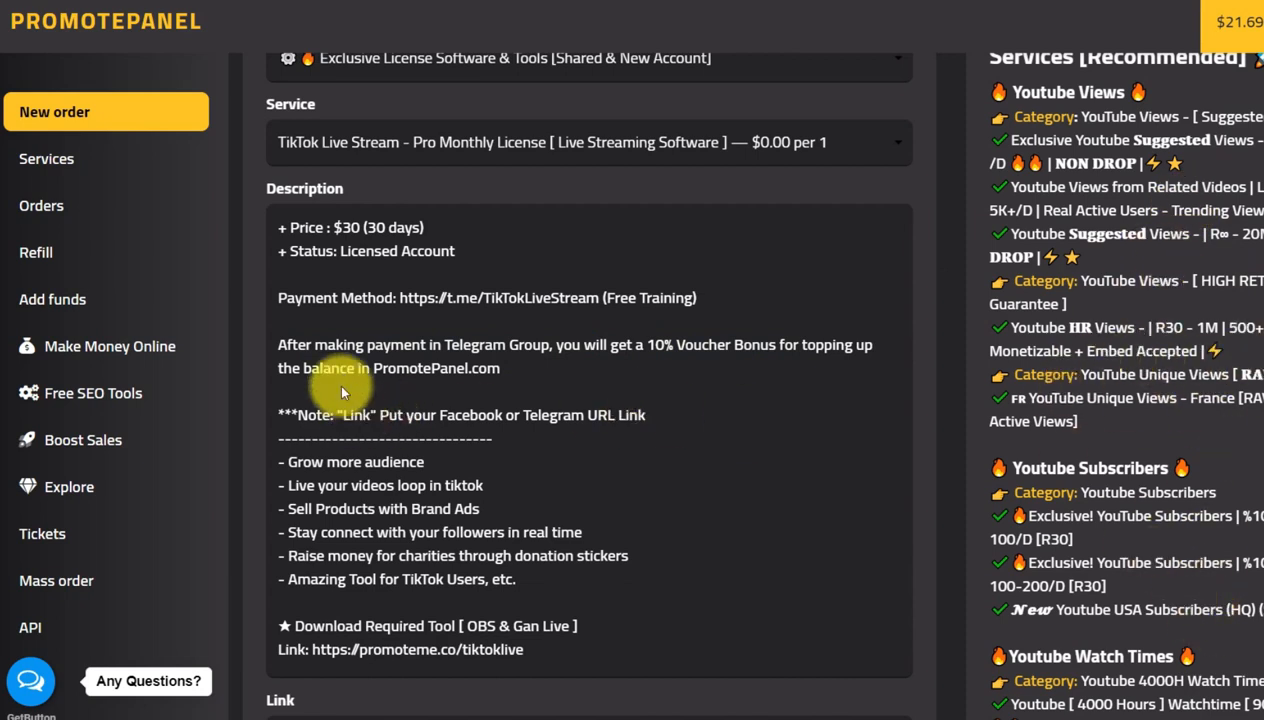
mouse_move(420, 400)
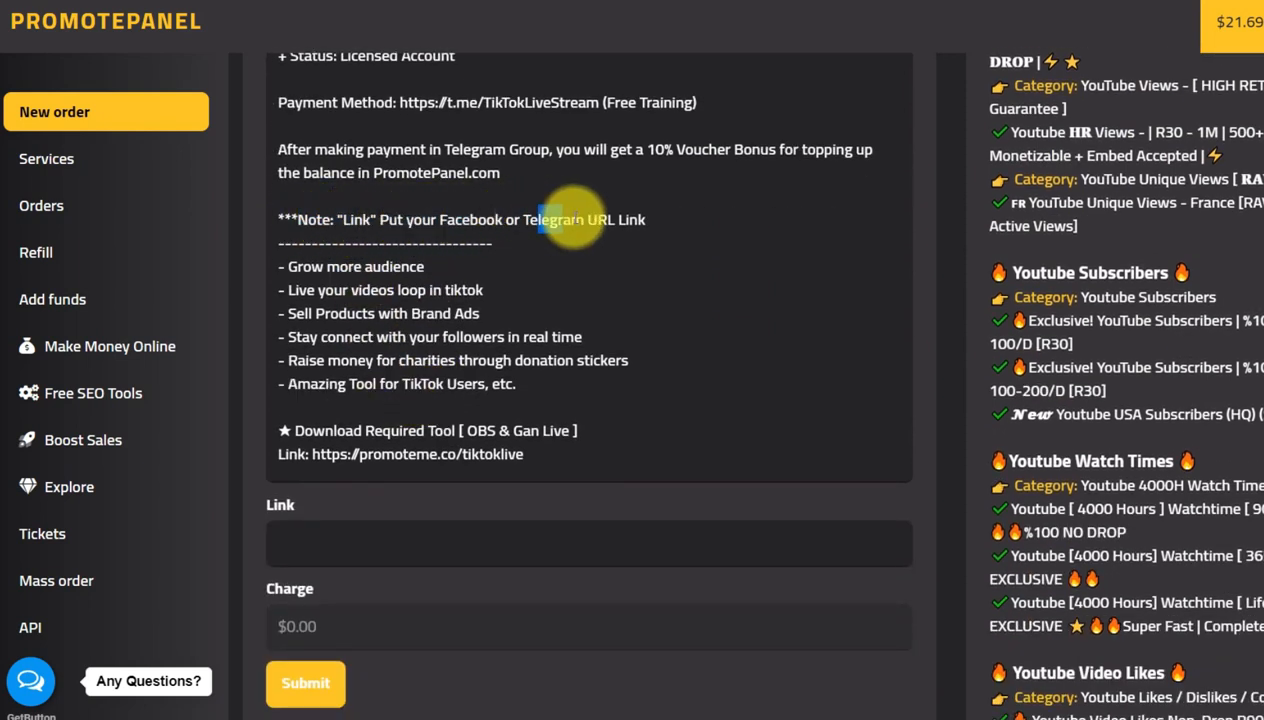
click(588, 544)
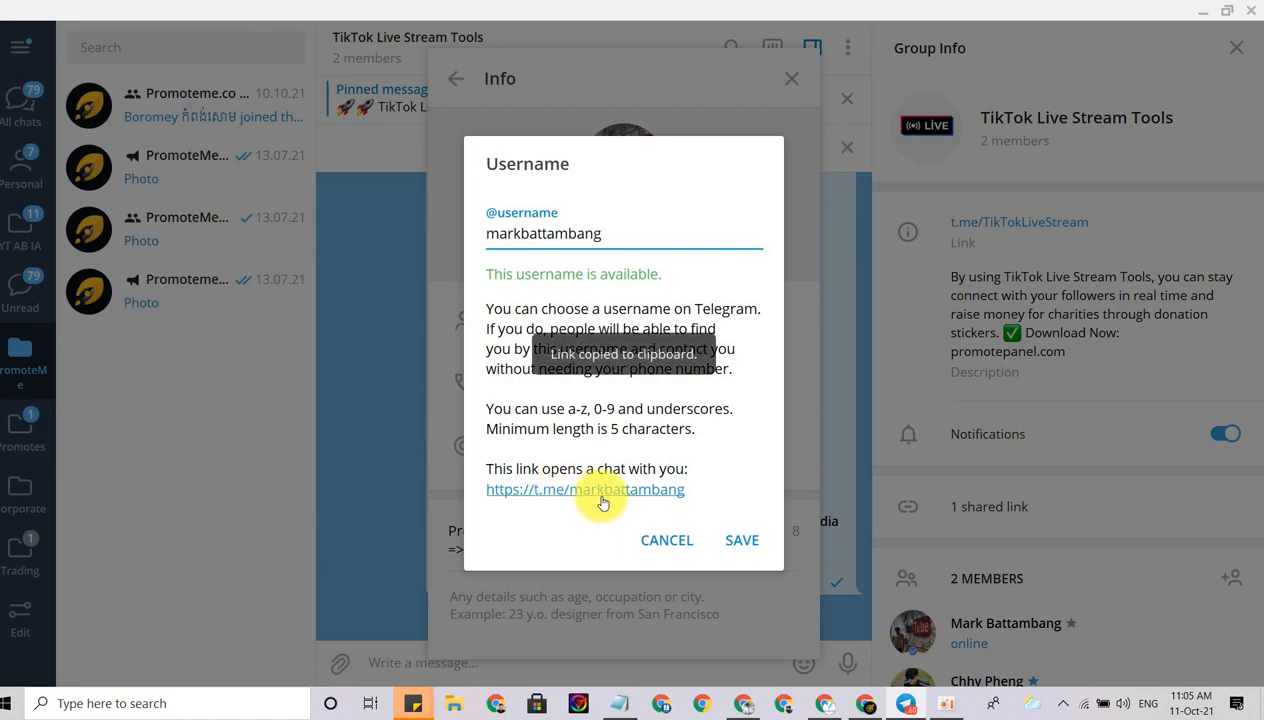
- Copy the personal t.me chat link from the Telegram profile's Username settings
click(666, 540)
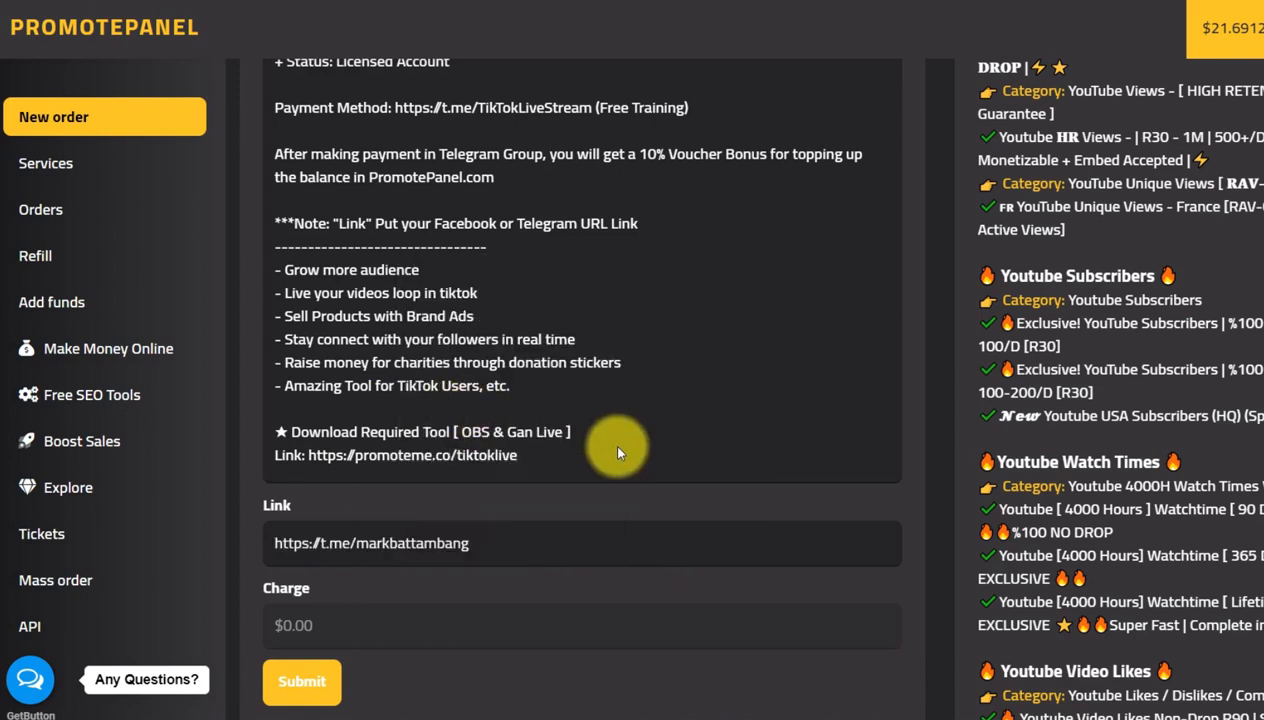
- Submit the $0.00 TikTok Live Stream Pro Monthly License order
scroll(down, 3)
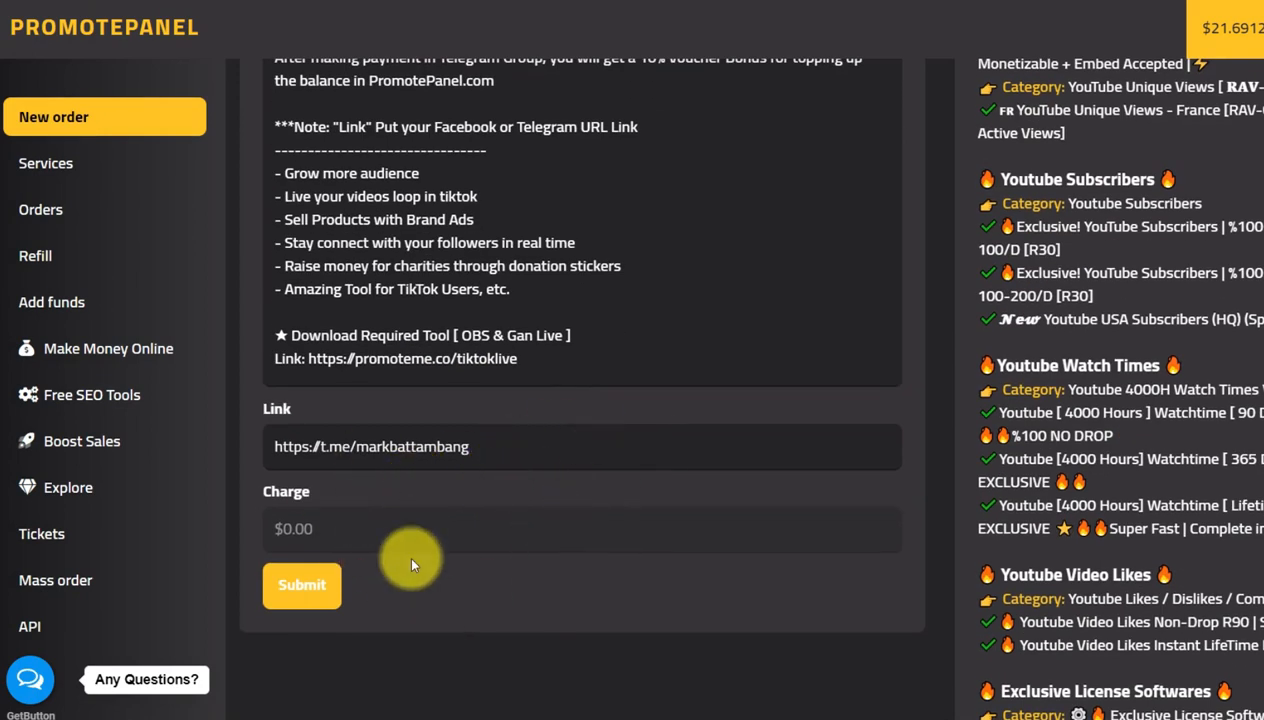
click(300, 584)
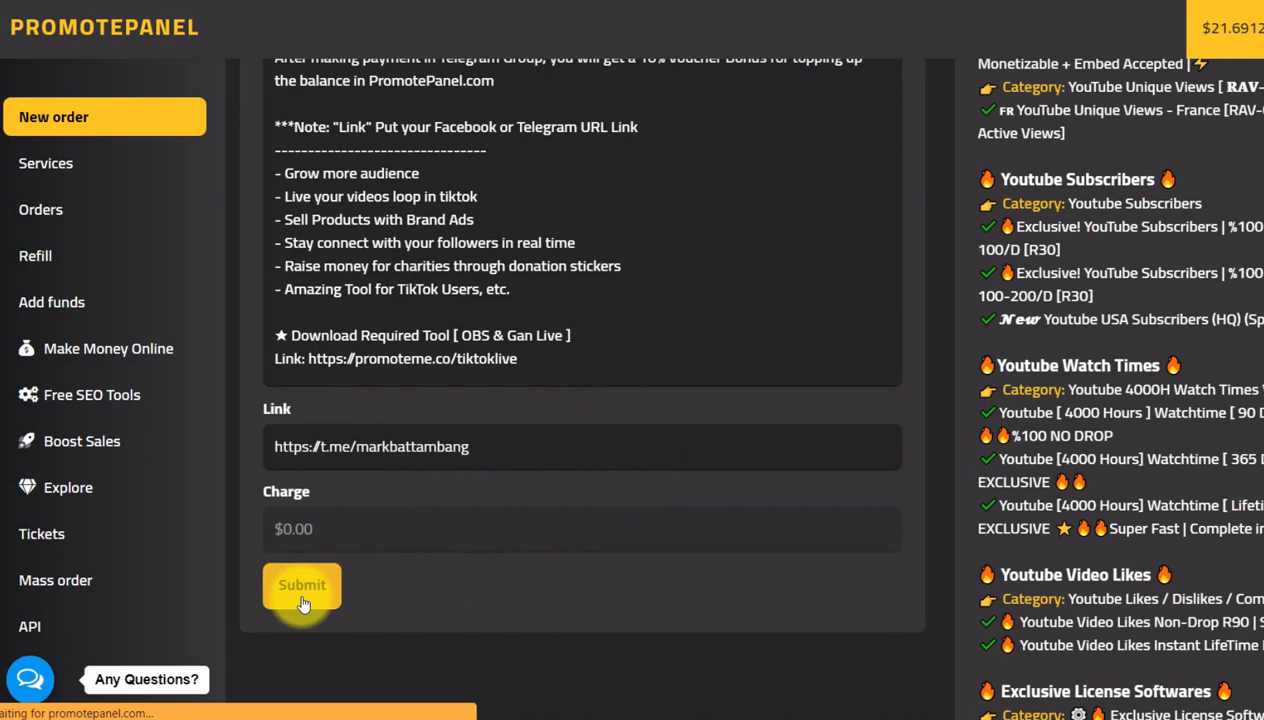
click(300, 584)
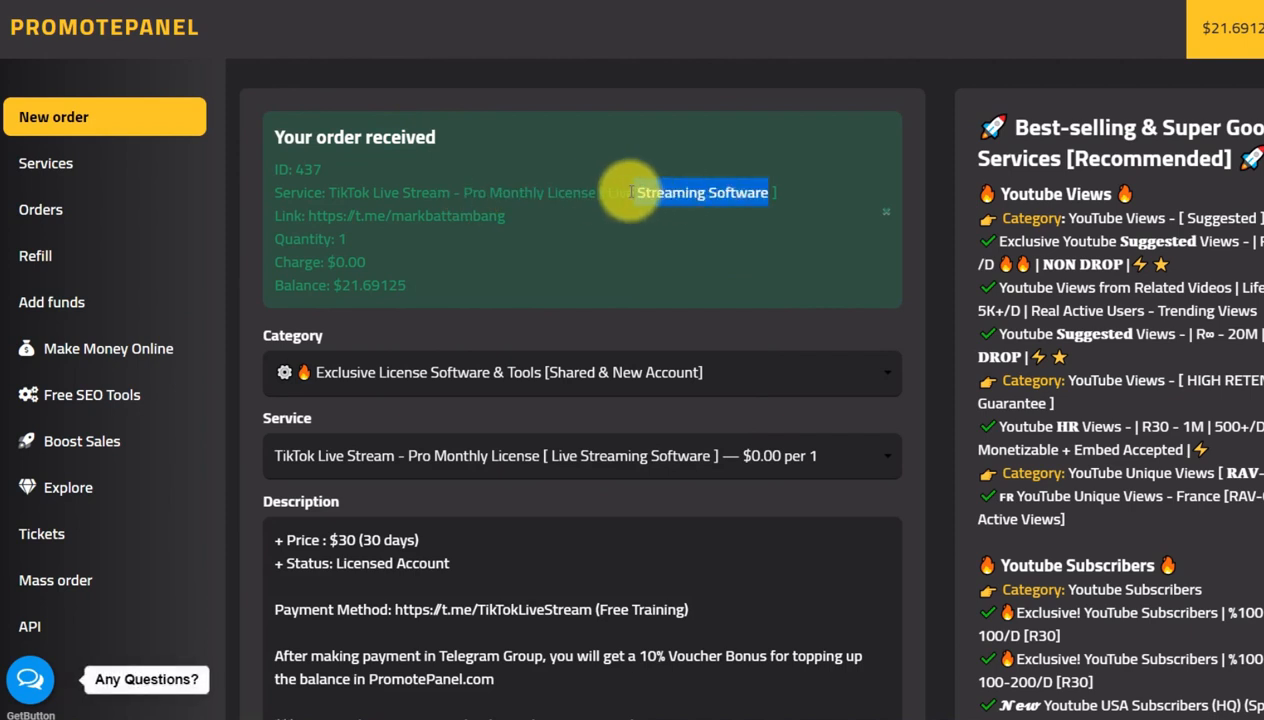
- Locate the promoteme.co/tiktoklive download link in the description and bring up its options
scroll(down, 3)
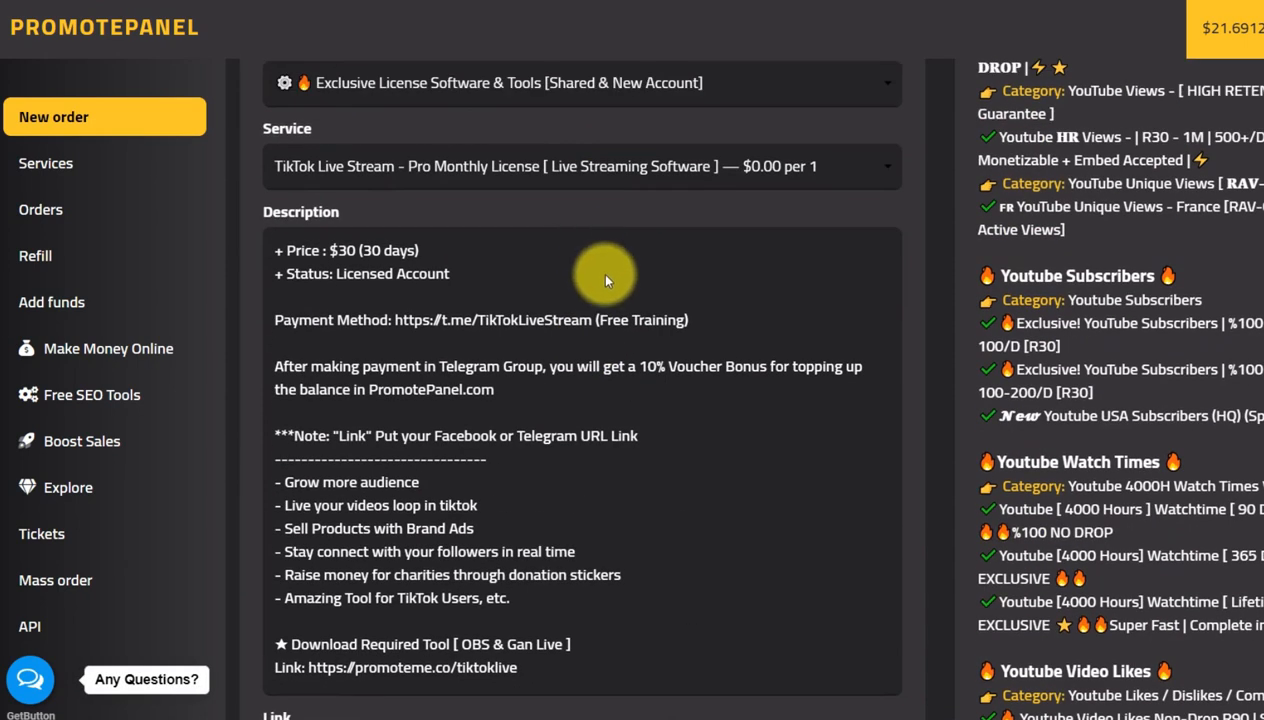
scroll(down, 3)
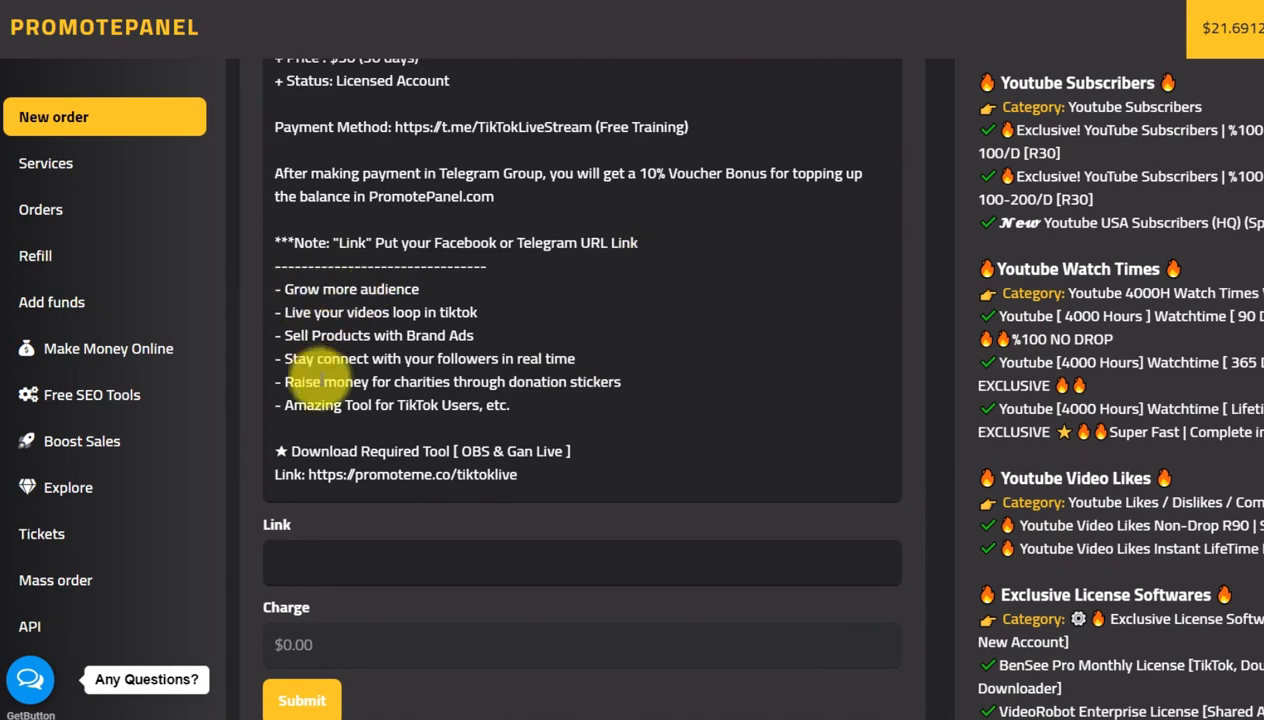
scroll(down, 3)
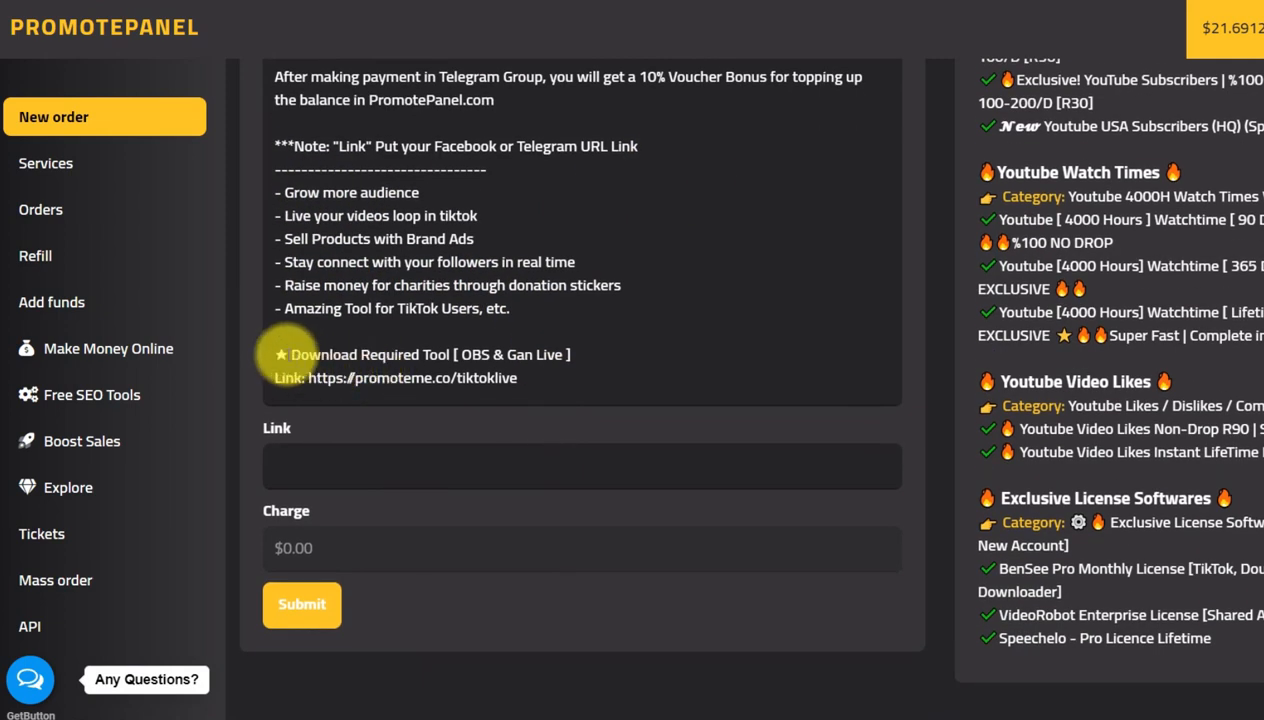
drag(454, 354, 576, 354)
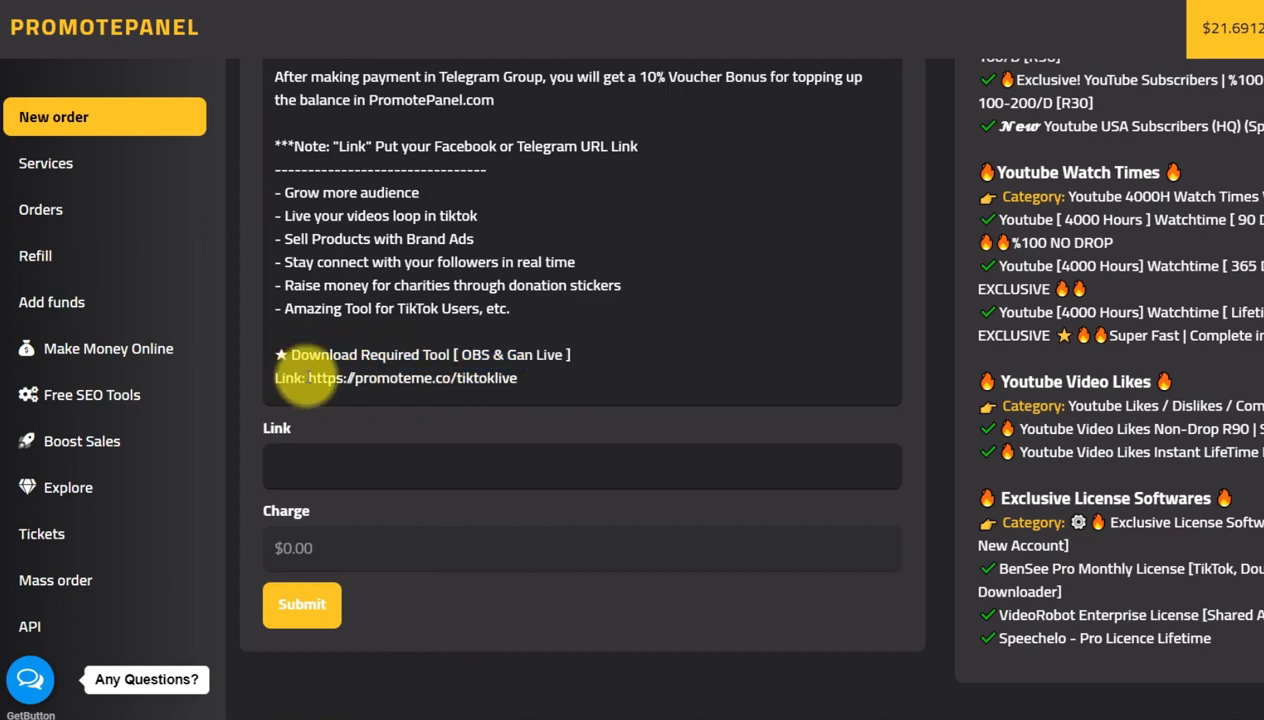
right_click(410, 378)
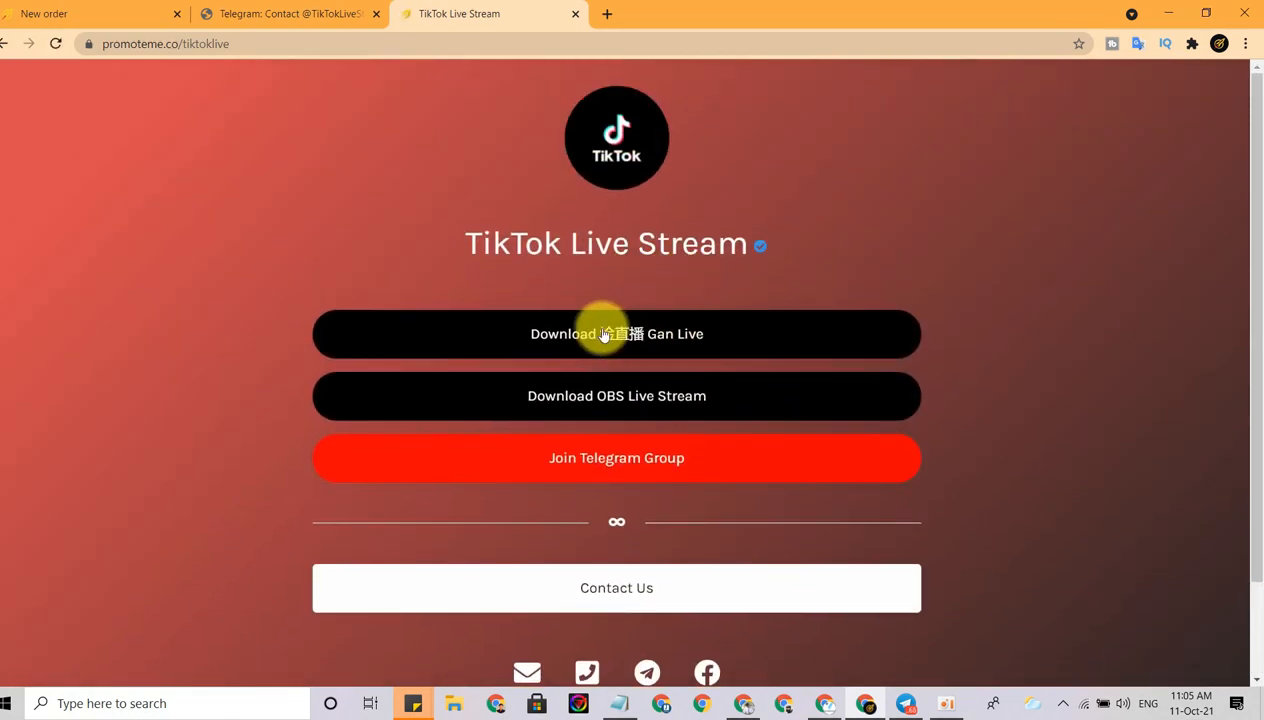
mouse_move(616, 396)
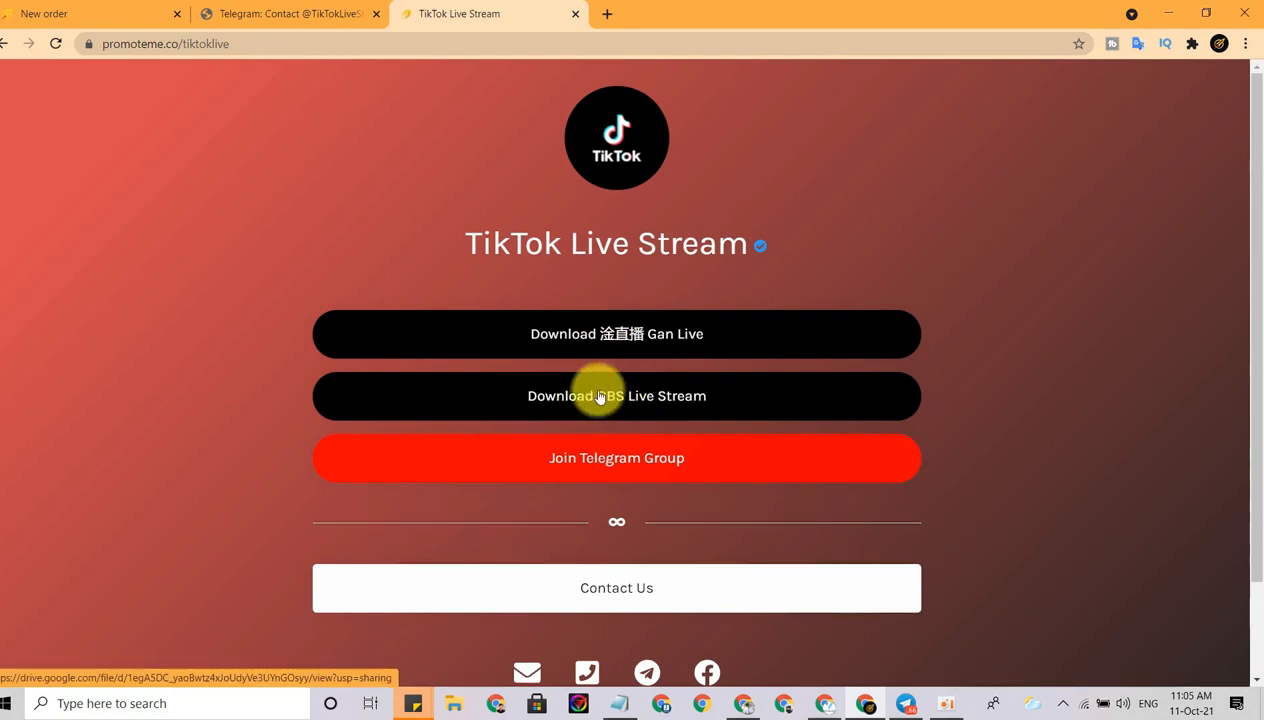
- Download the GAN LIVE TK.rar archive from Google Drive, then bring up the OBS Live Stream zip
click(616, 332)
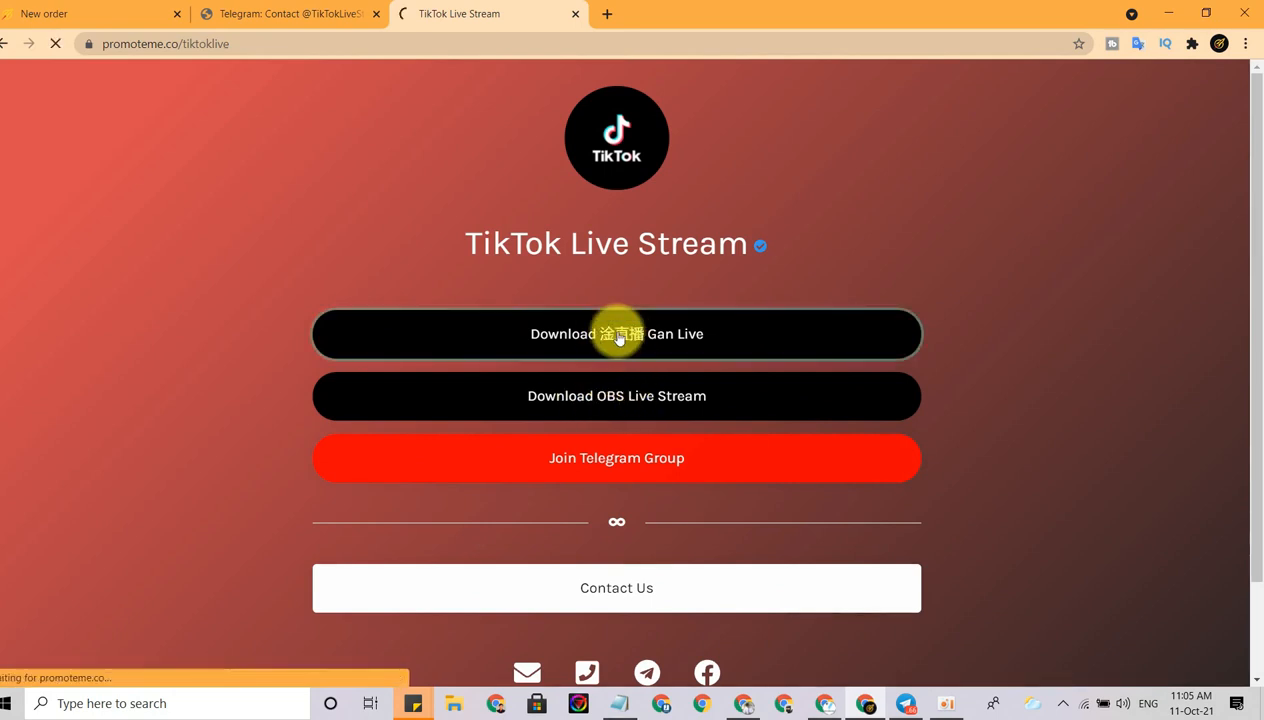
click(616, 332)
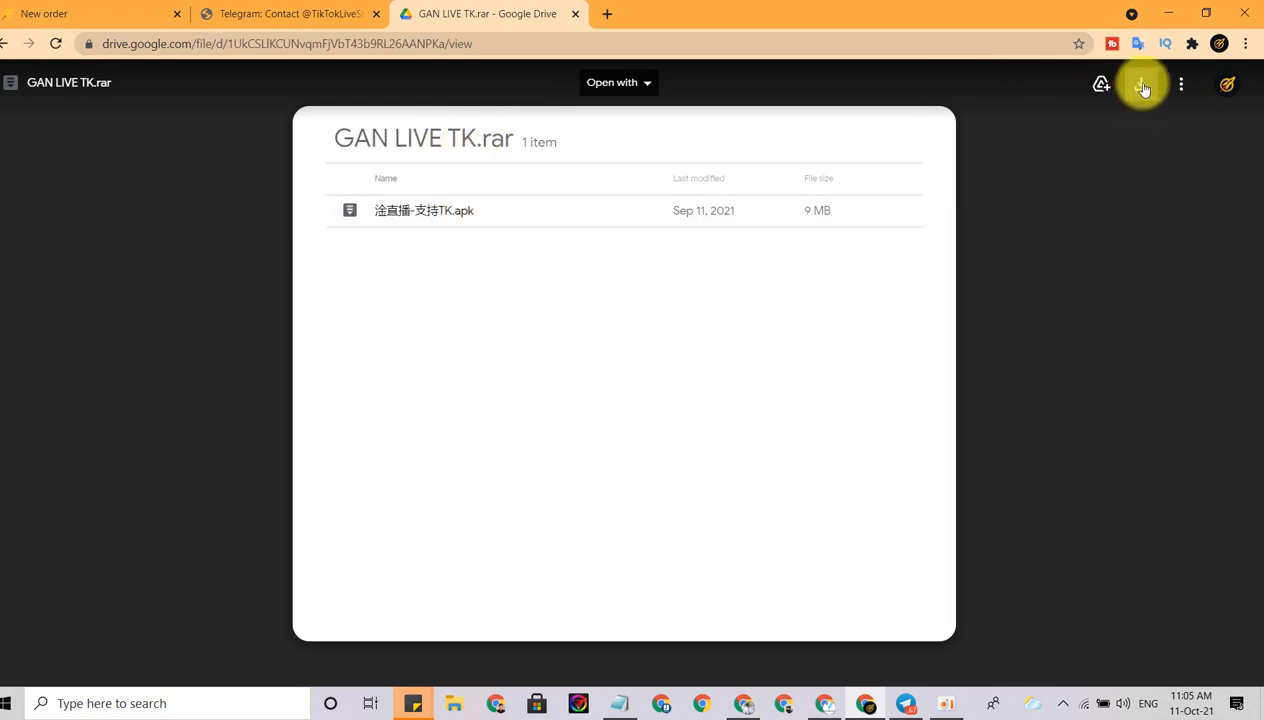
click(1140, 84)
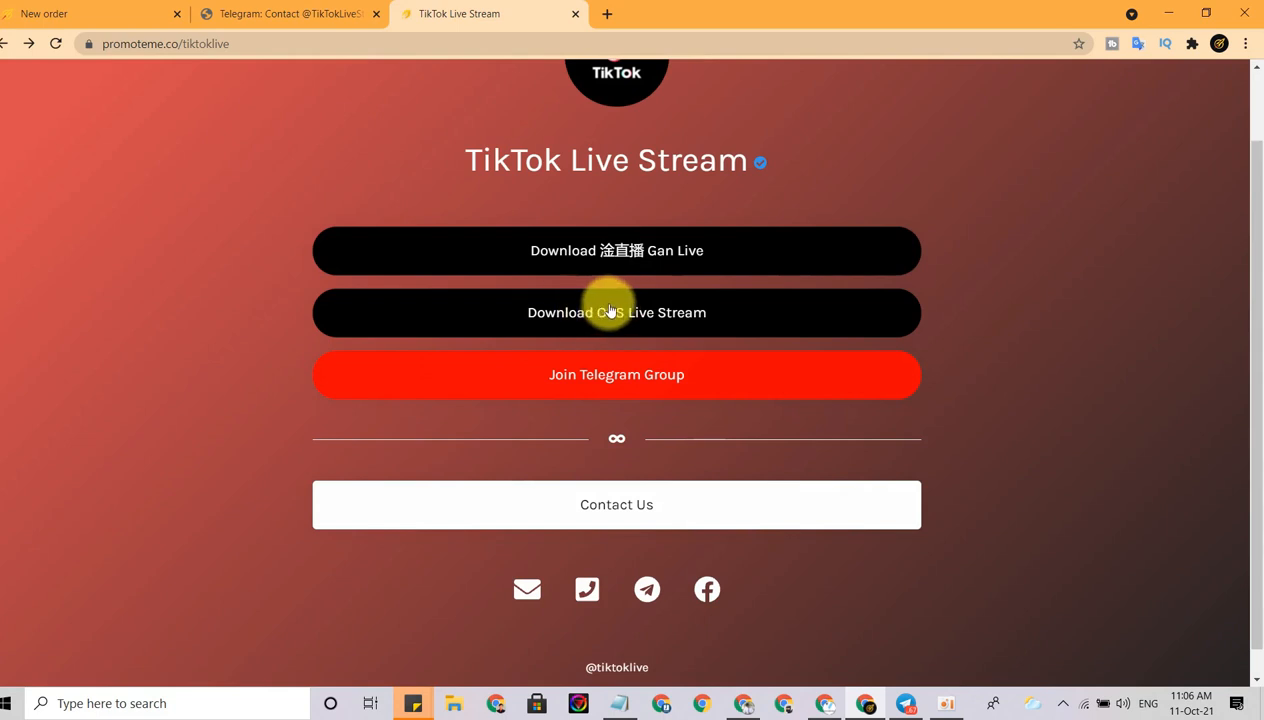
click(616, 312)
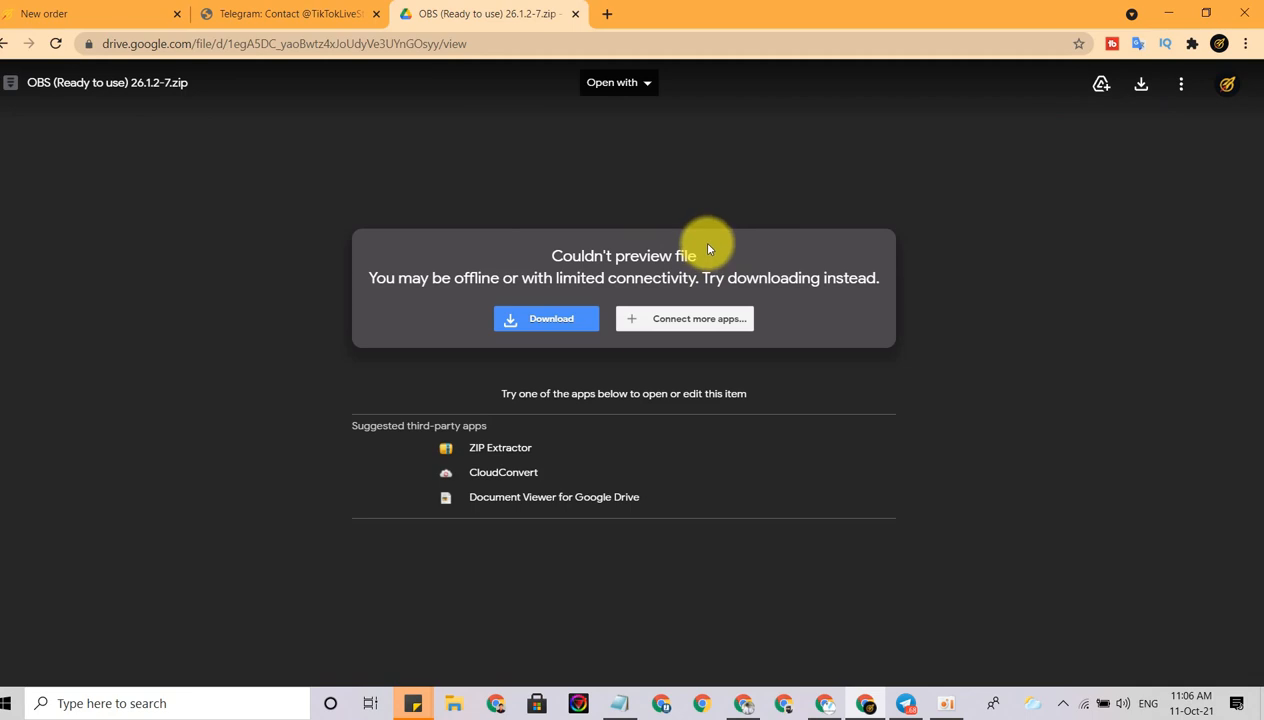
mouse_move(948, 610)
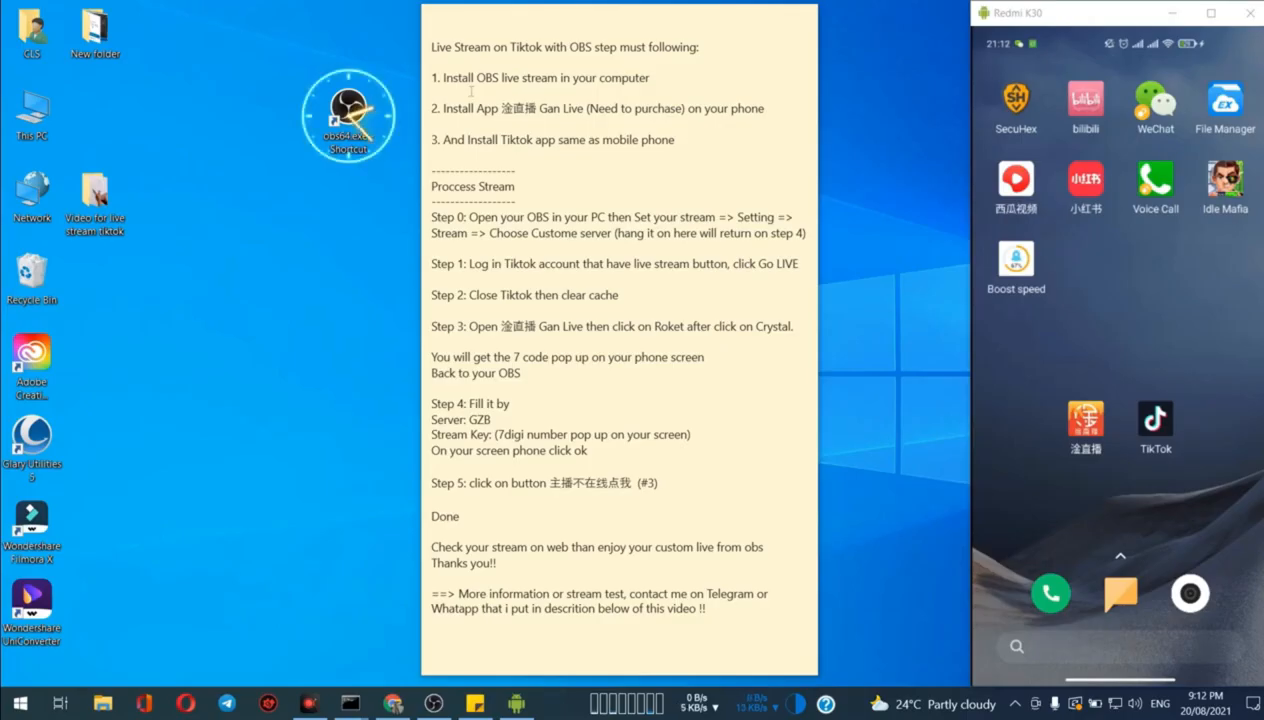
- Review the sticky note's OBS and Gan Live setup steps and launch OBS Studio
drag(468, 76, 648, 76)
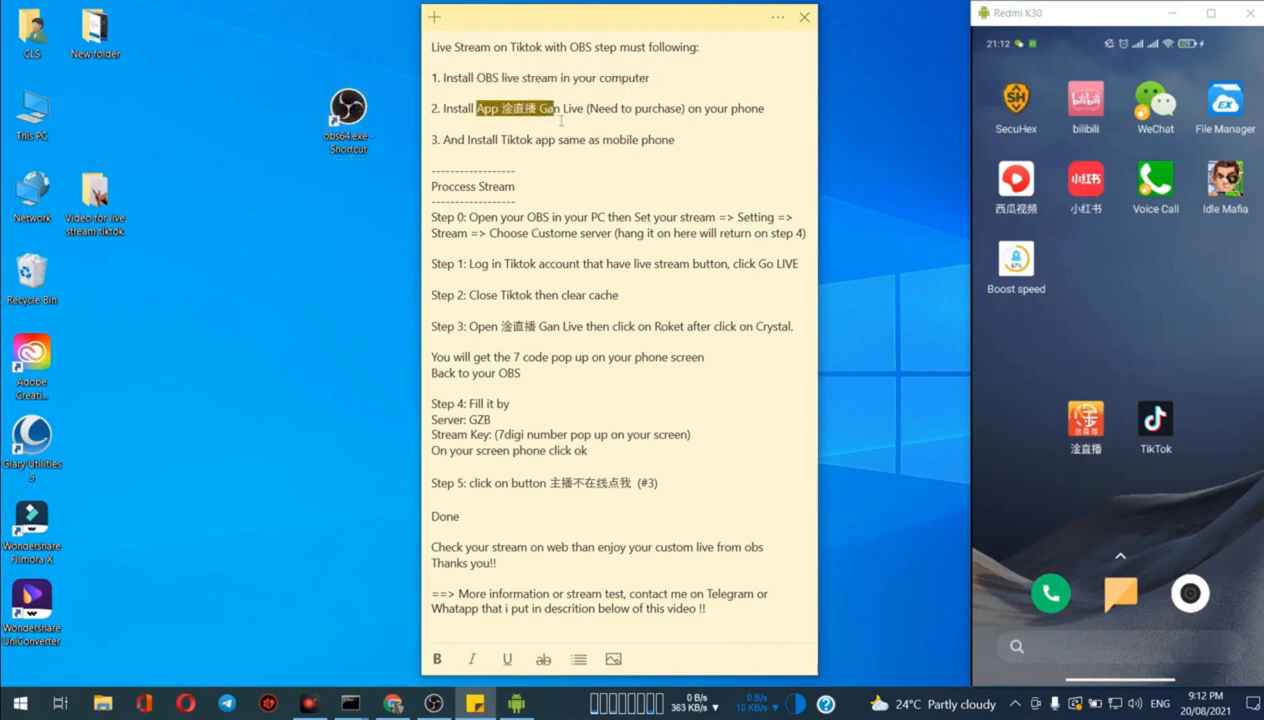
click(1084, 424)
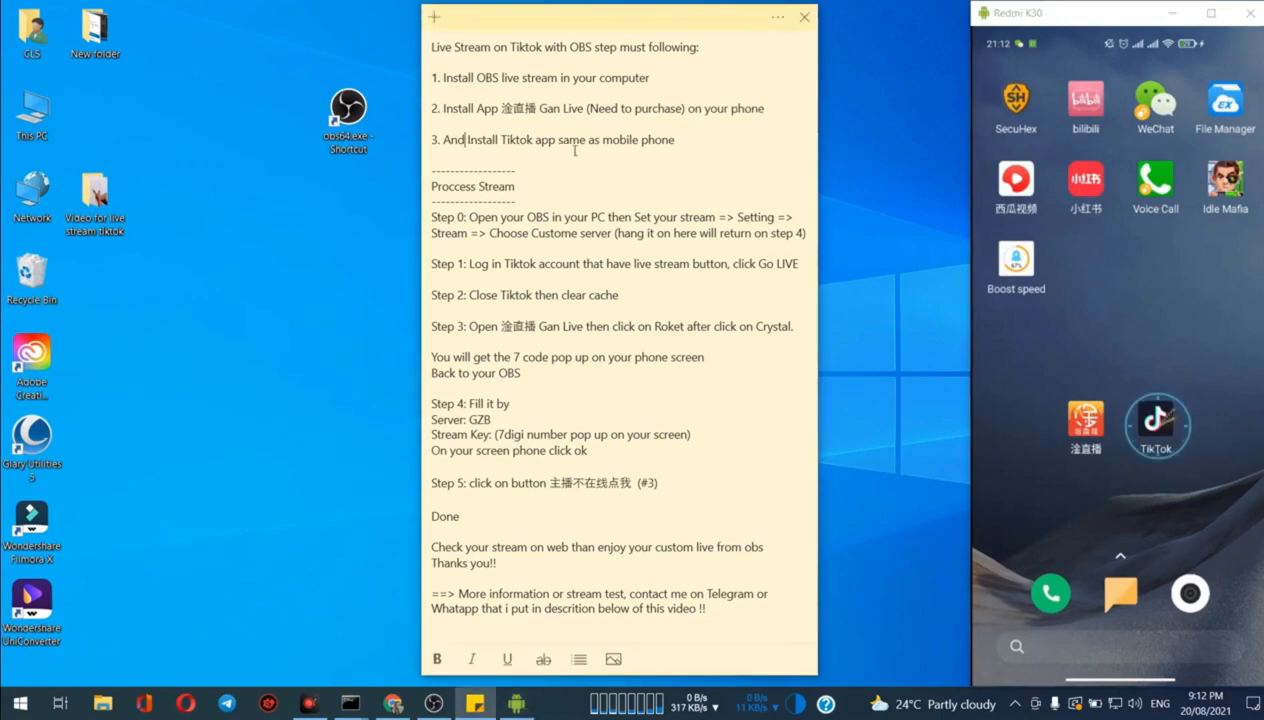
click(1156, 424)
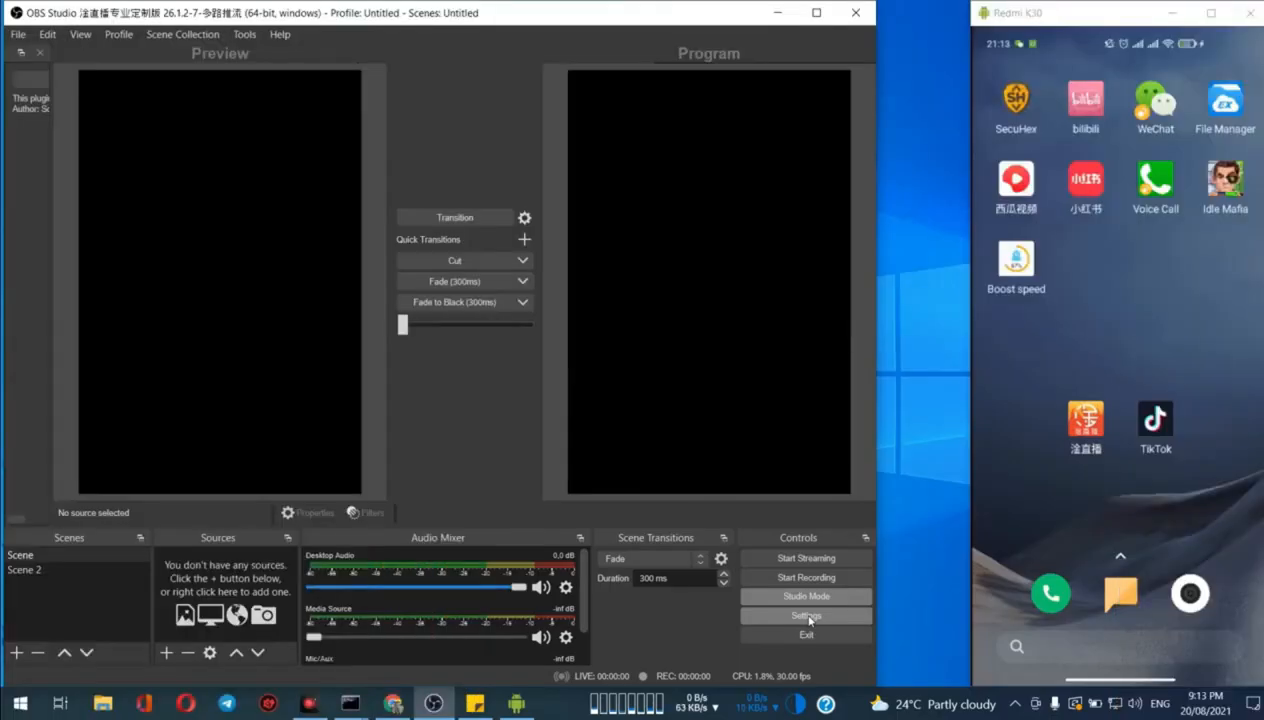
- Set the video base and output resolution to 720x1080 at 30 FPS and apply
click(806, 616)
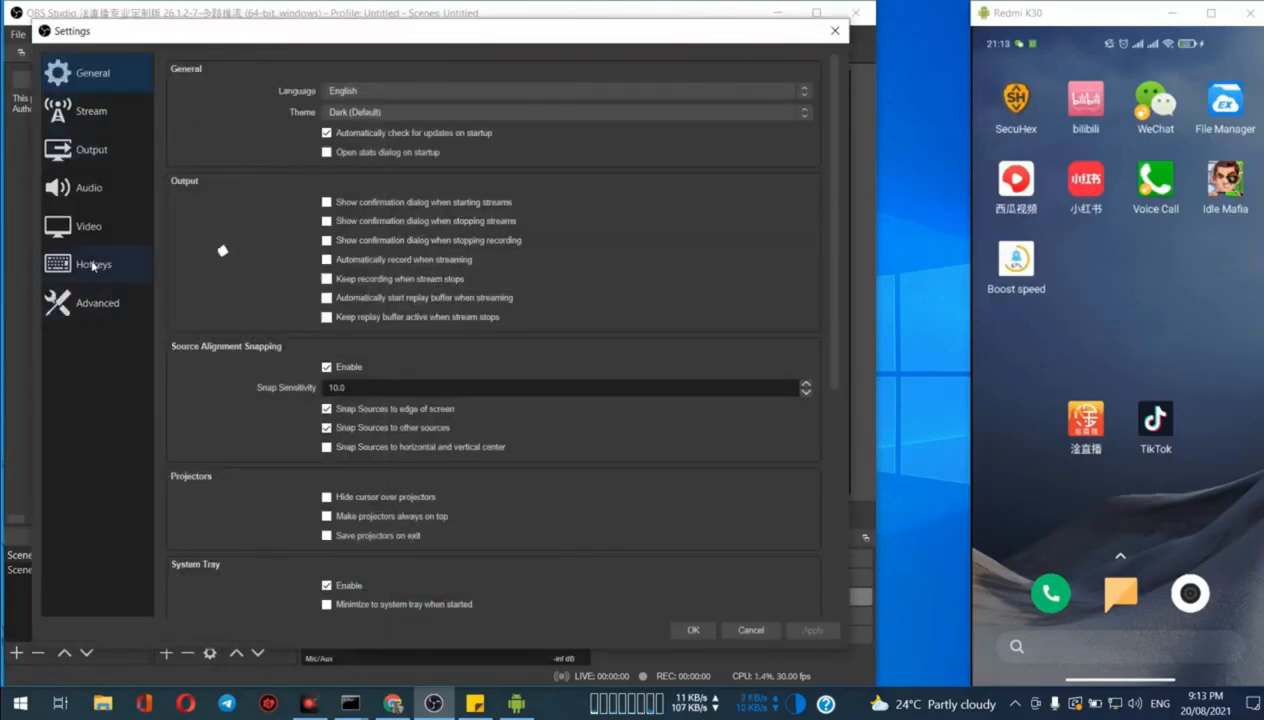
click(88, 226)
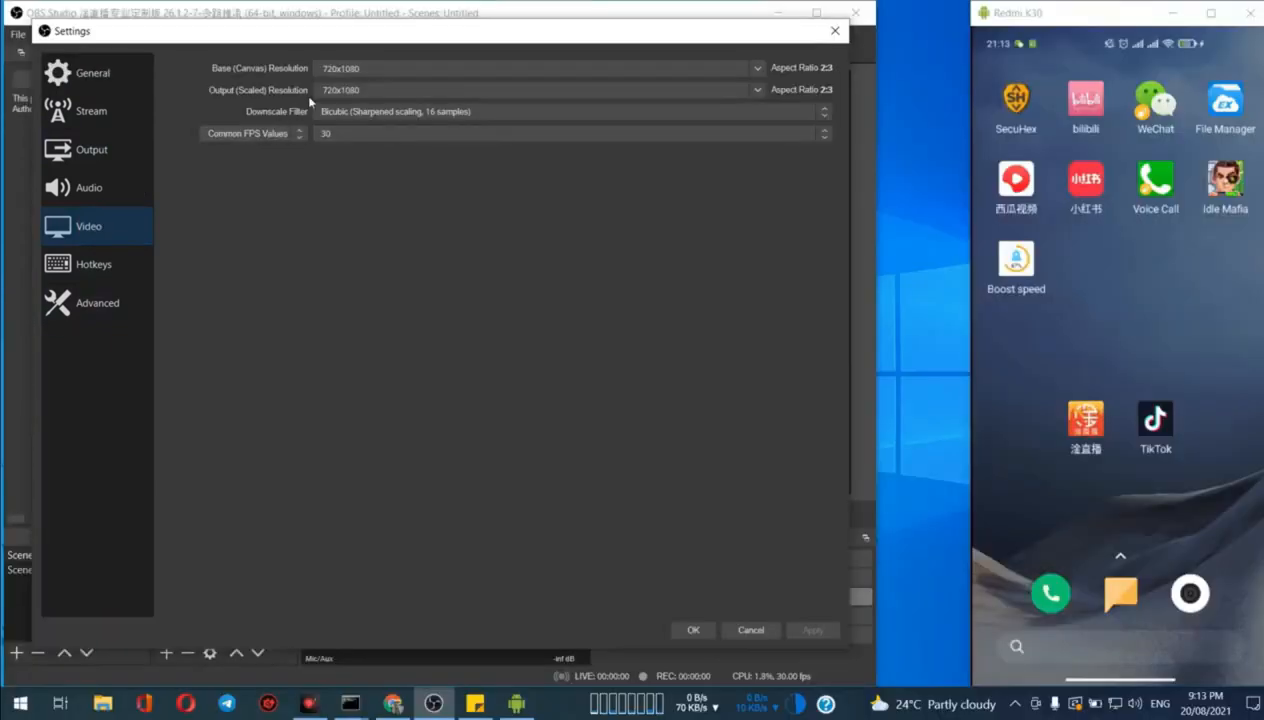
triple_click(340, 68)
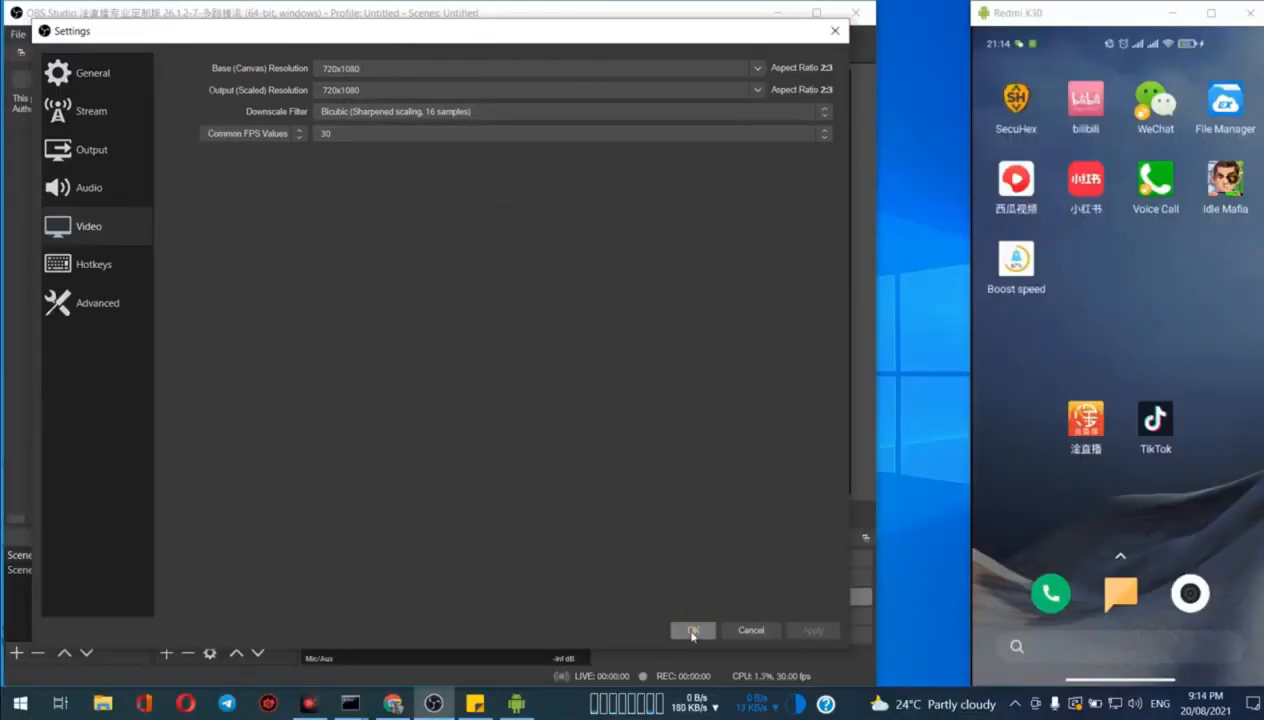
click(692, 630)
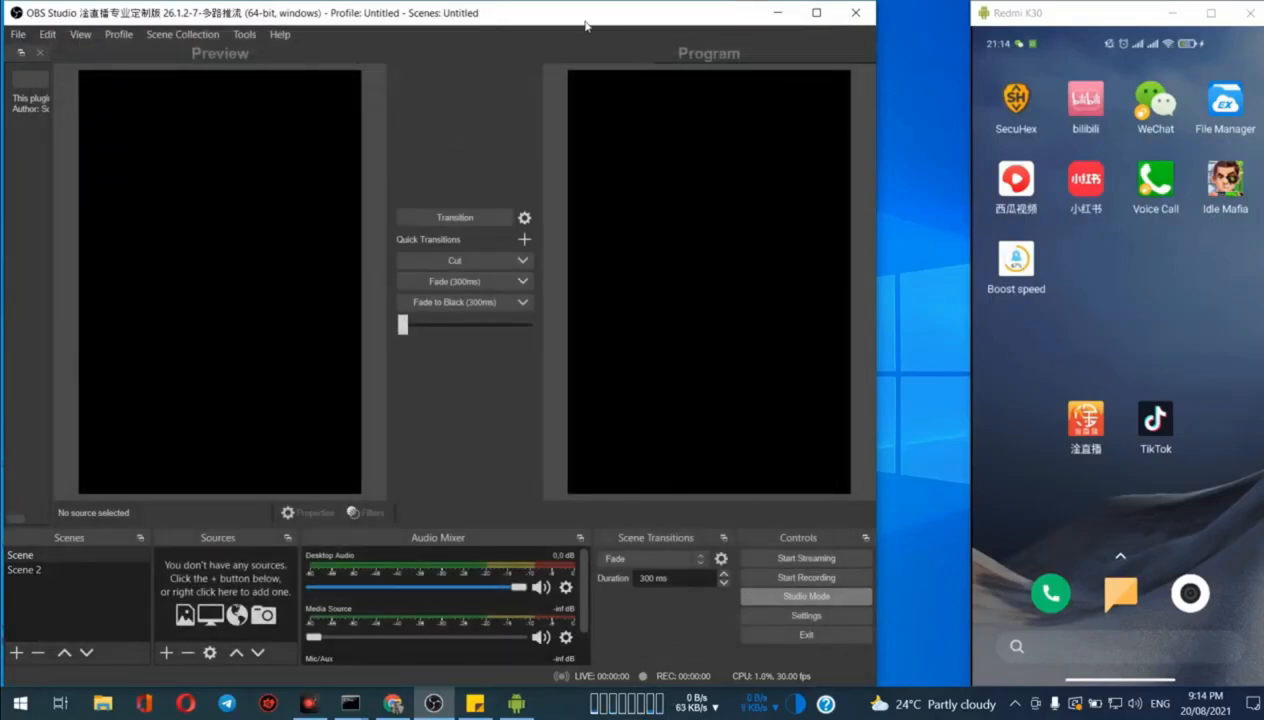
- Remove the existing Media Source from Scene 2
click(24, 568)
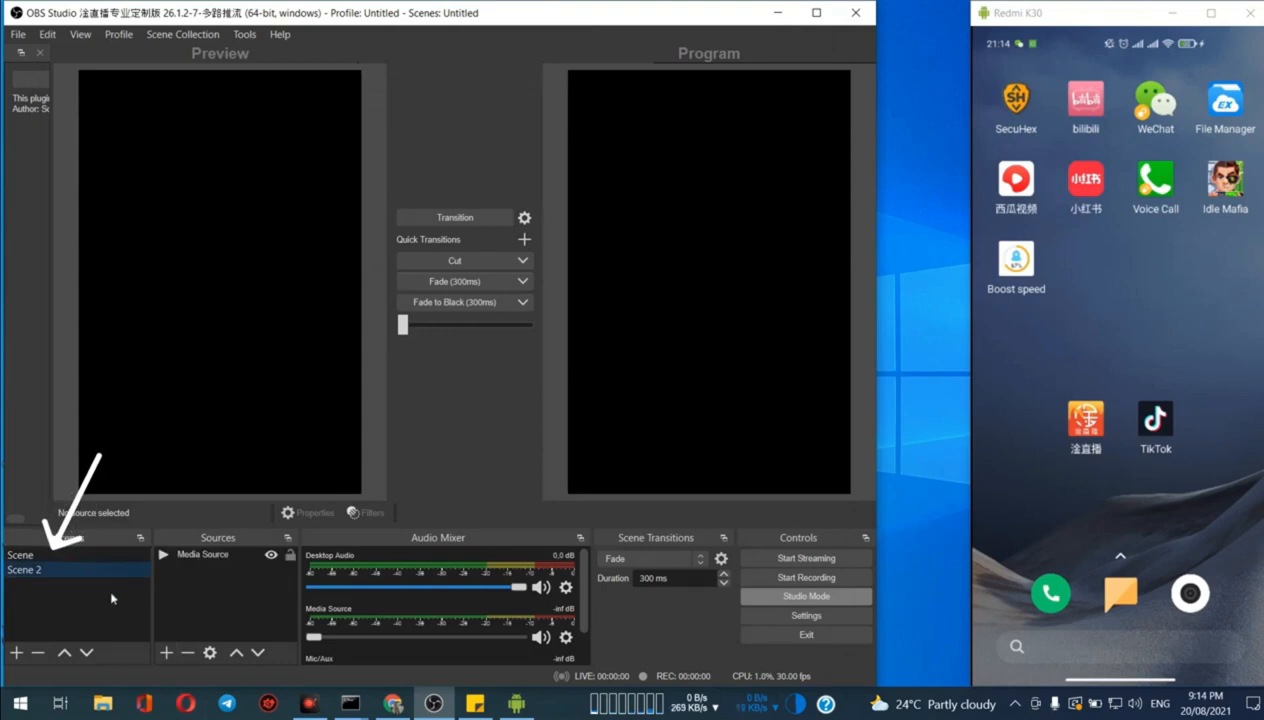
click(204, 554)
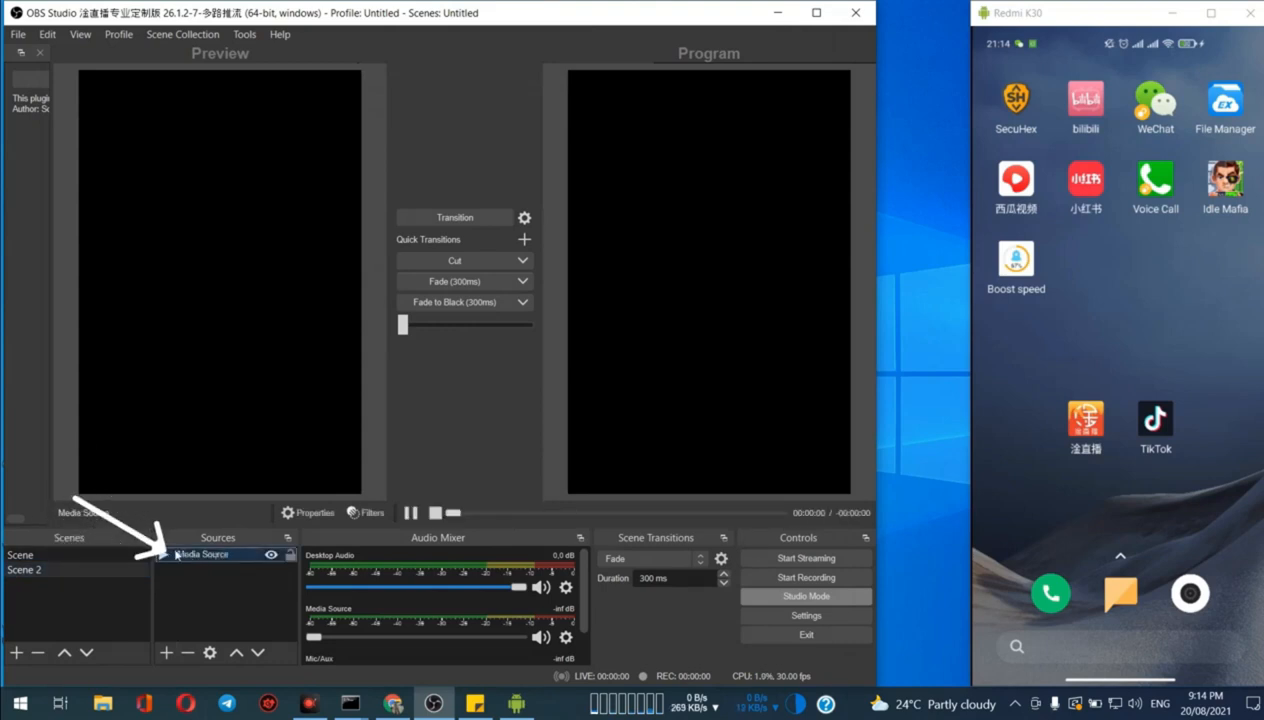
click(170, 554)
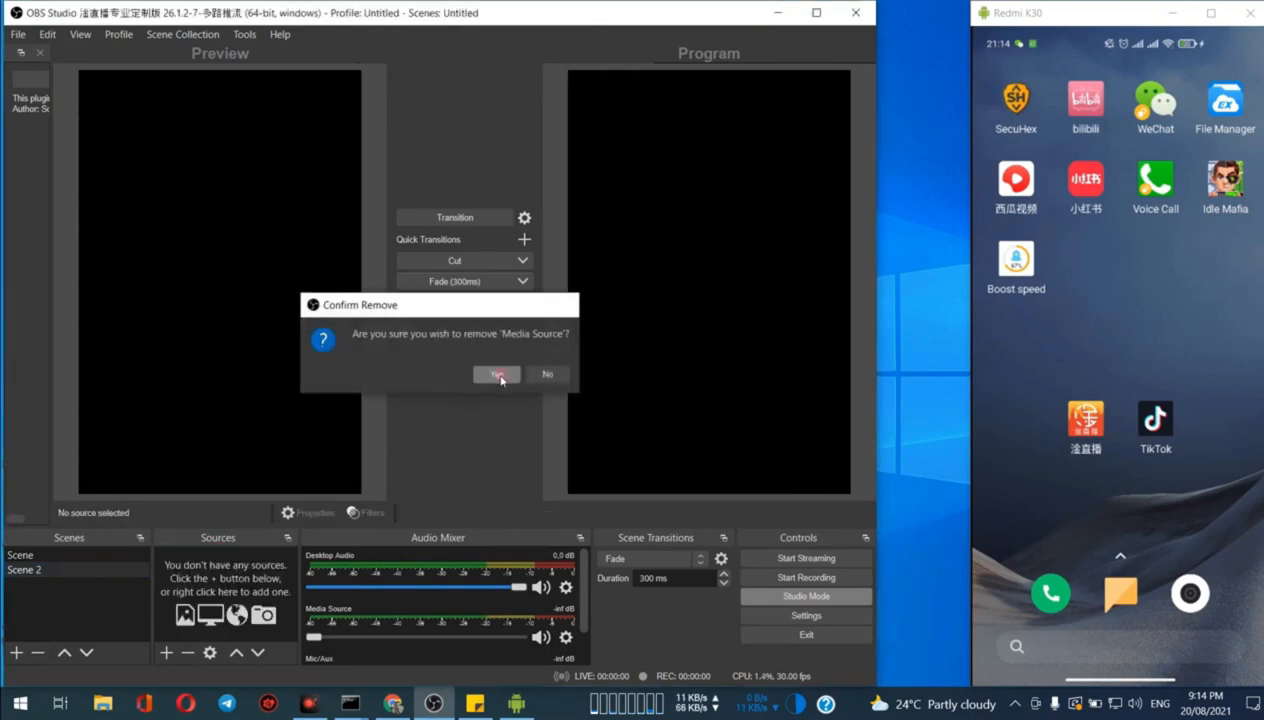
click(496, 374)
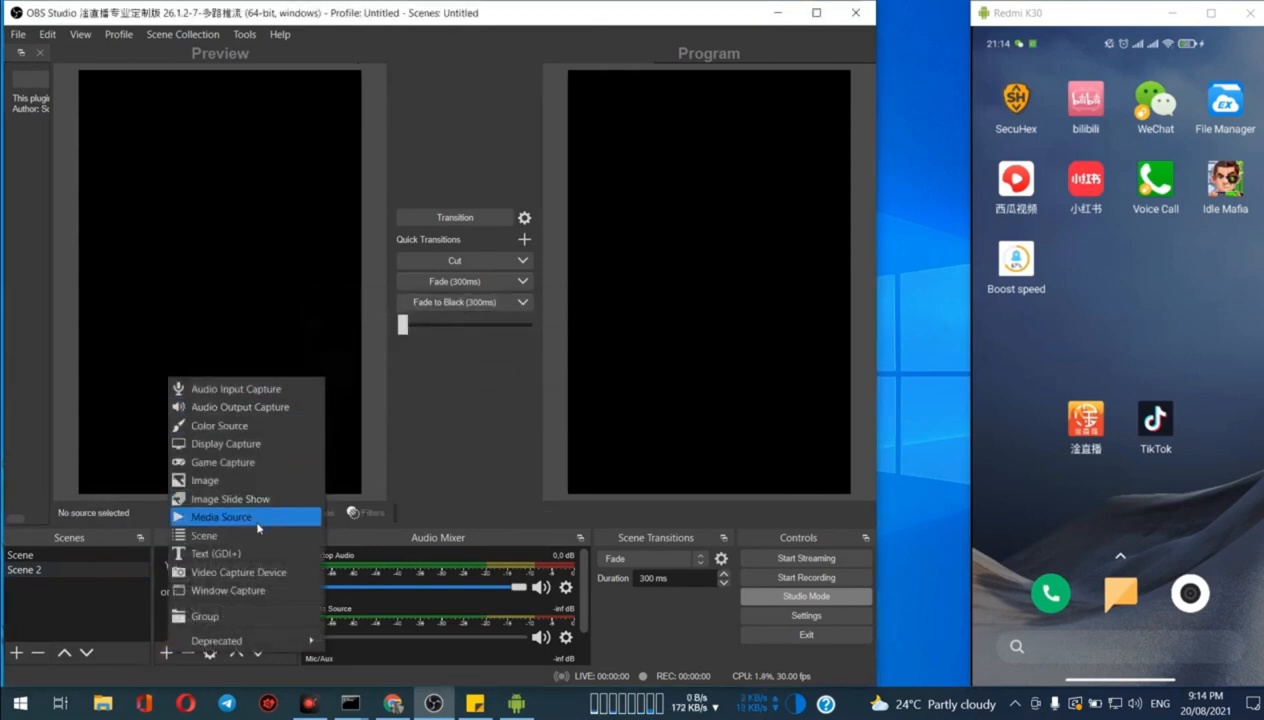
- Add a media source named 'testing' playing the drawing mp4 from the Video for live stream tiktok folder
click(220, 516)
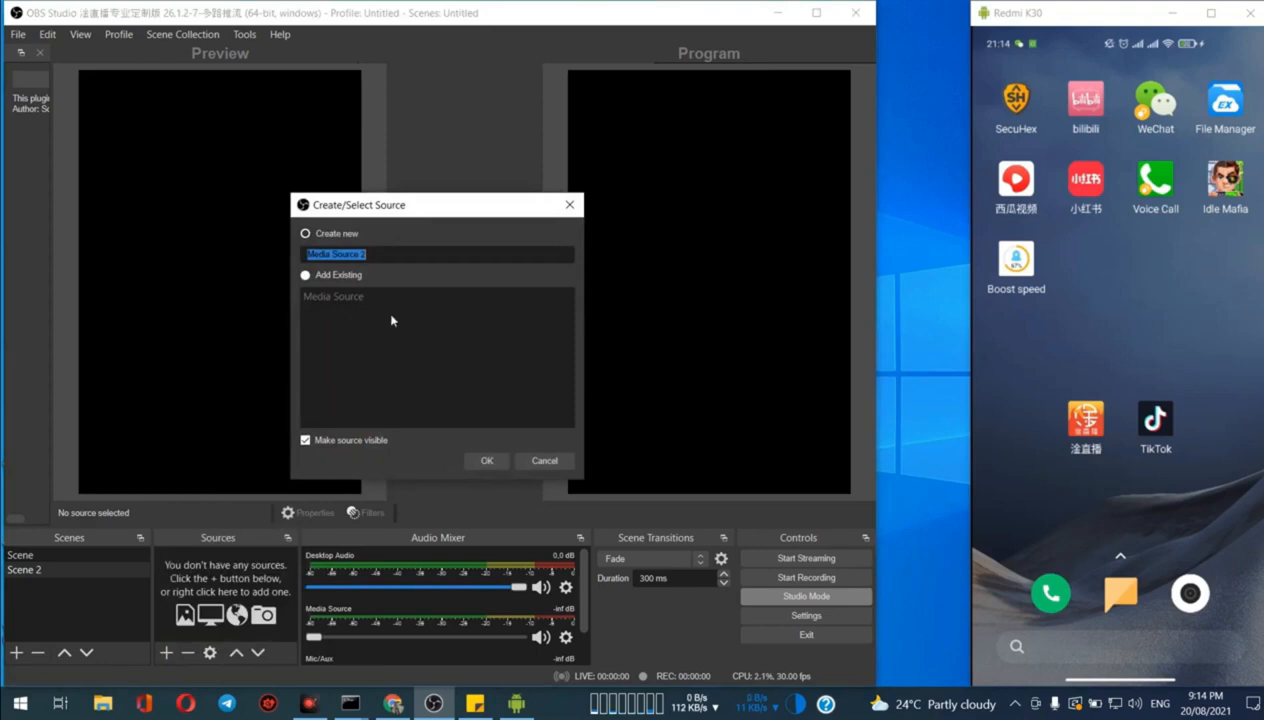
text(testing)
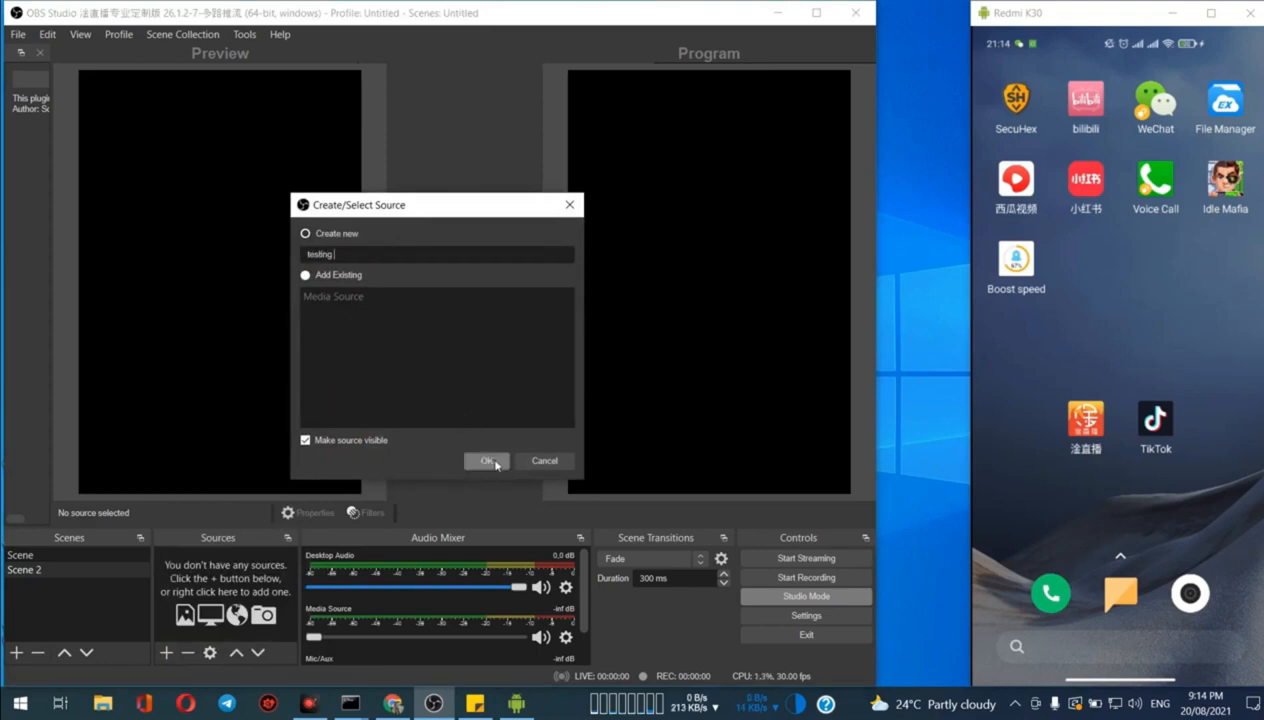
click(486, 460)
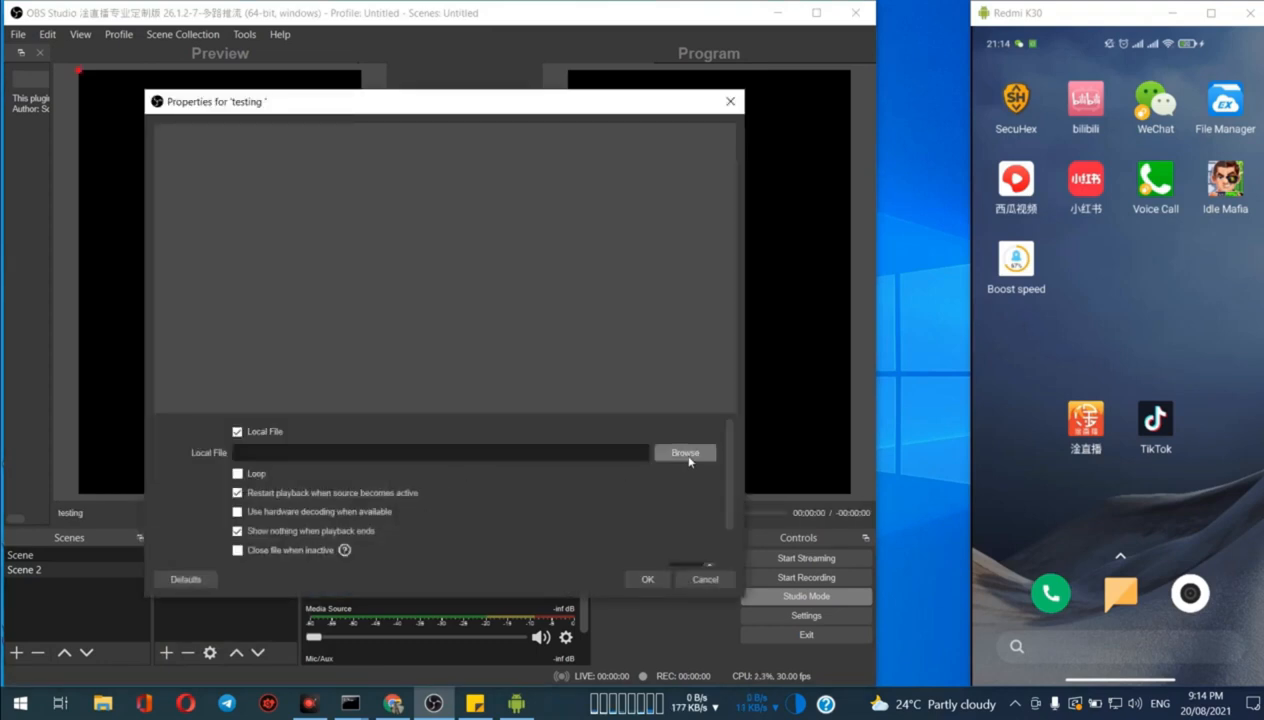
click(684, 452)
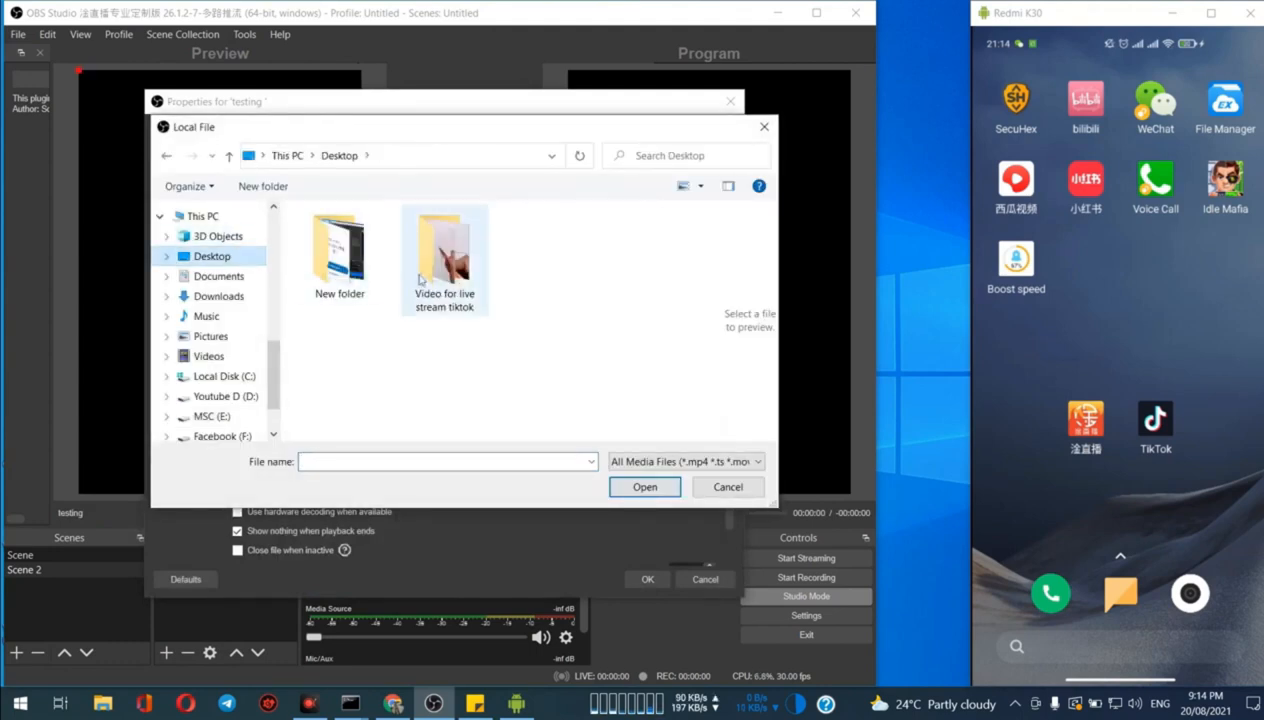
double_click(444, 250)
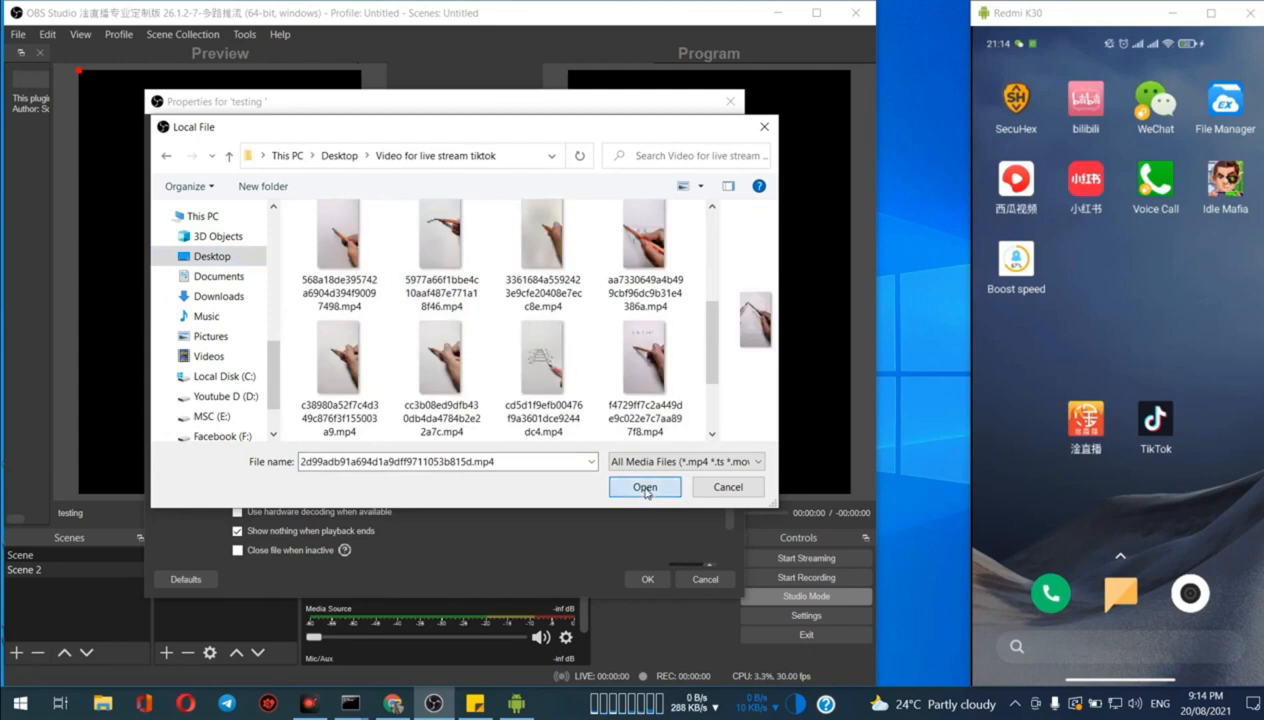
click(646, 488)
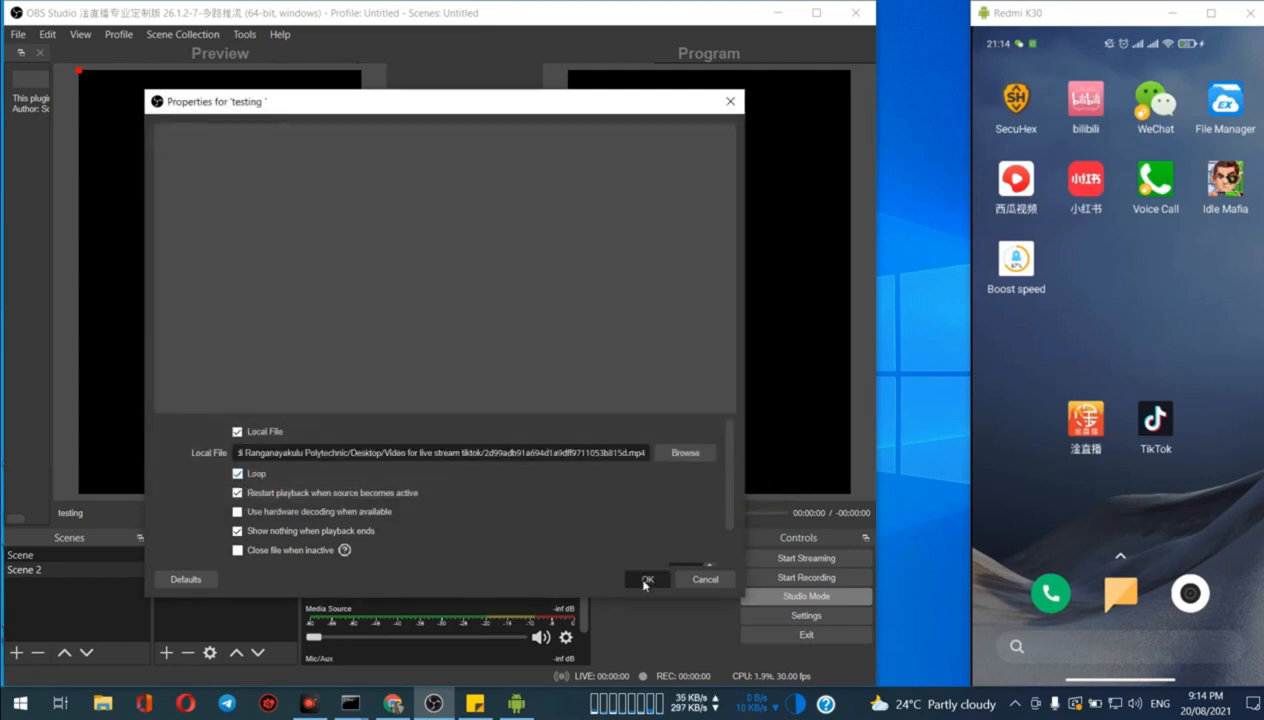
click(646, 580)
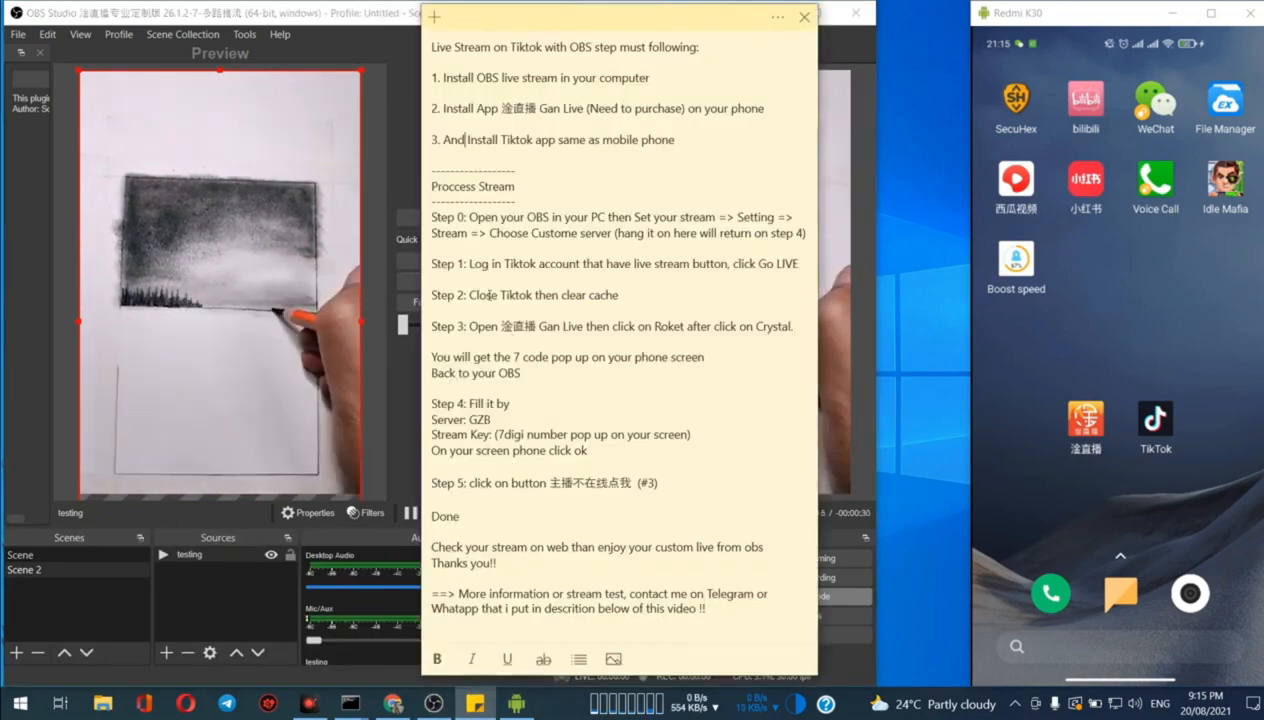
- Highlight Step 1 about logging into TikTok in the Sticky Notes
drag(470, 264, 648, 264)
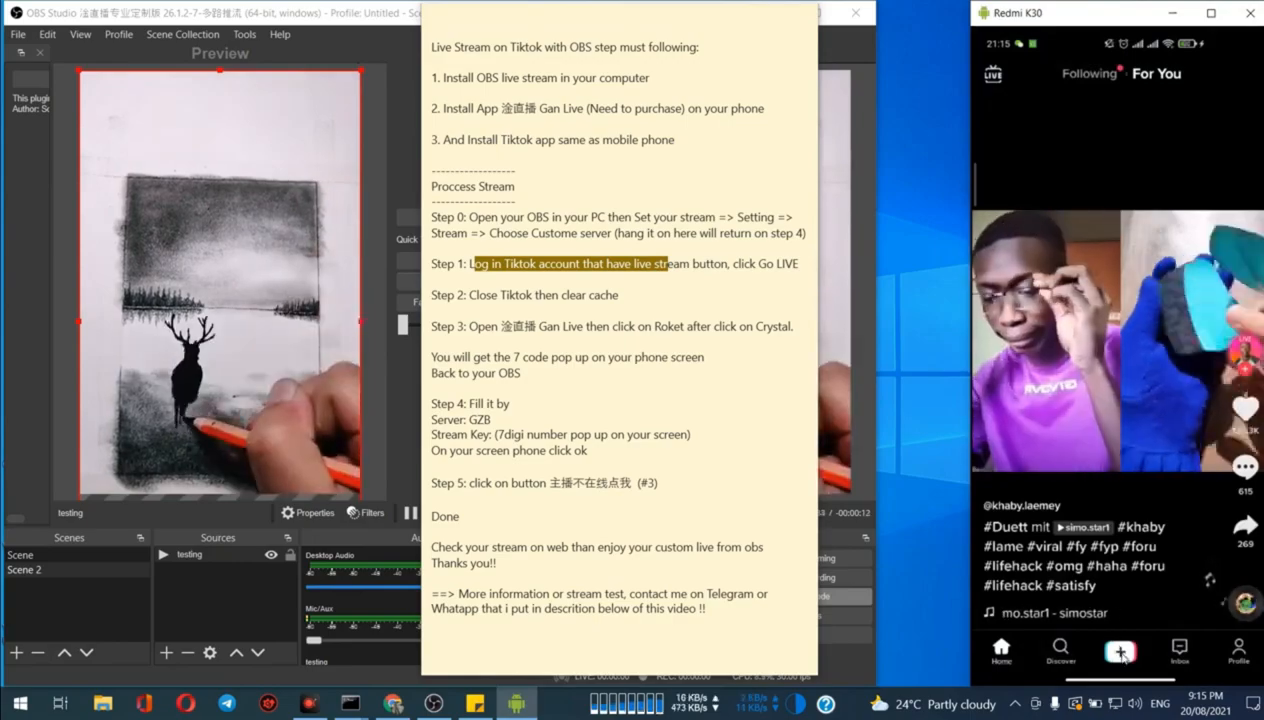
- Reach TikTok's LIVE tab to confirm Go LIVE is offered, then swipe TikTok away from recent apps
click(1120, 652)
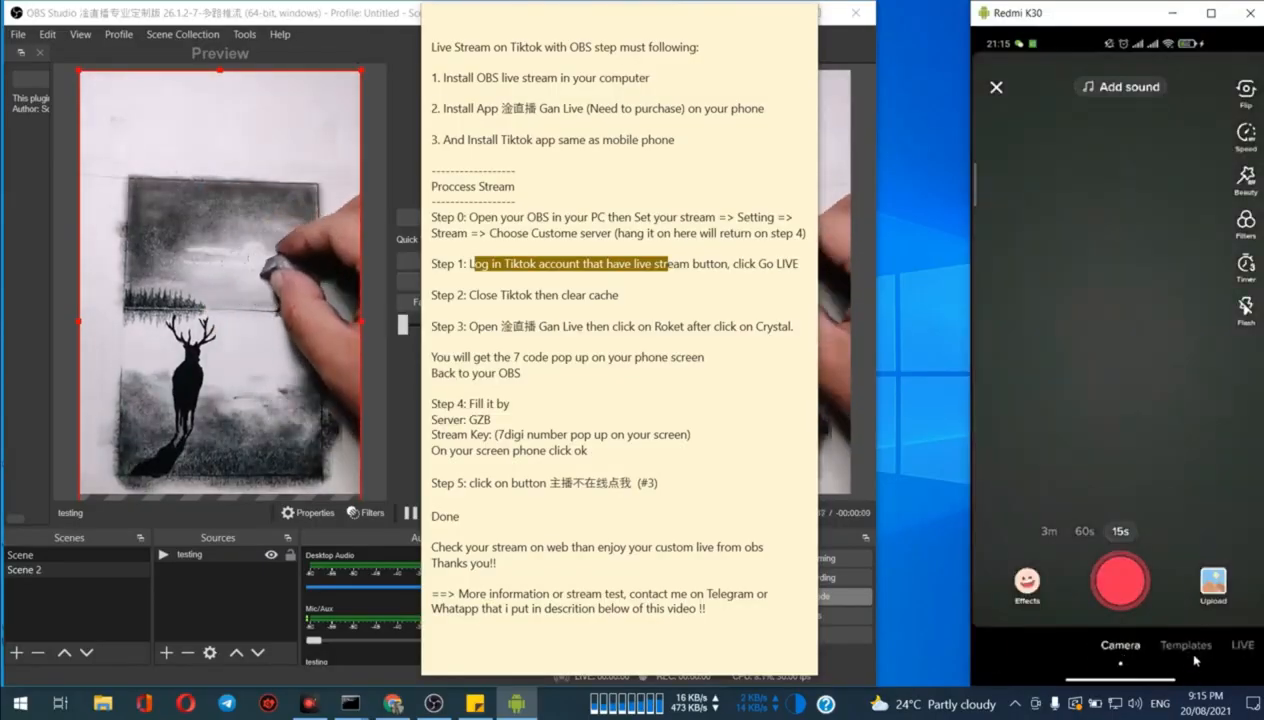
click(1244, 644)
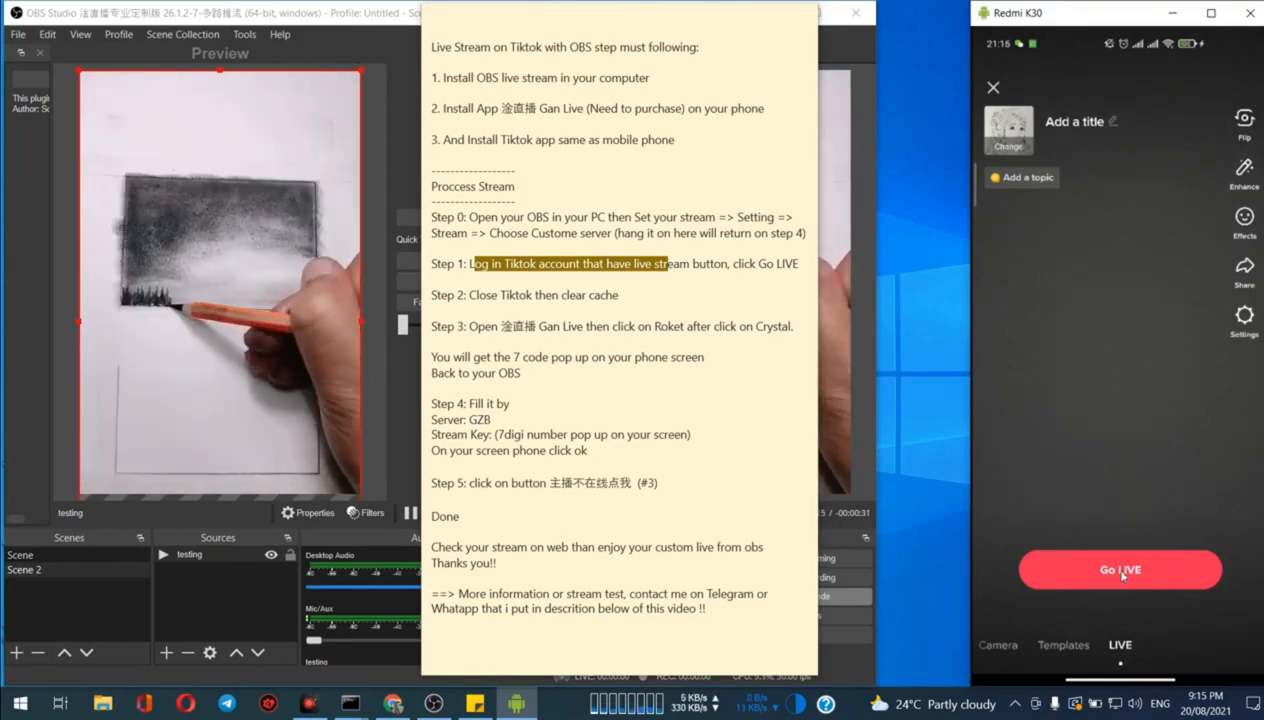
click(1120, 568)
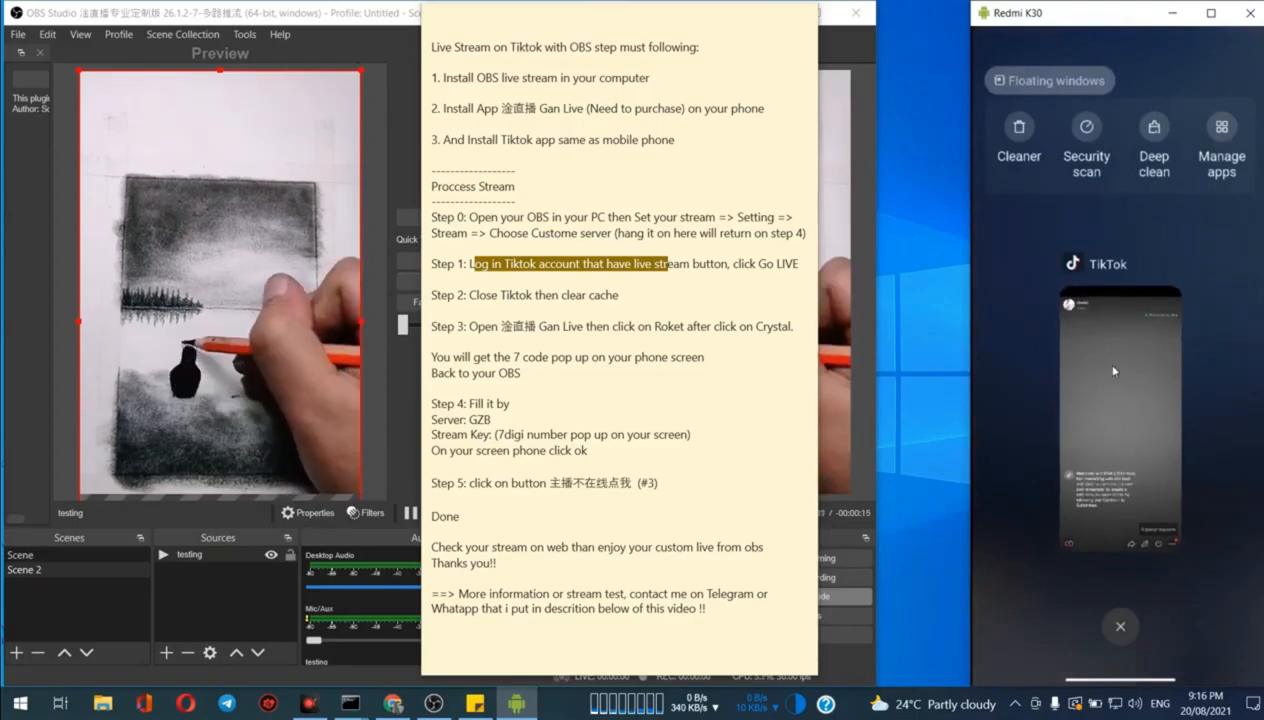
click(1120, 626)
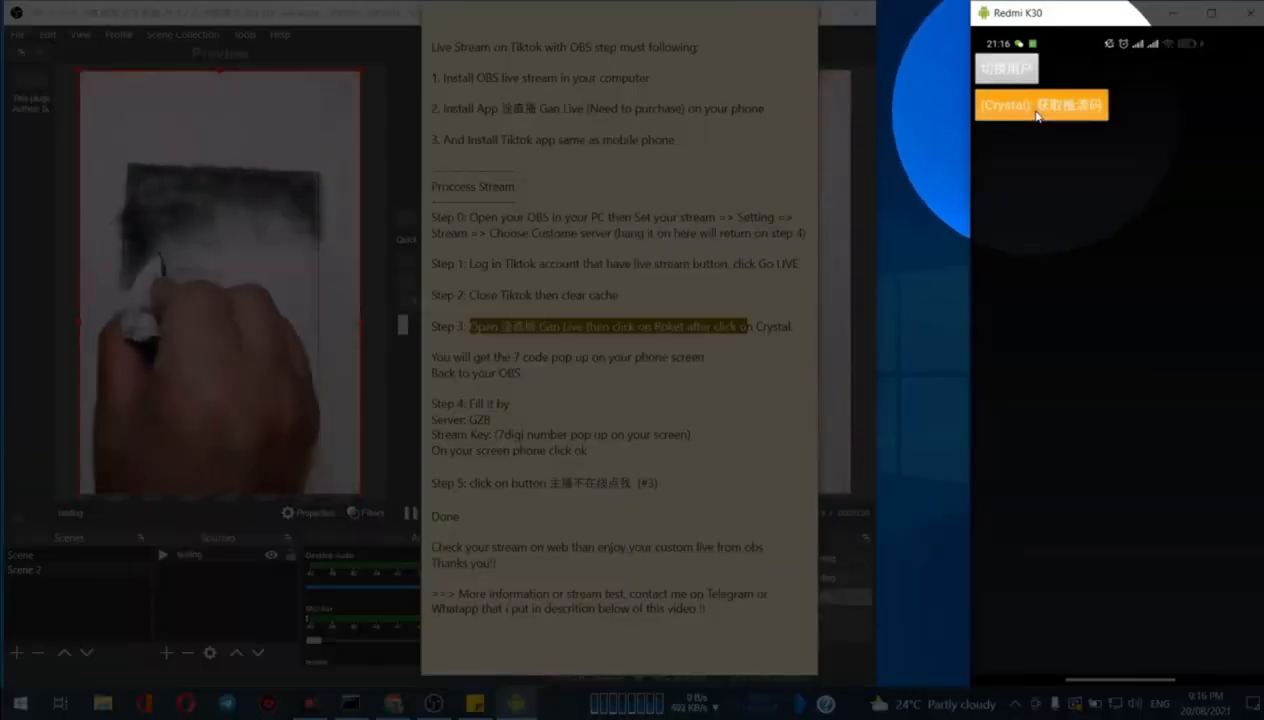
click(1040, 104)
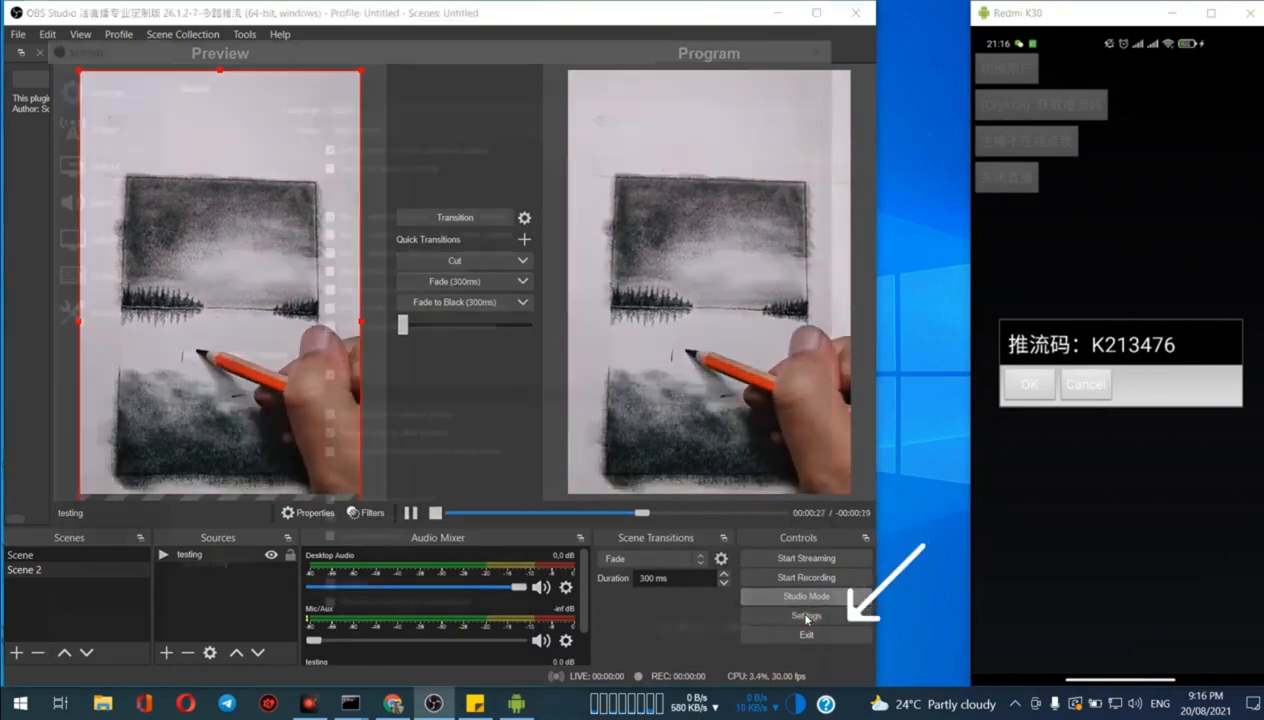
click(806, 616)
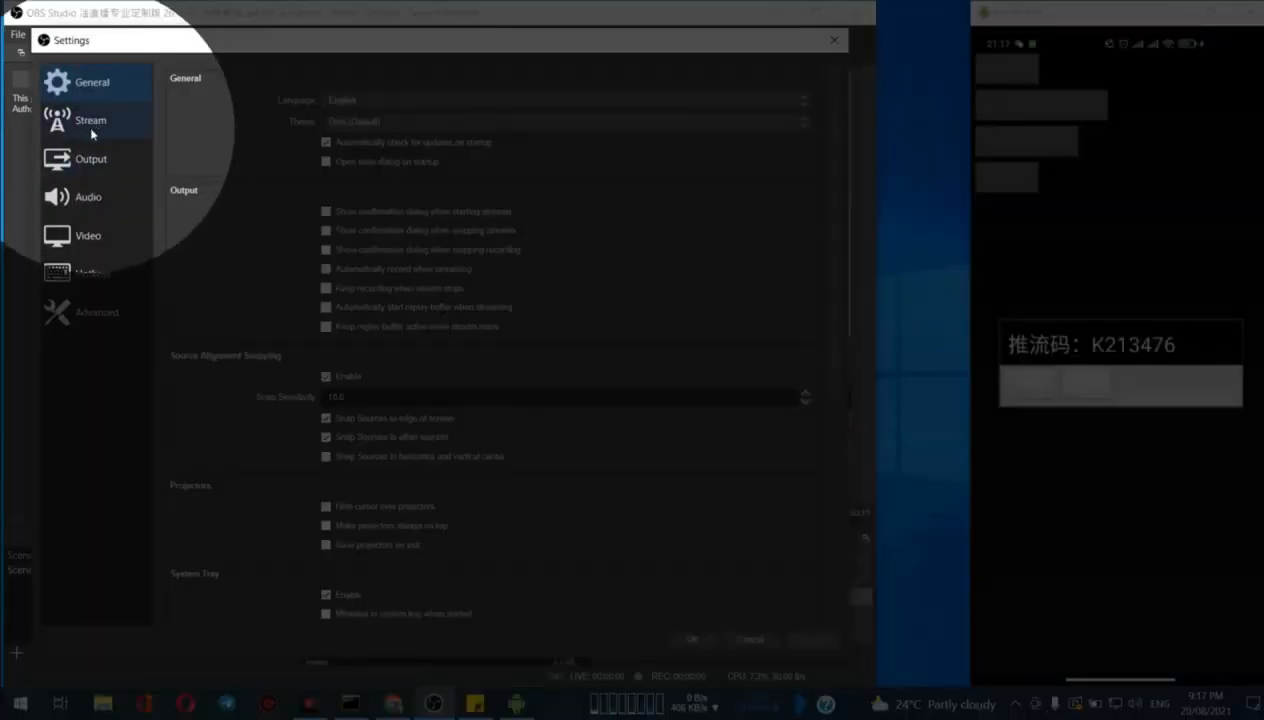
click(90, 120)
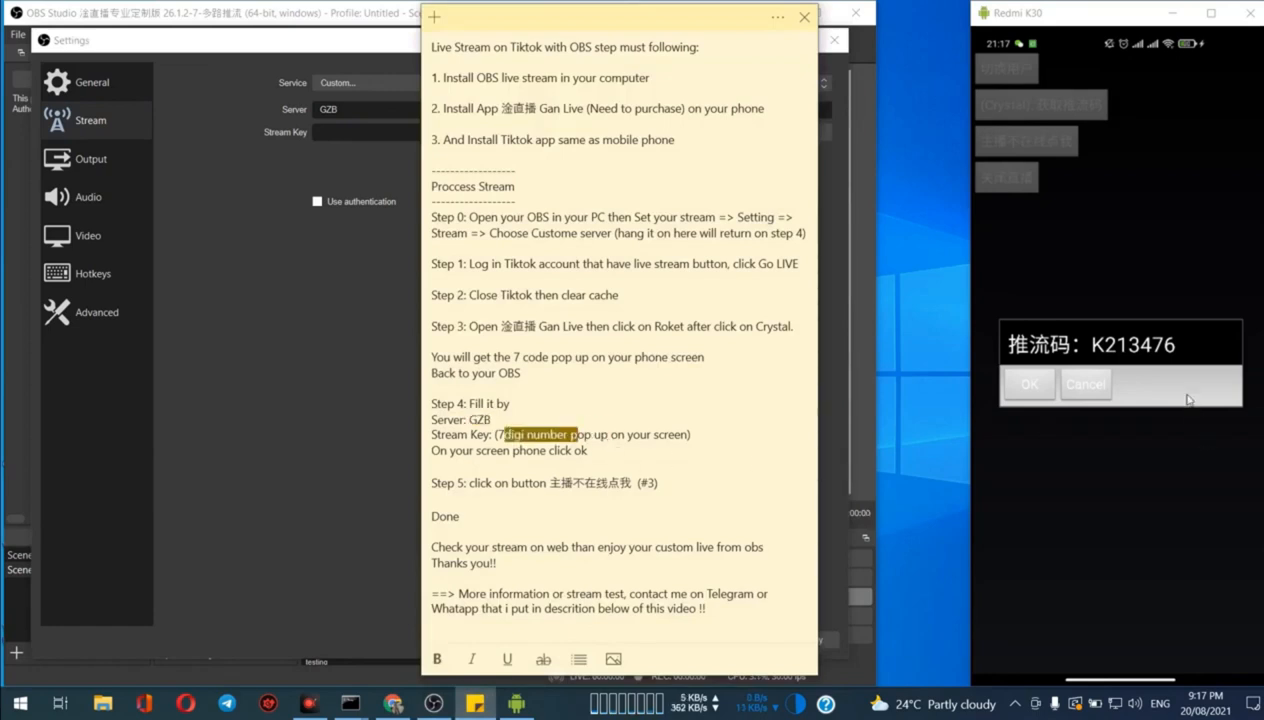
click(804, 16)
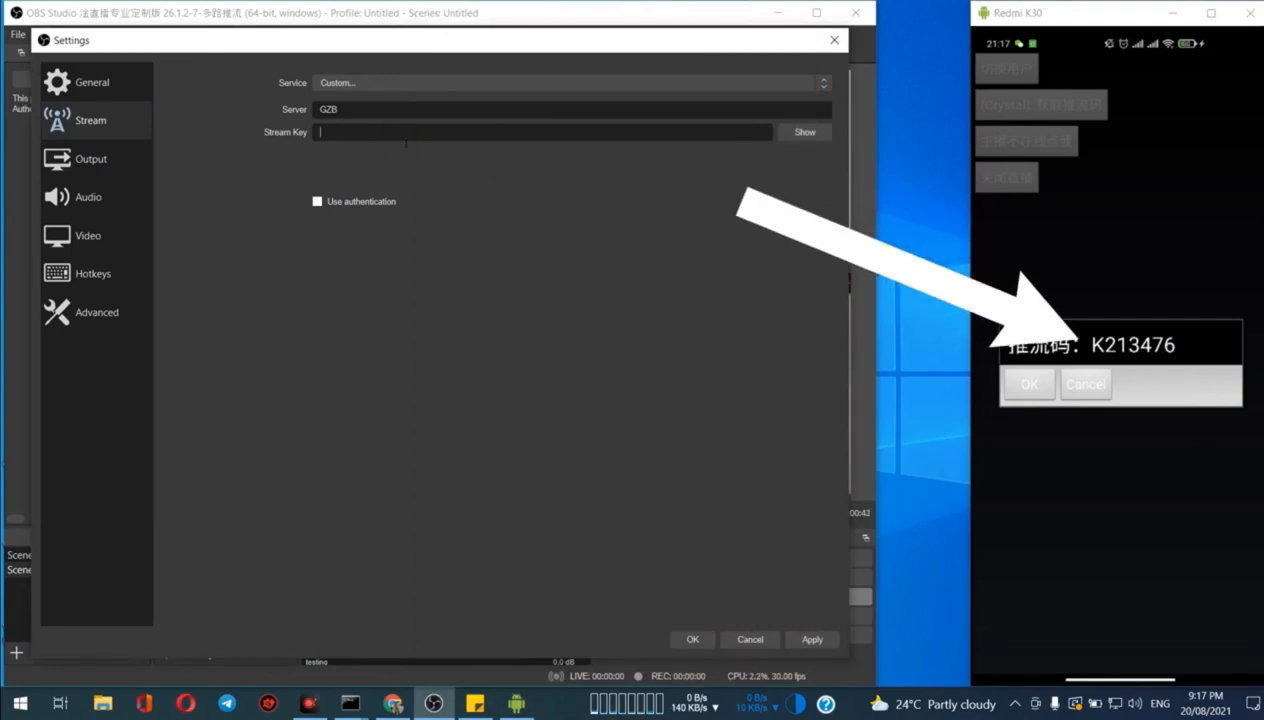
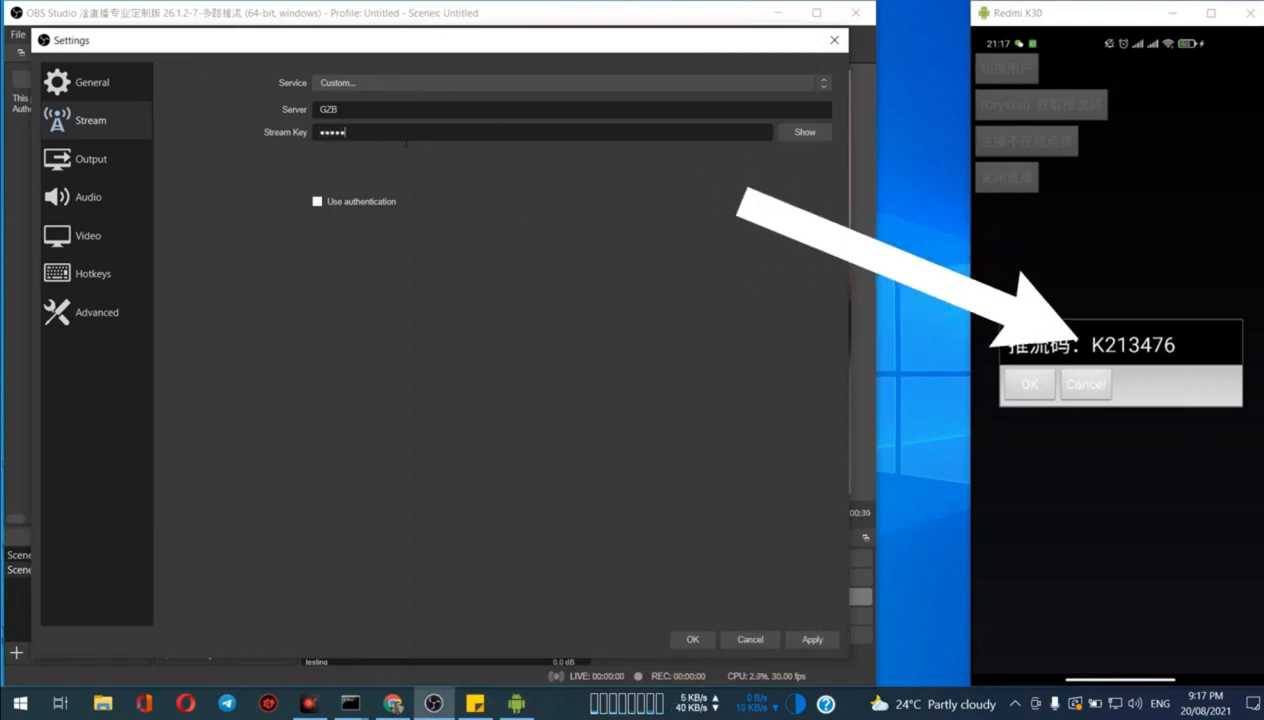
click(804, 132)
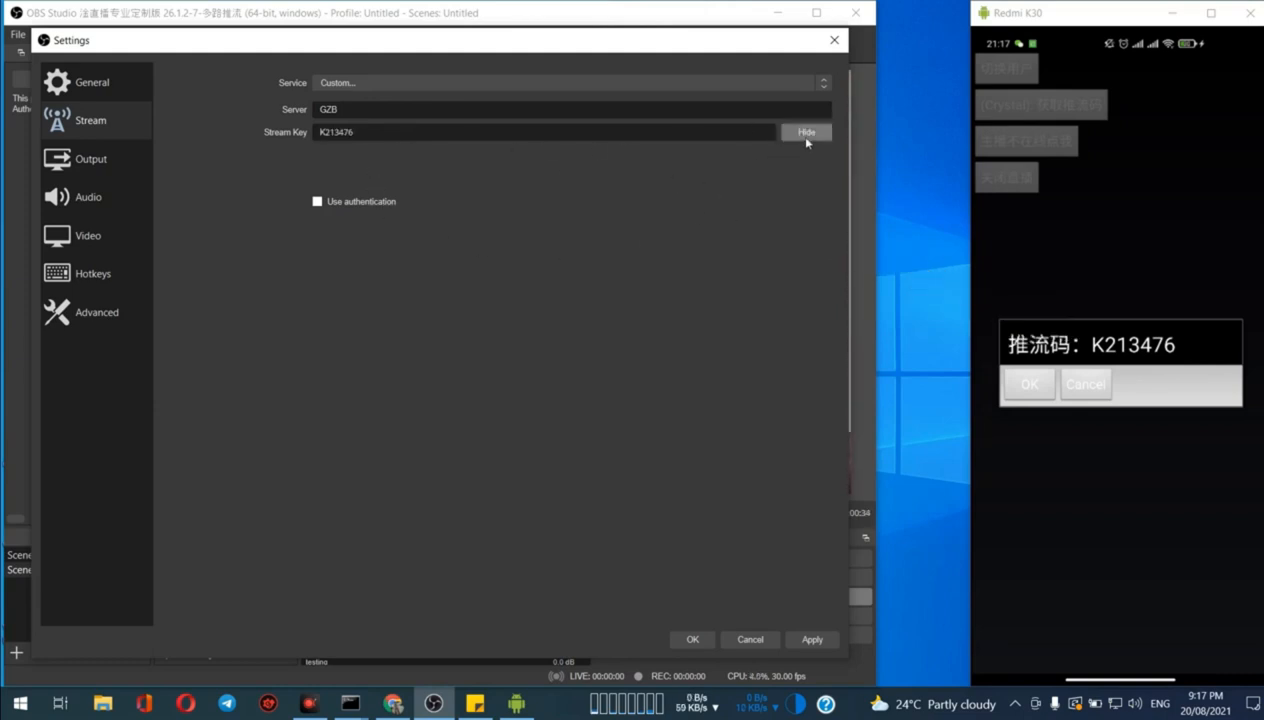
click(806, 132)
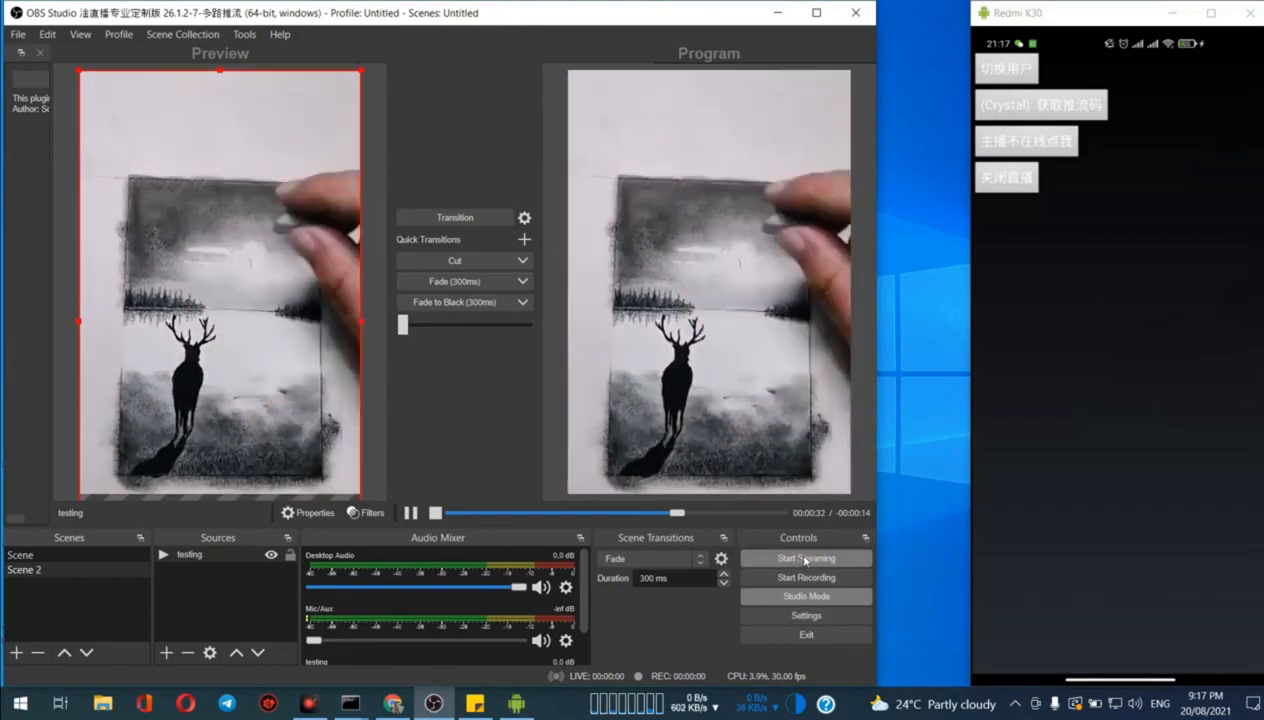
- Start streaming the looping drawing video
click(806, 558)
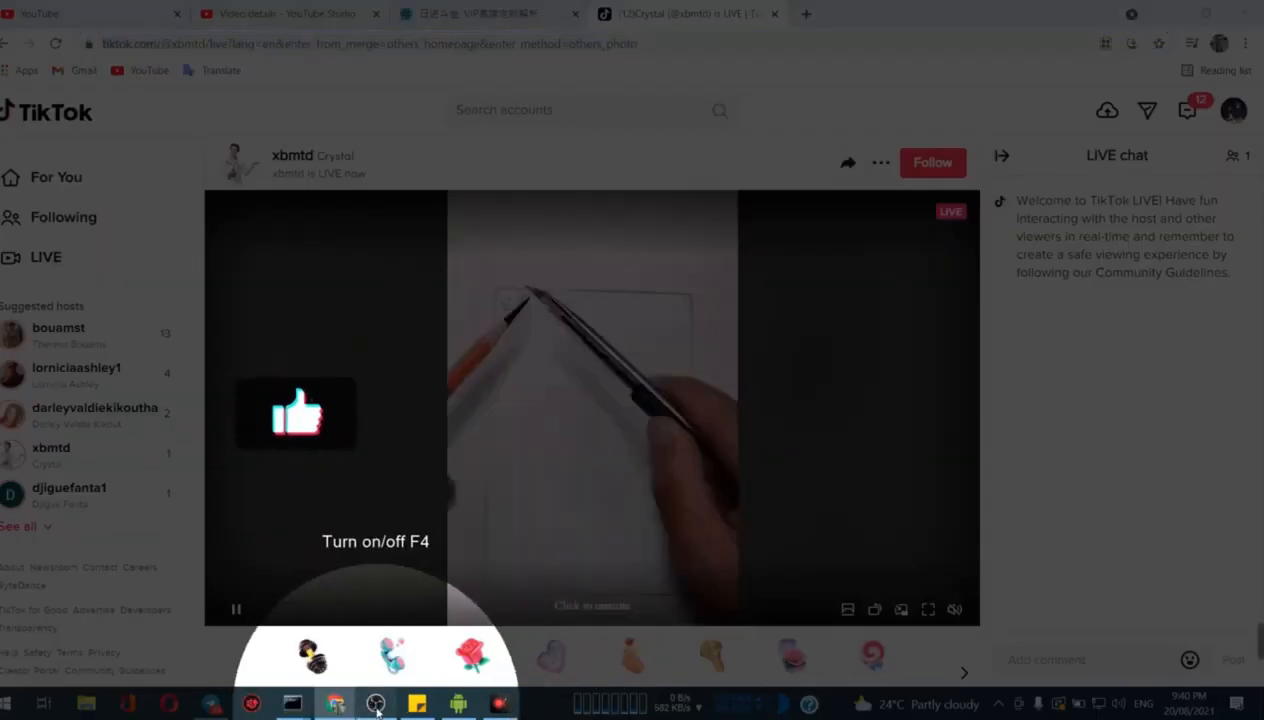
- View the live drawing video on the TikTok LIVE page in Chrome
click(376, 704)
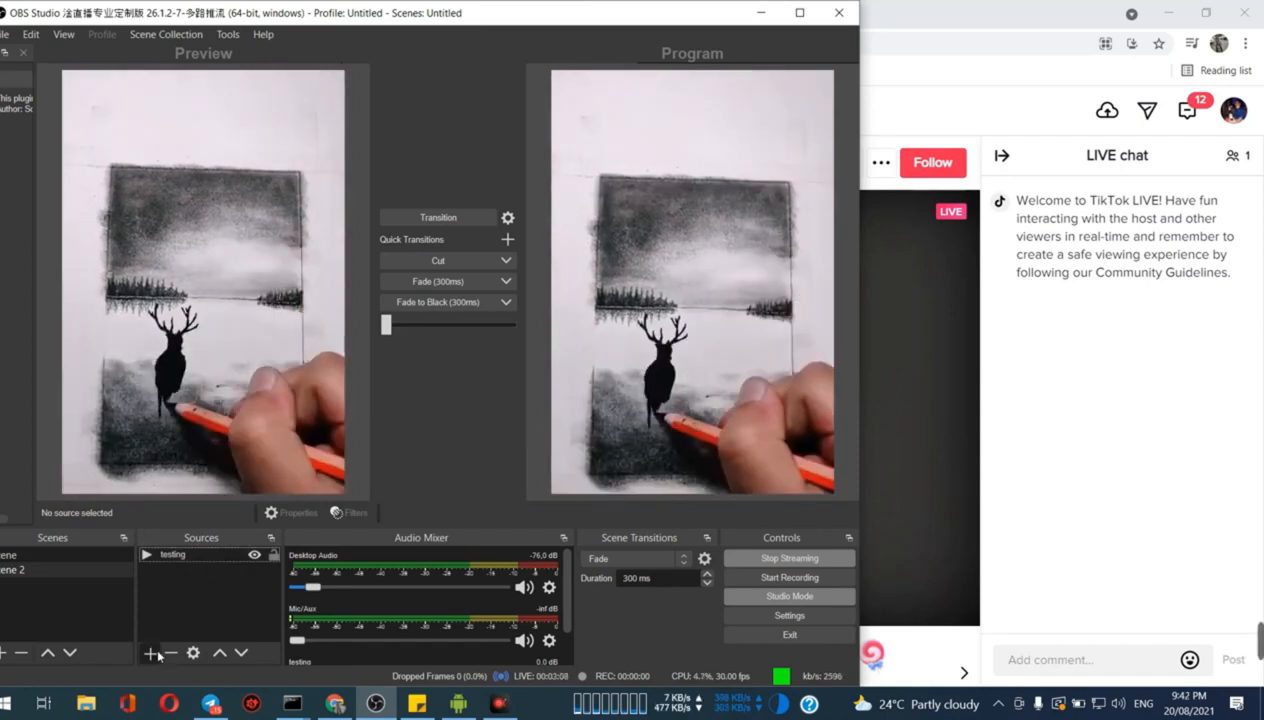
- Add a Text (GDI+) source reading 'Contac me on telegram' and place it at the top of the video
click(148, 652)
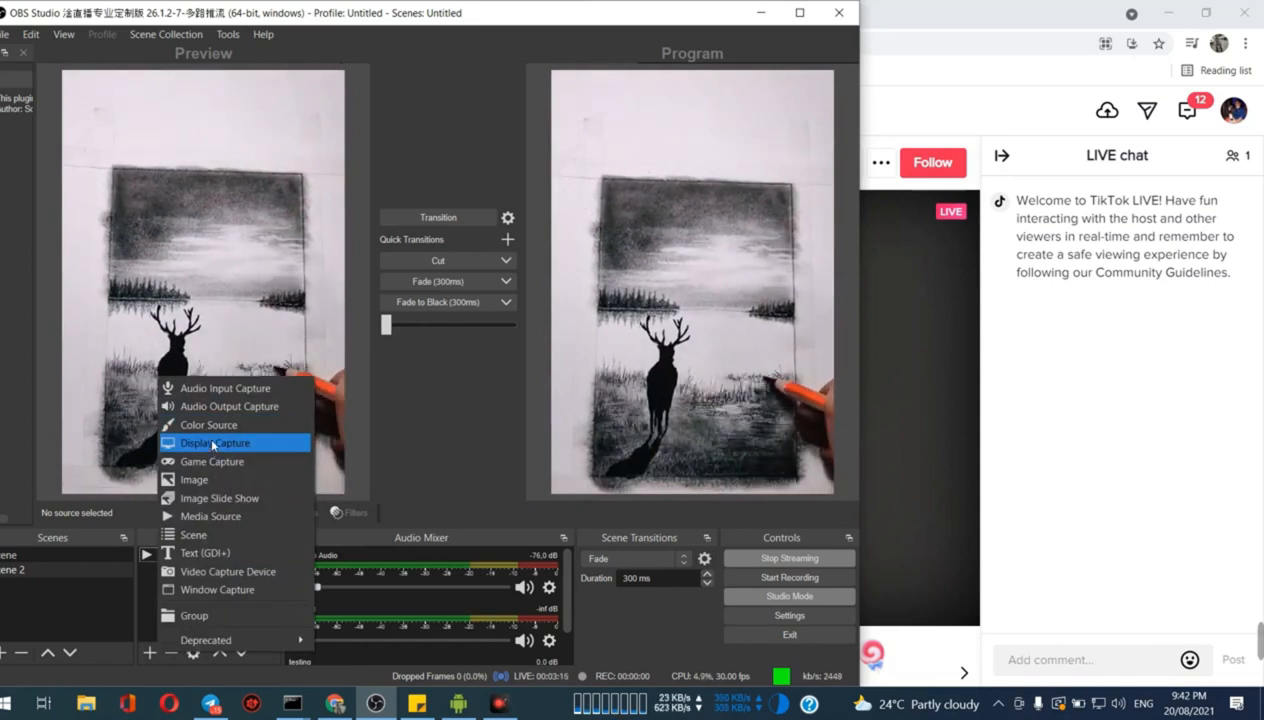
click(214, 442)
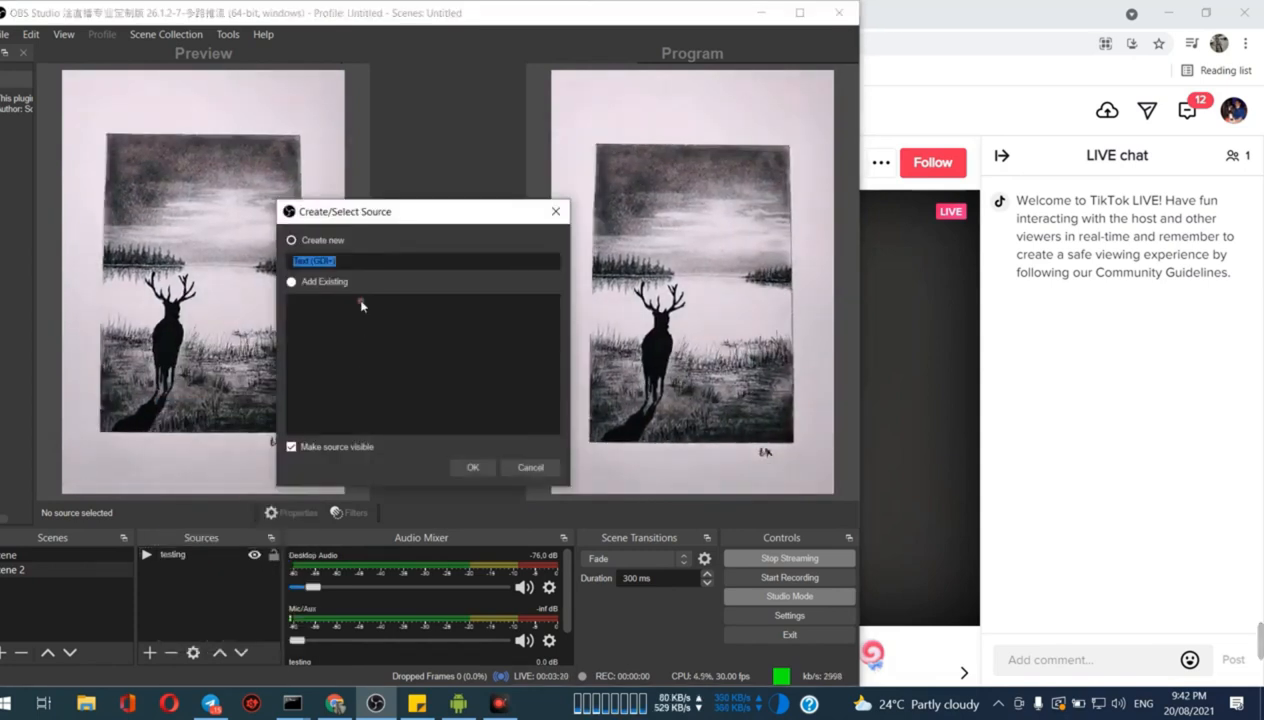
click(472, 468)
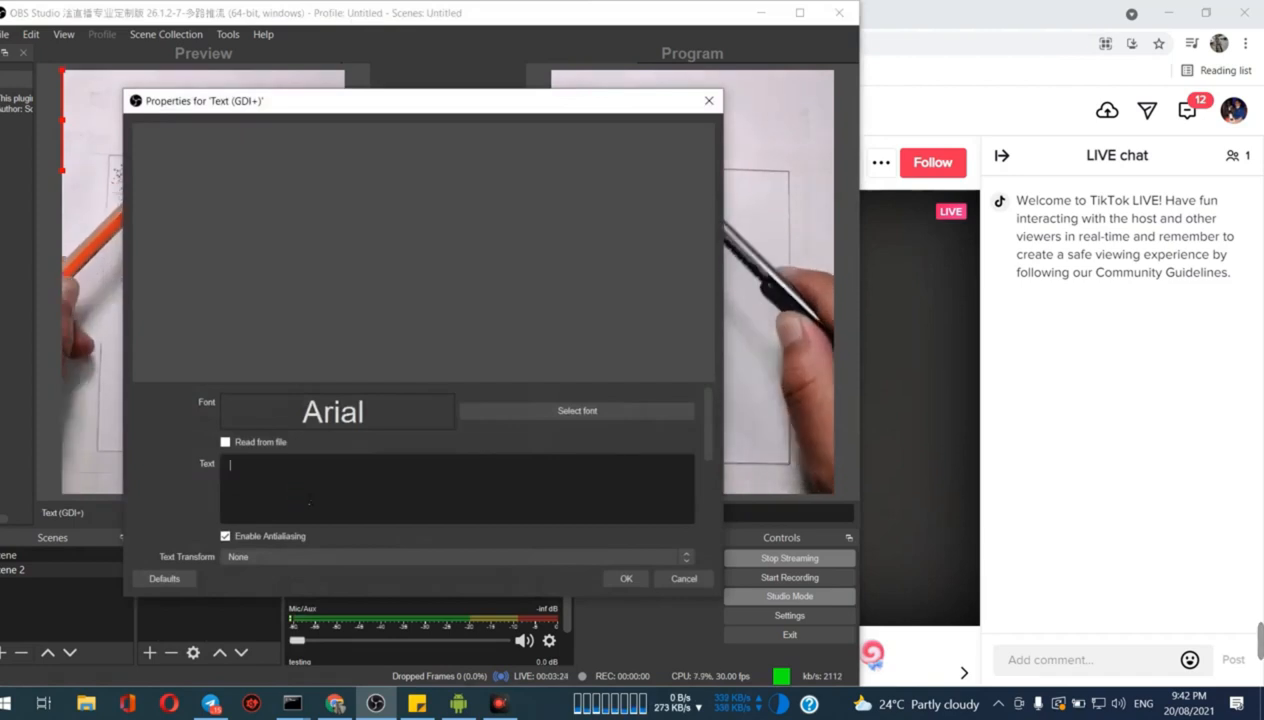
text(Contac me on telegram)
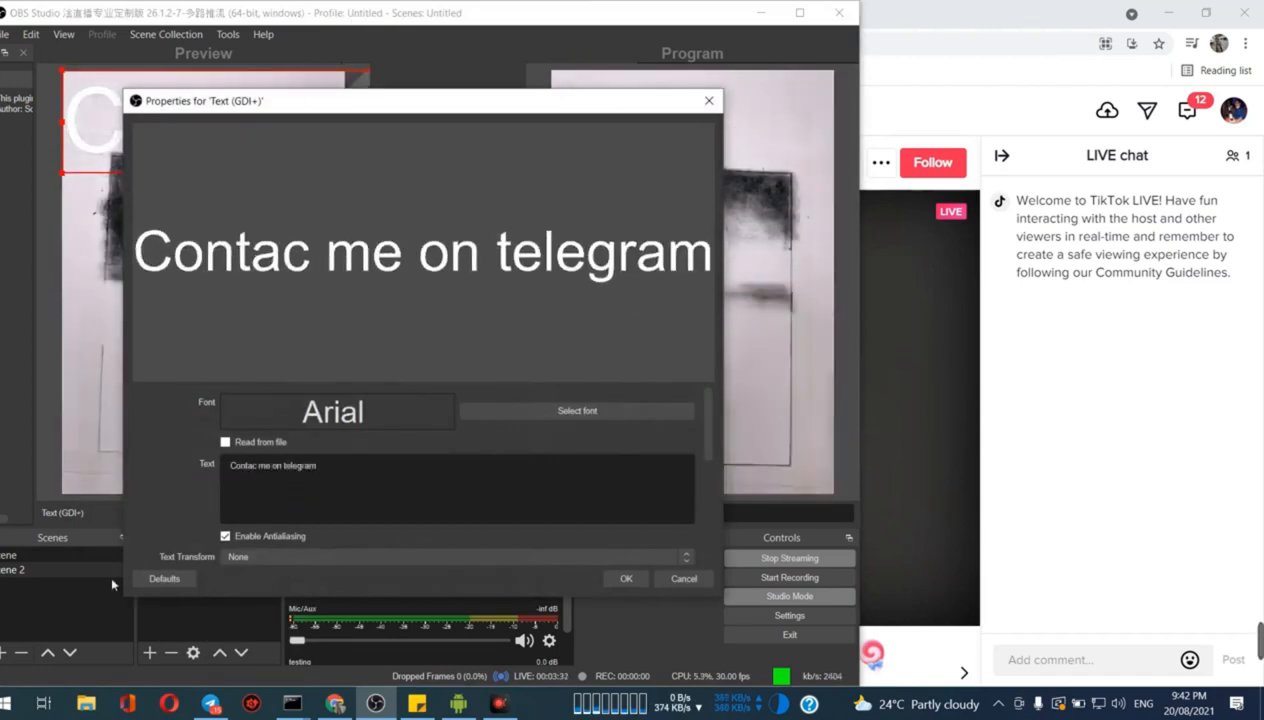
click(626, 578)
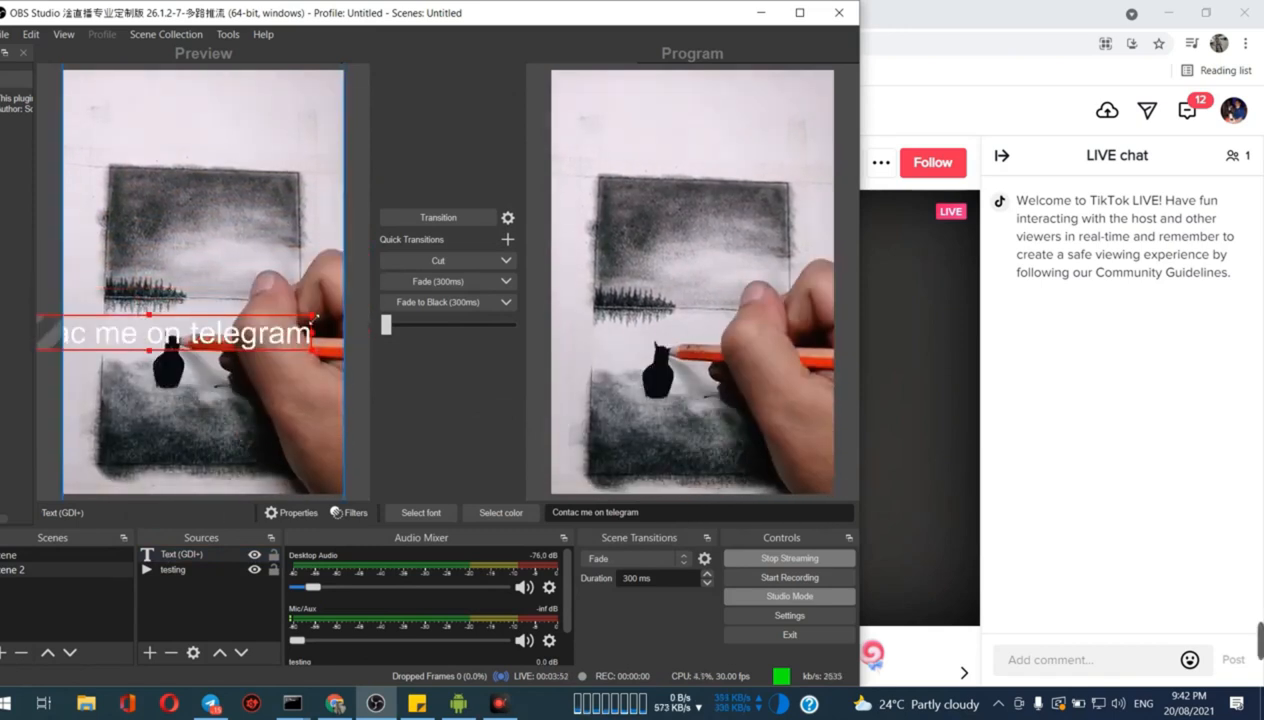
drag(180, 332, 214, 108)
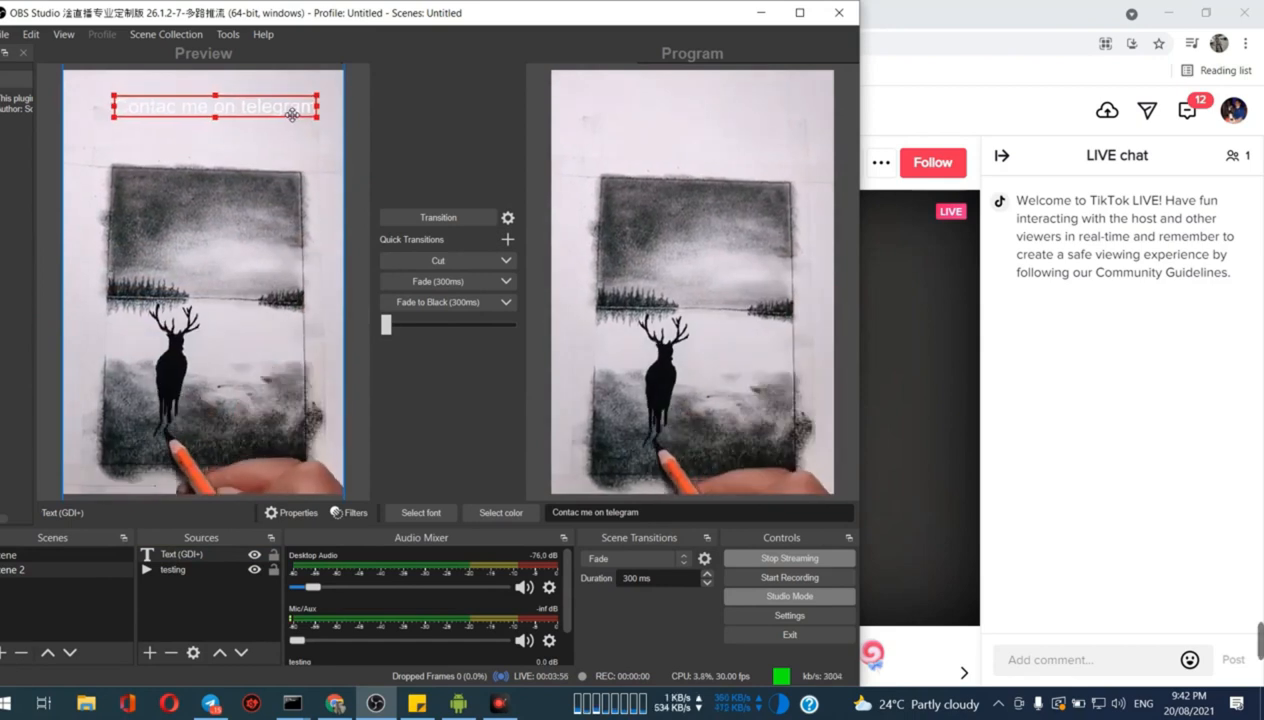